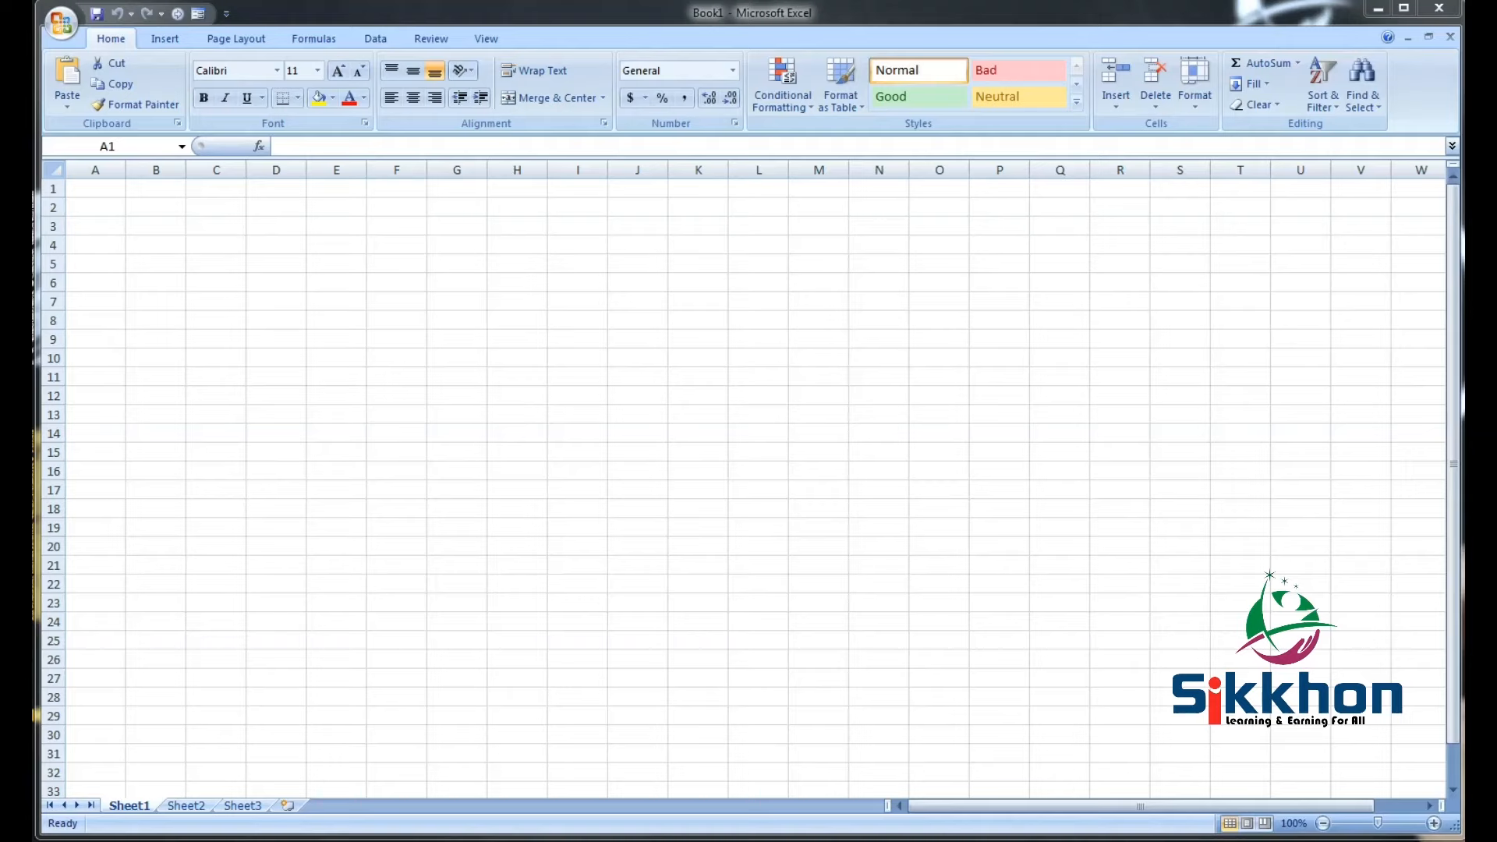
pyautogui.moveTo(335, 300)
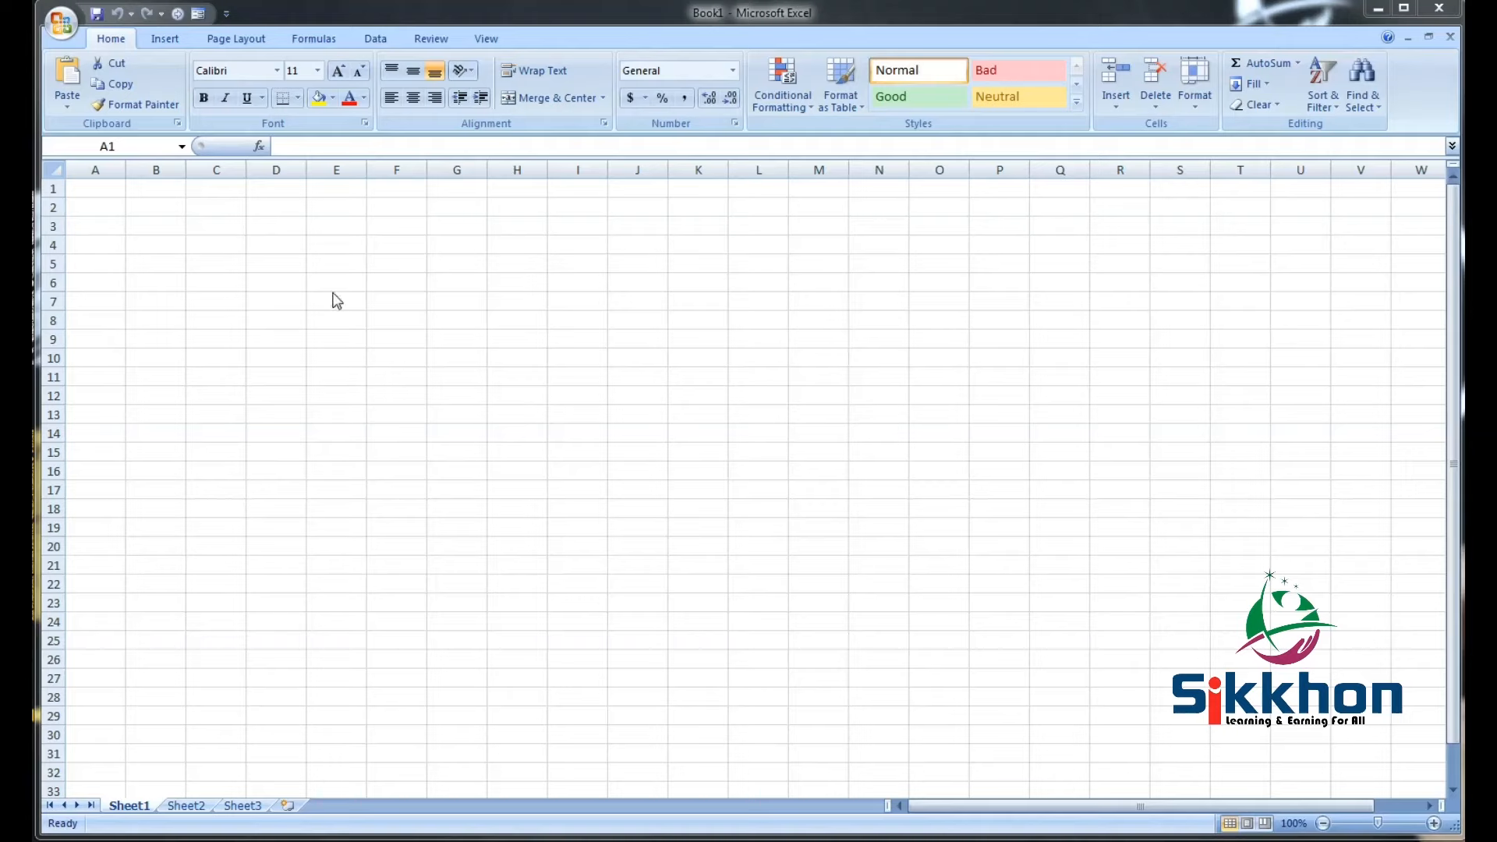
# Open table.xlsx from Explorer and keep the already-open copy instead of reopening it.
pyautogui.click(94, 188)
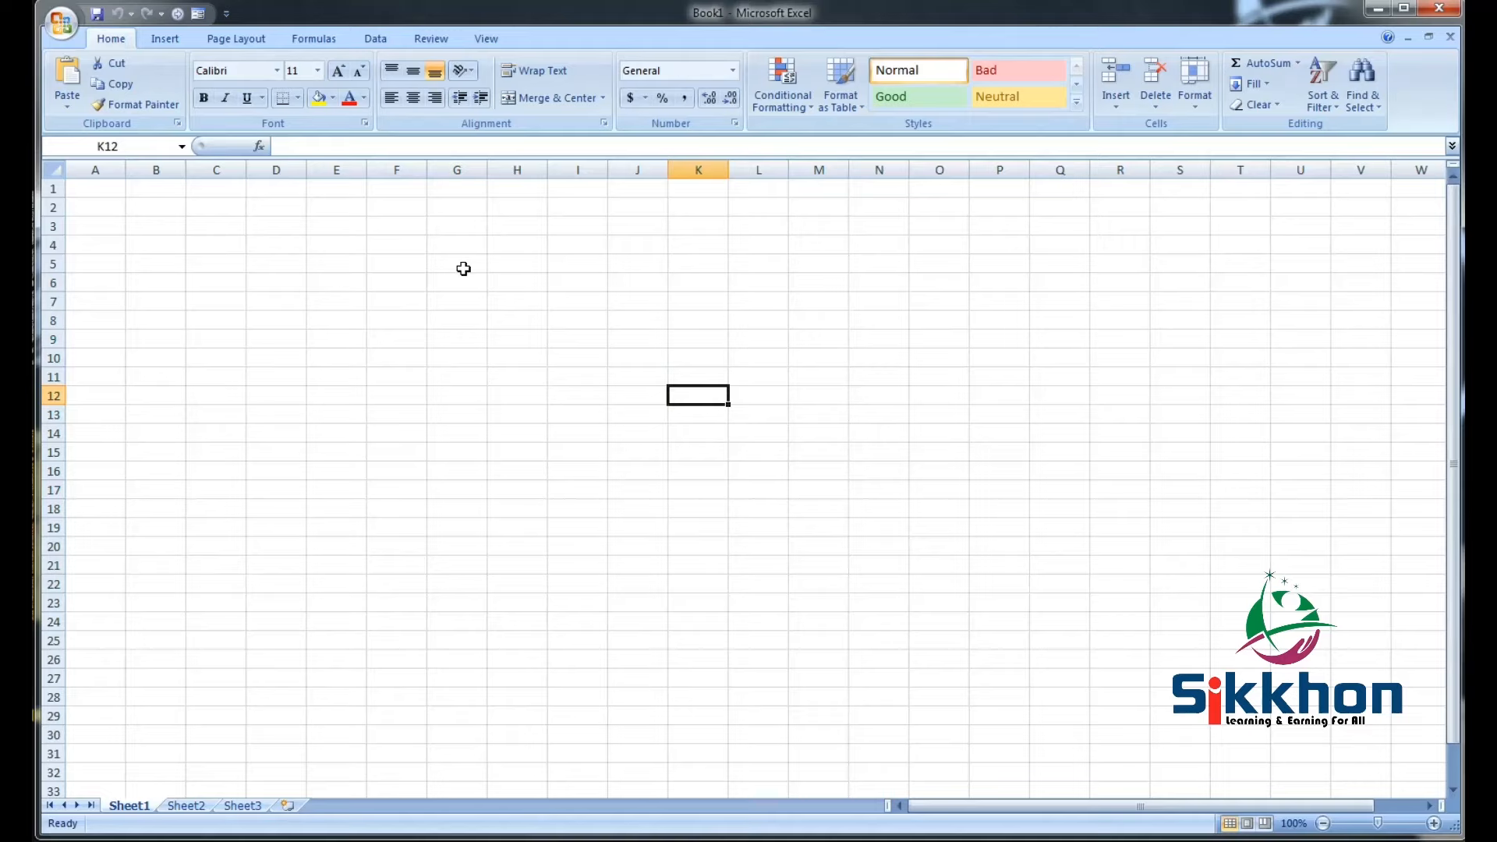
pyautogui.moveTo(469, 272)
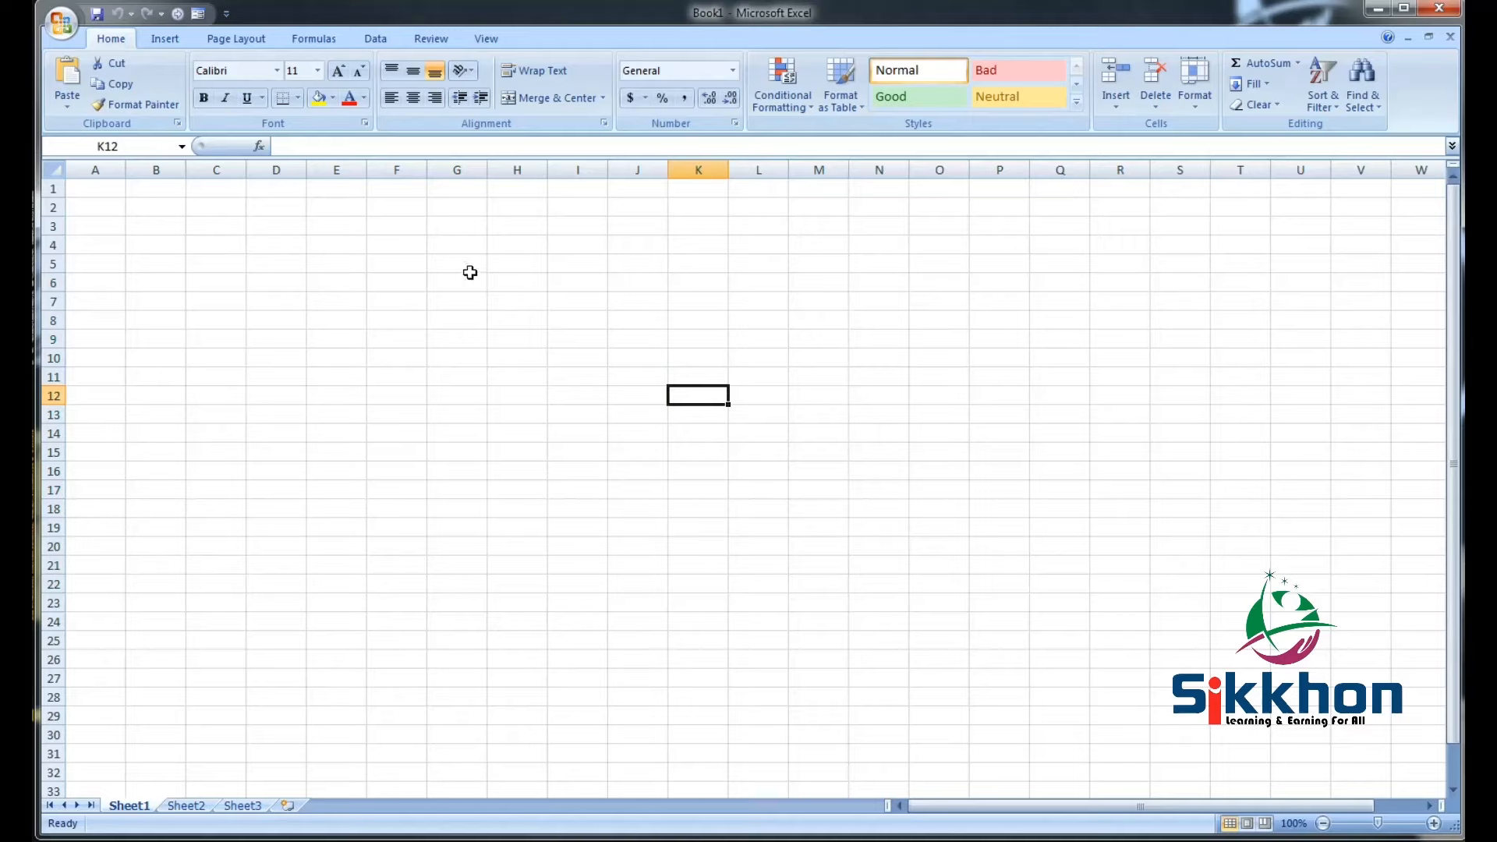
pyautogui.moveTo(472, 274)
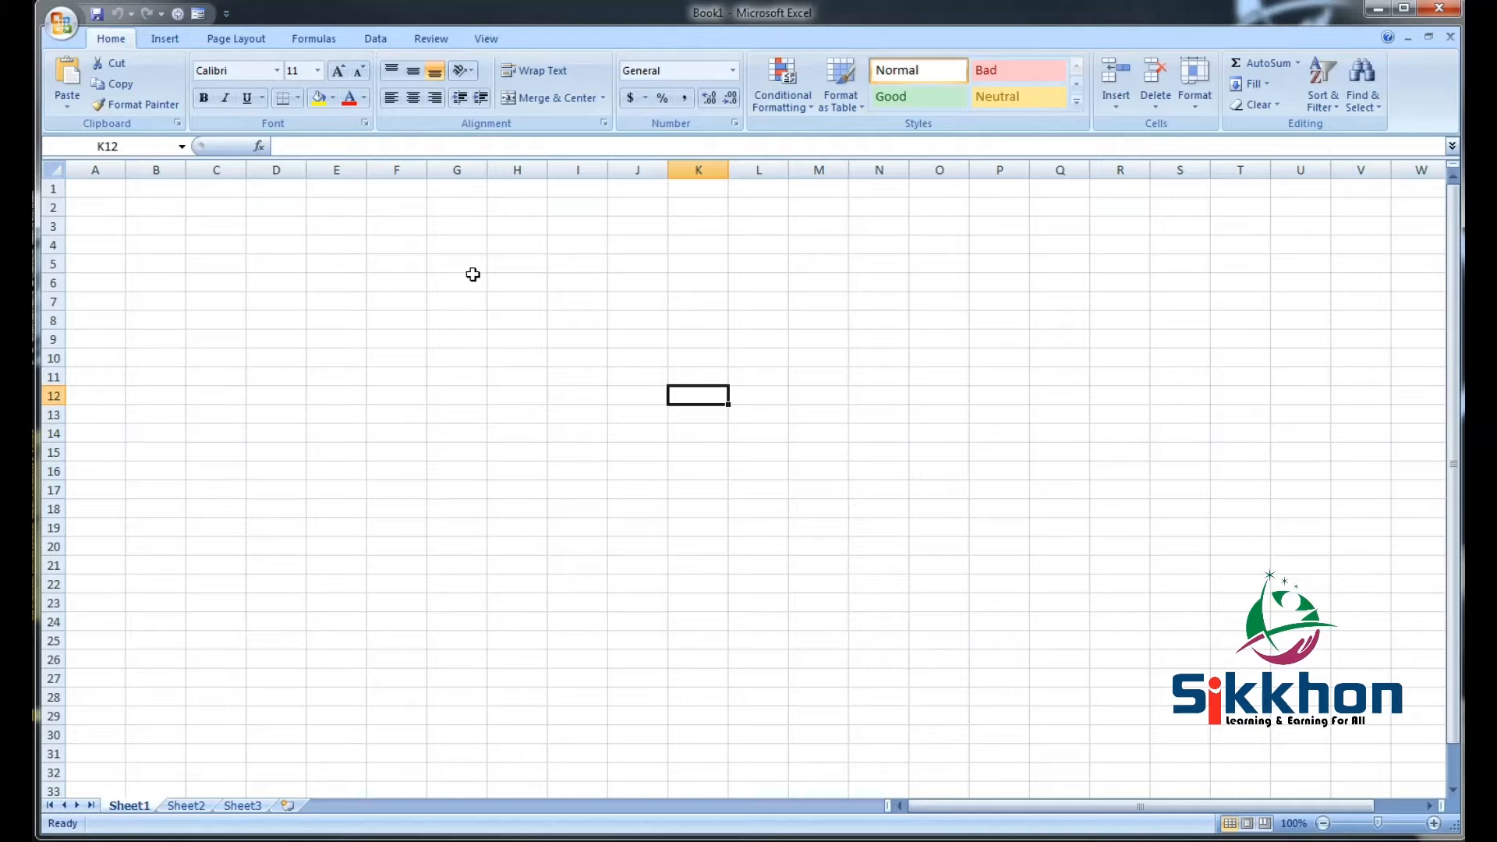
pyautogui.moveTo(475, 277)
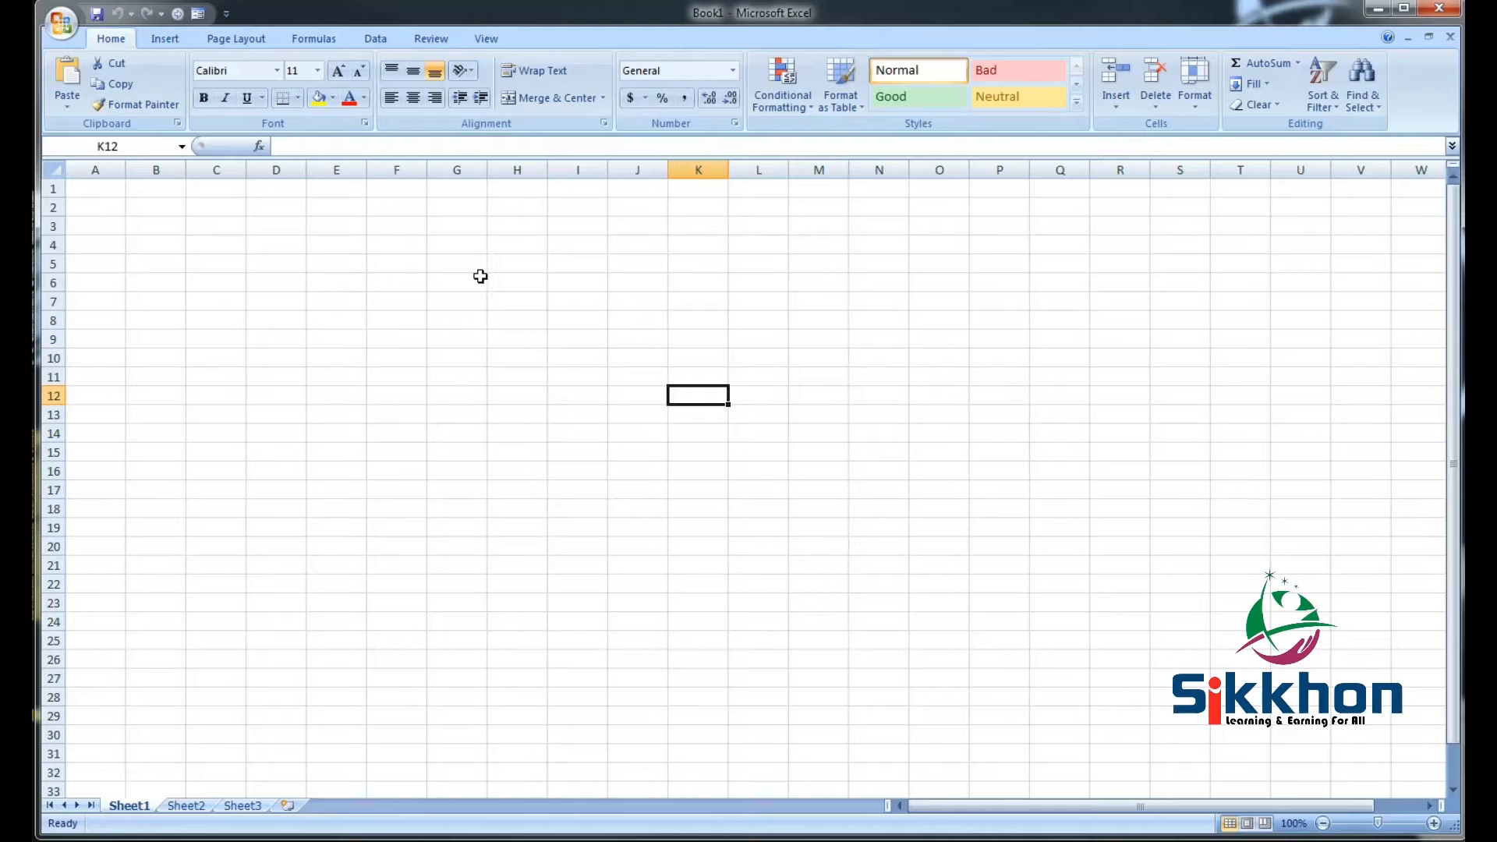
pyautogui.moveTo(485, 277)
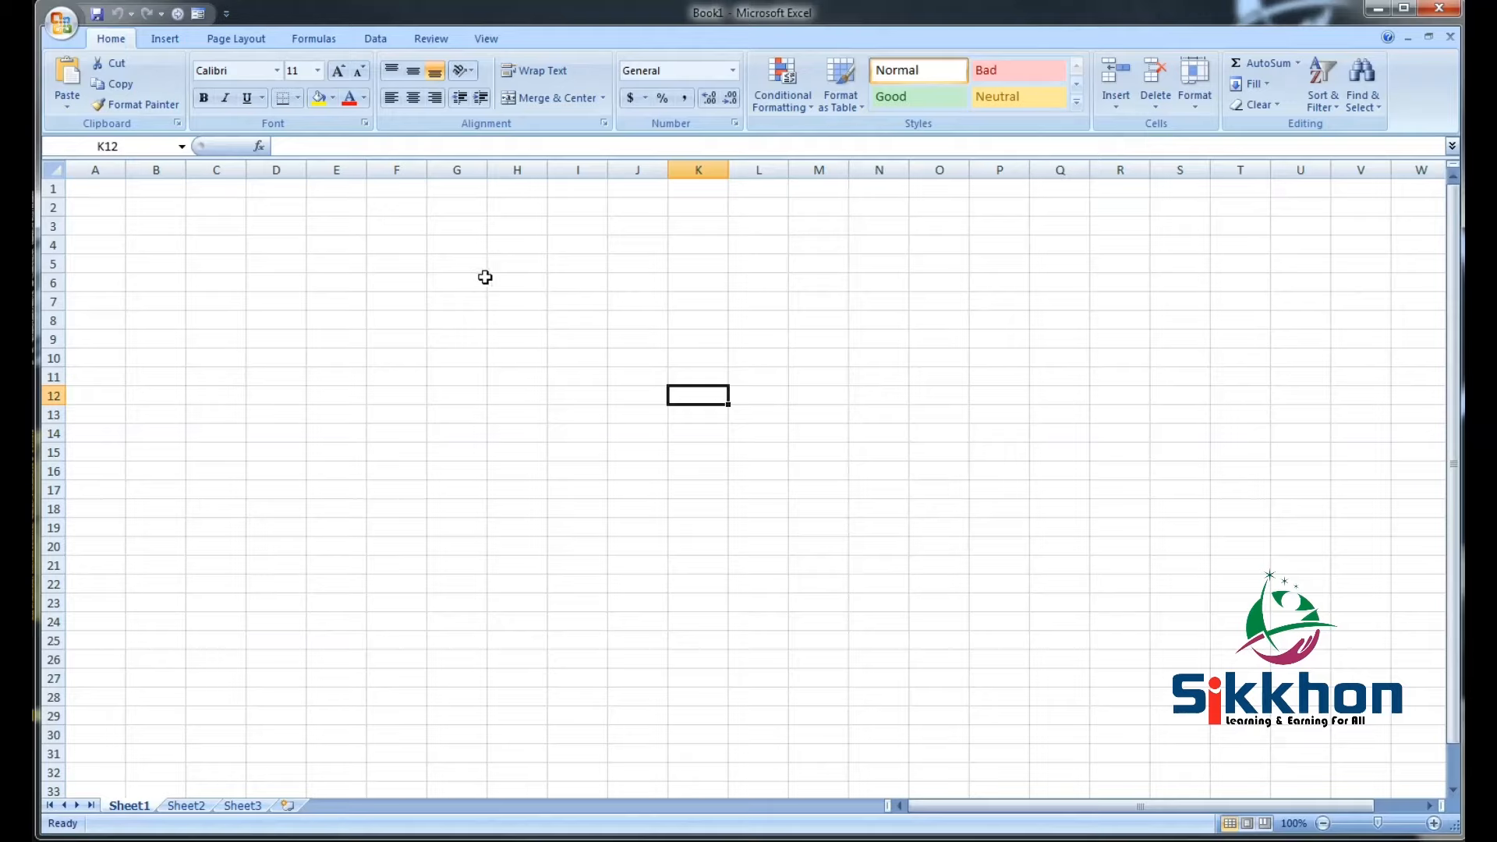
pyautogui.moveTo(493, 281)
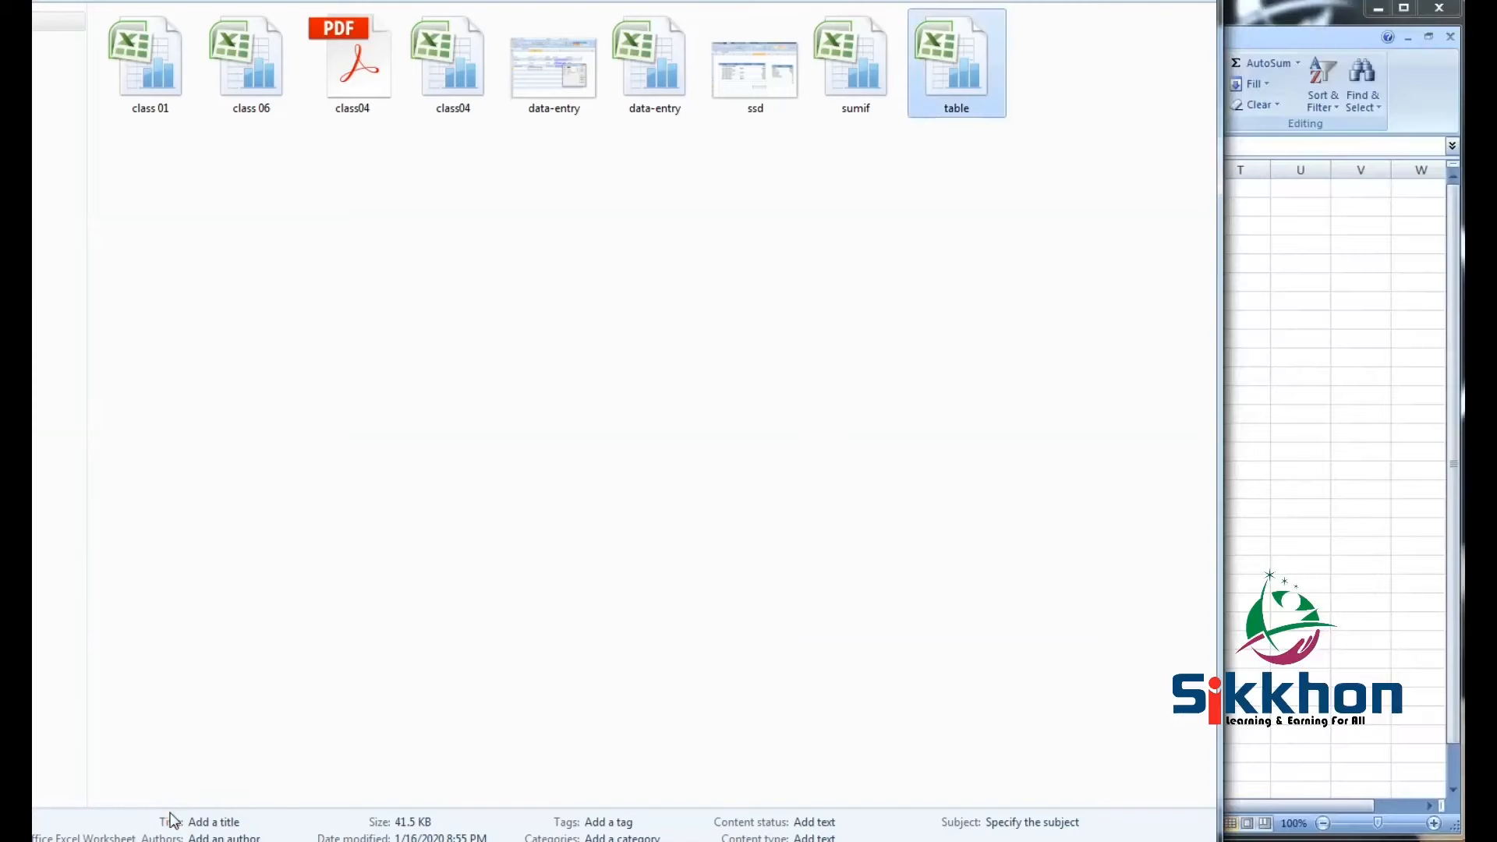
pyautogui.doubleClick(954, 60)
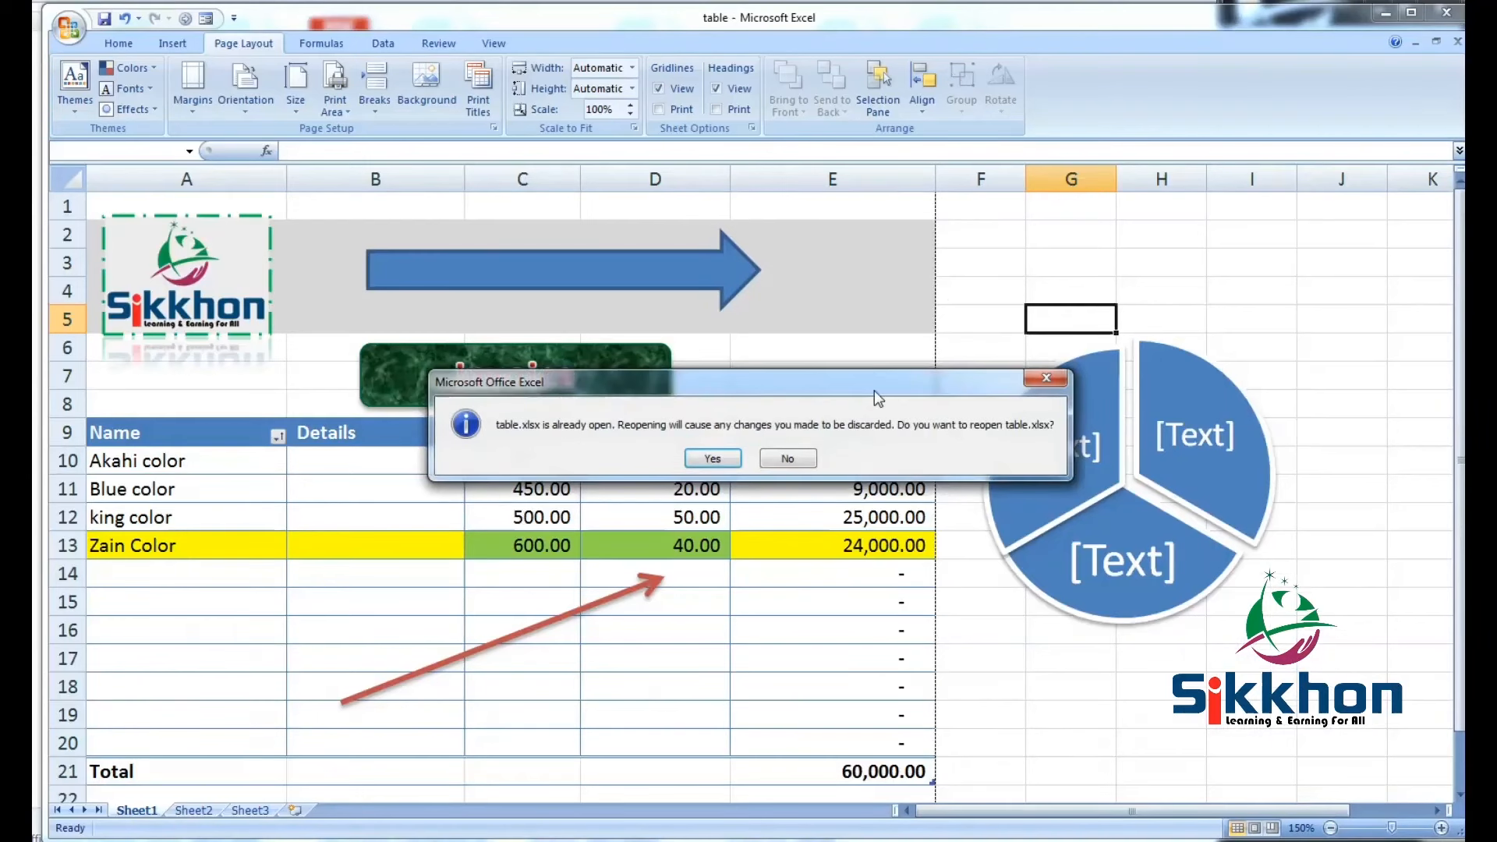
pyautogui.click(787, 459)
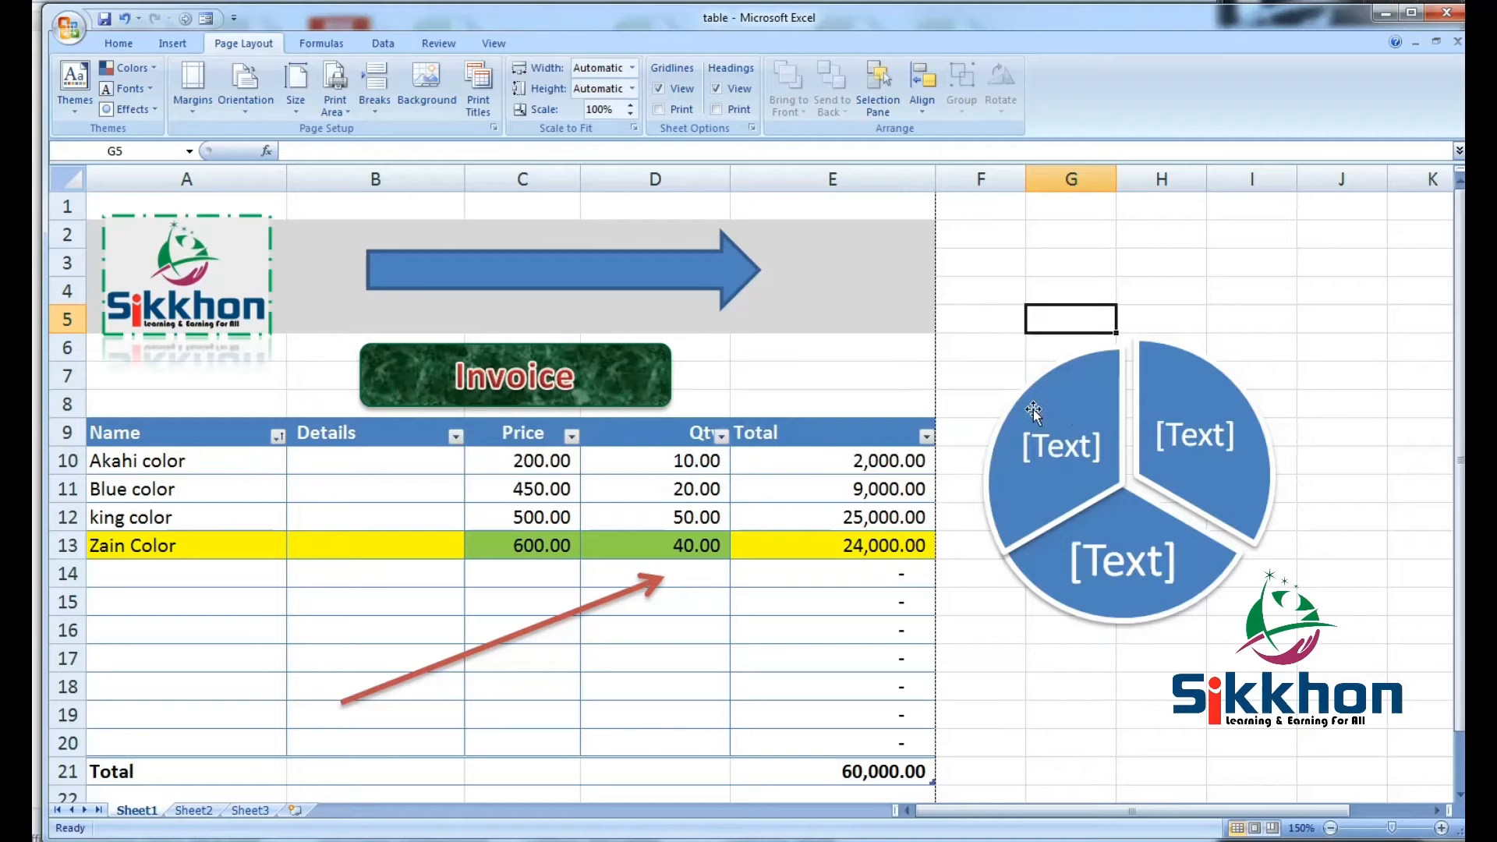
pyautogui.moveTo(744, 318)
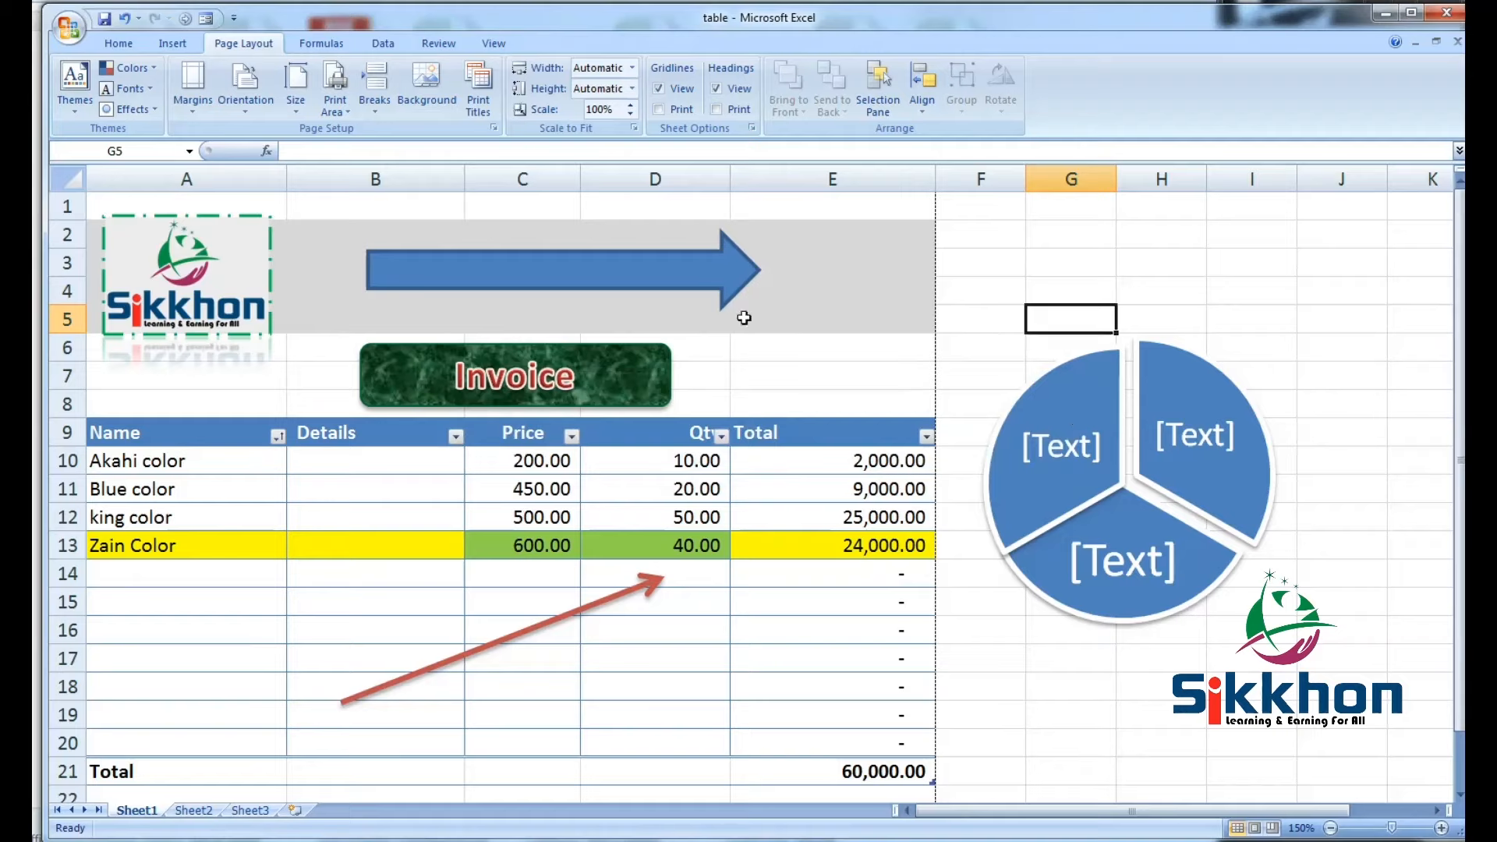
pyautogui.moveTo(1055, 684)
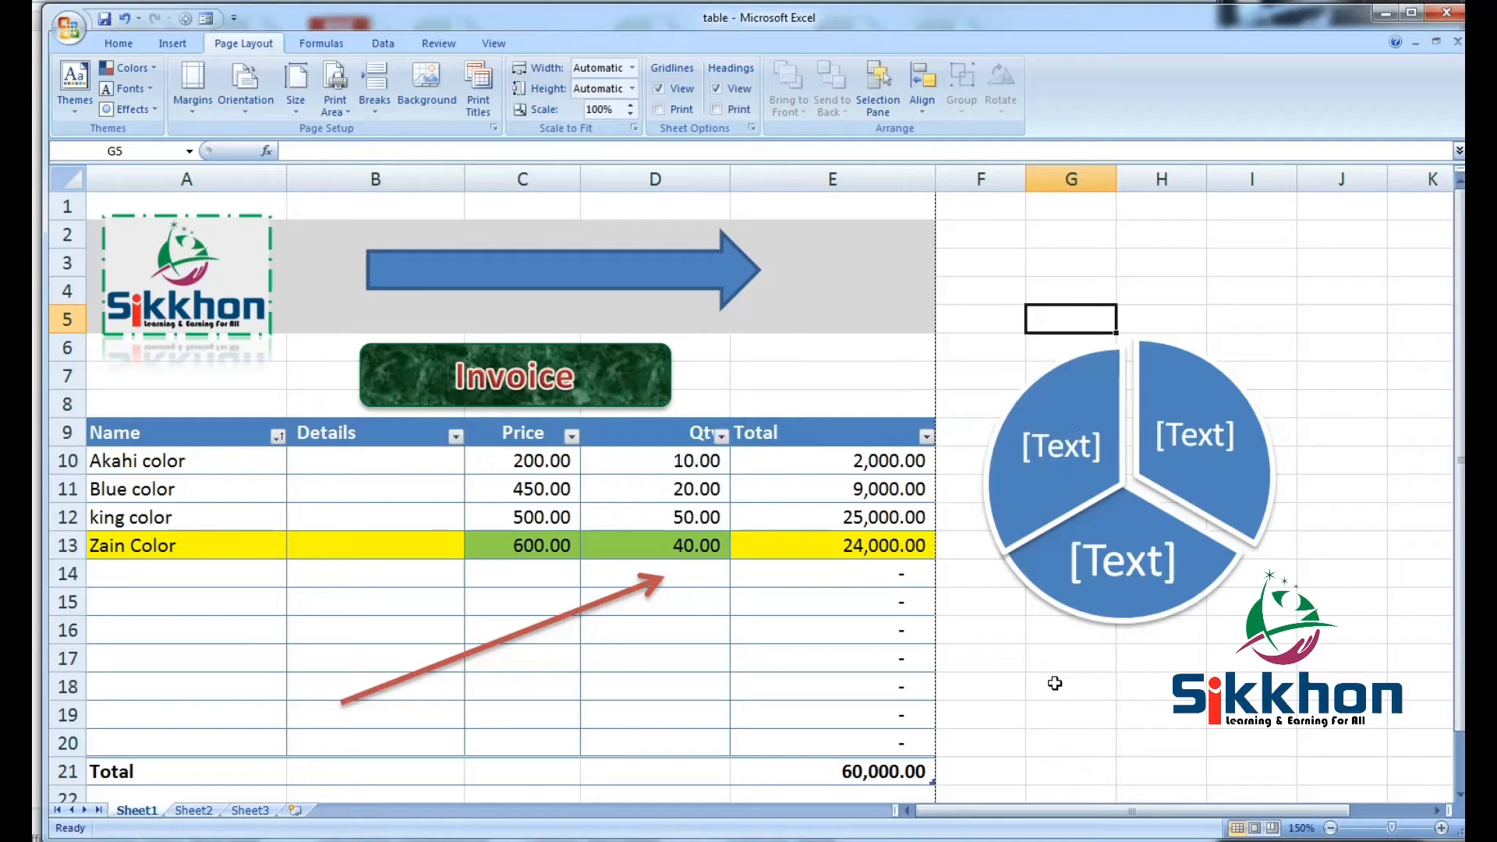
pyautogui.moveTo(771, 386)
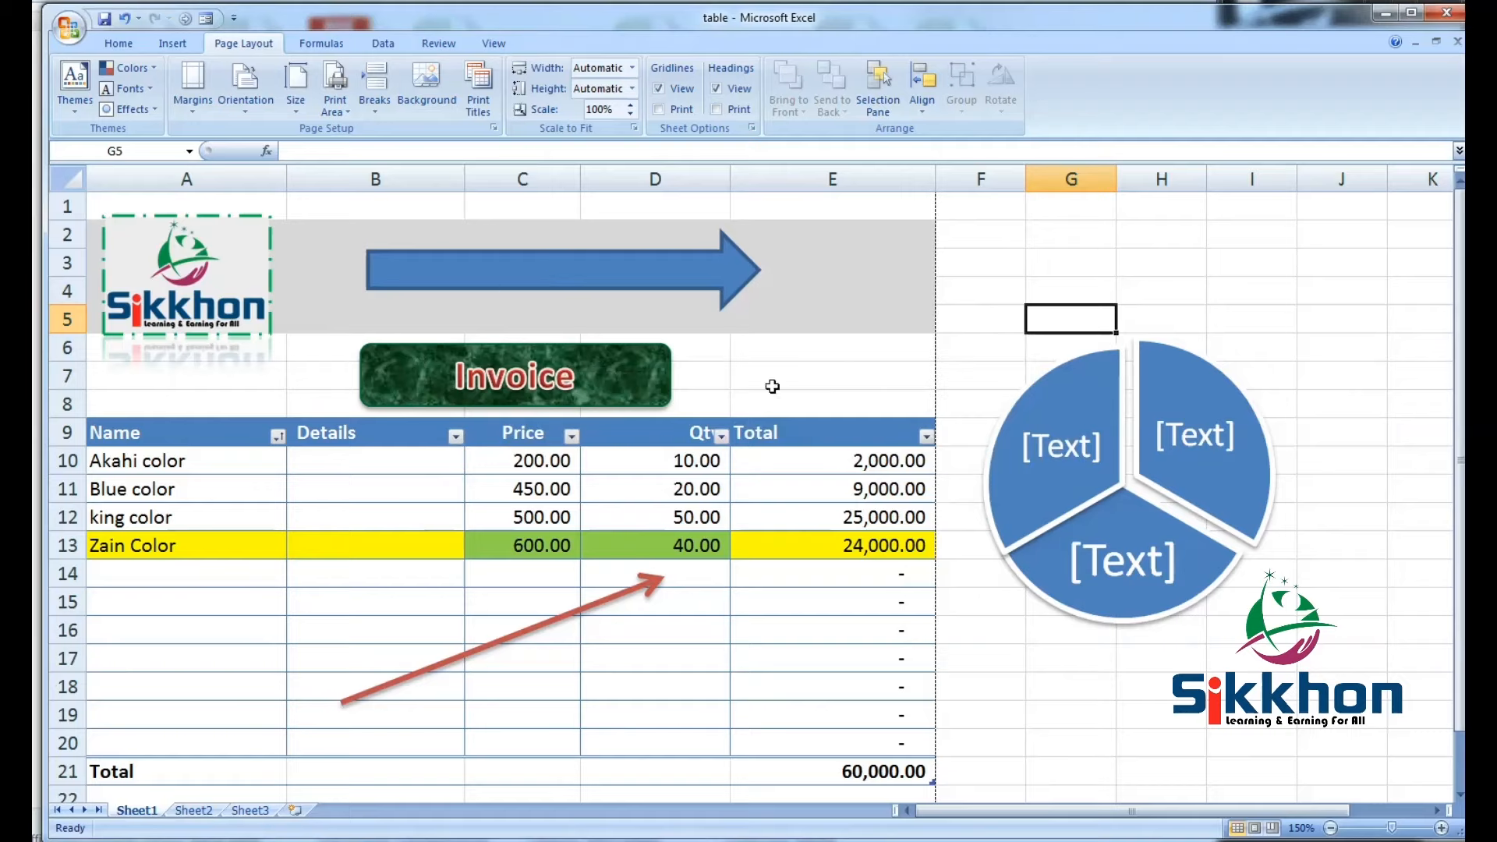
pyautogui.moveTo(477, 218)
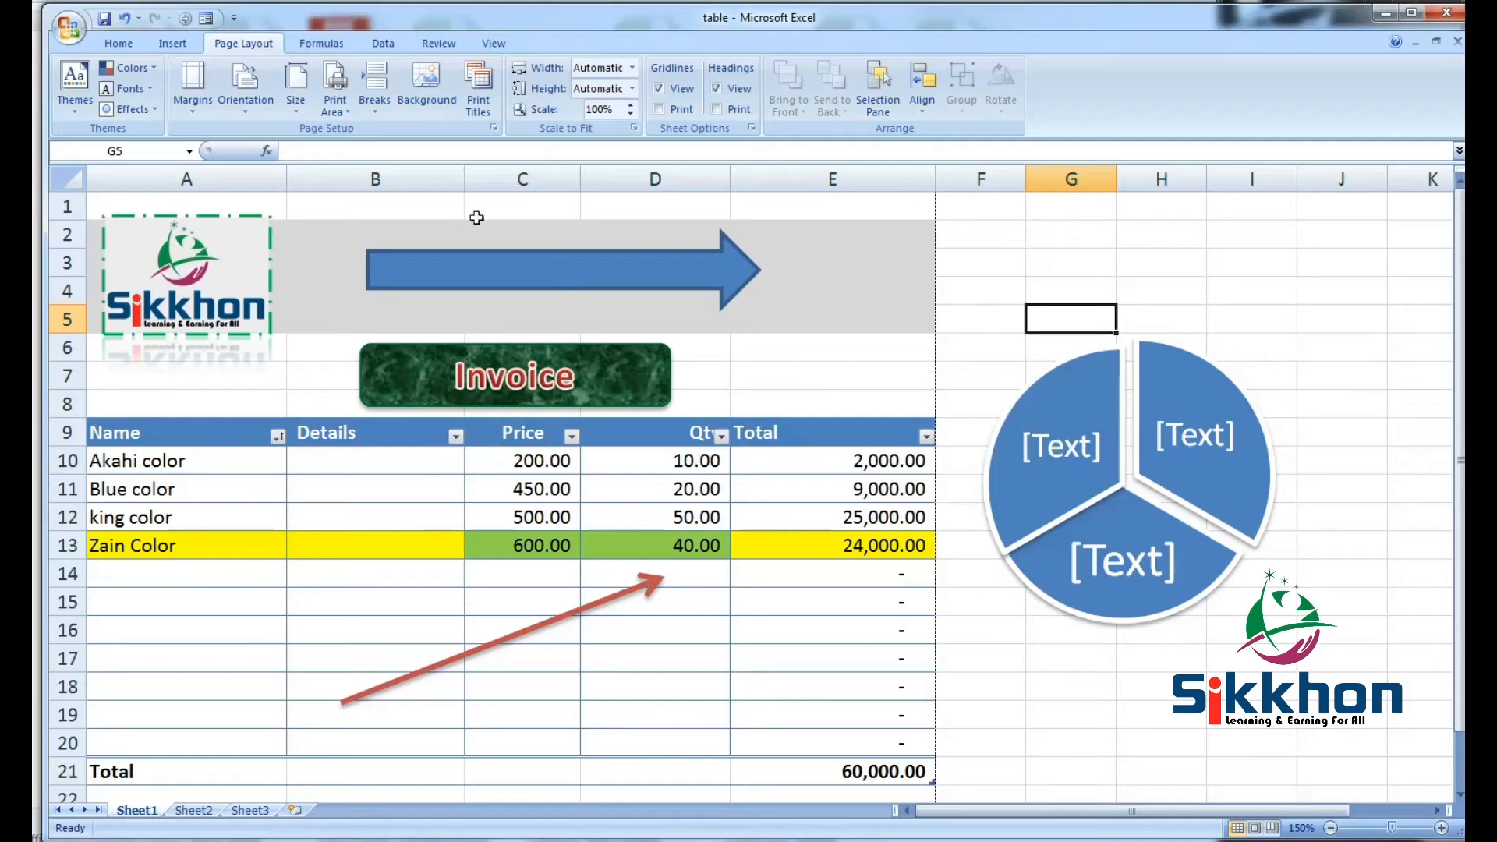
pyautogui.moveTo(625, 373)
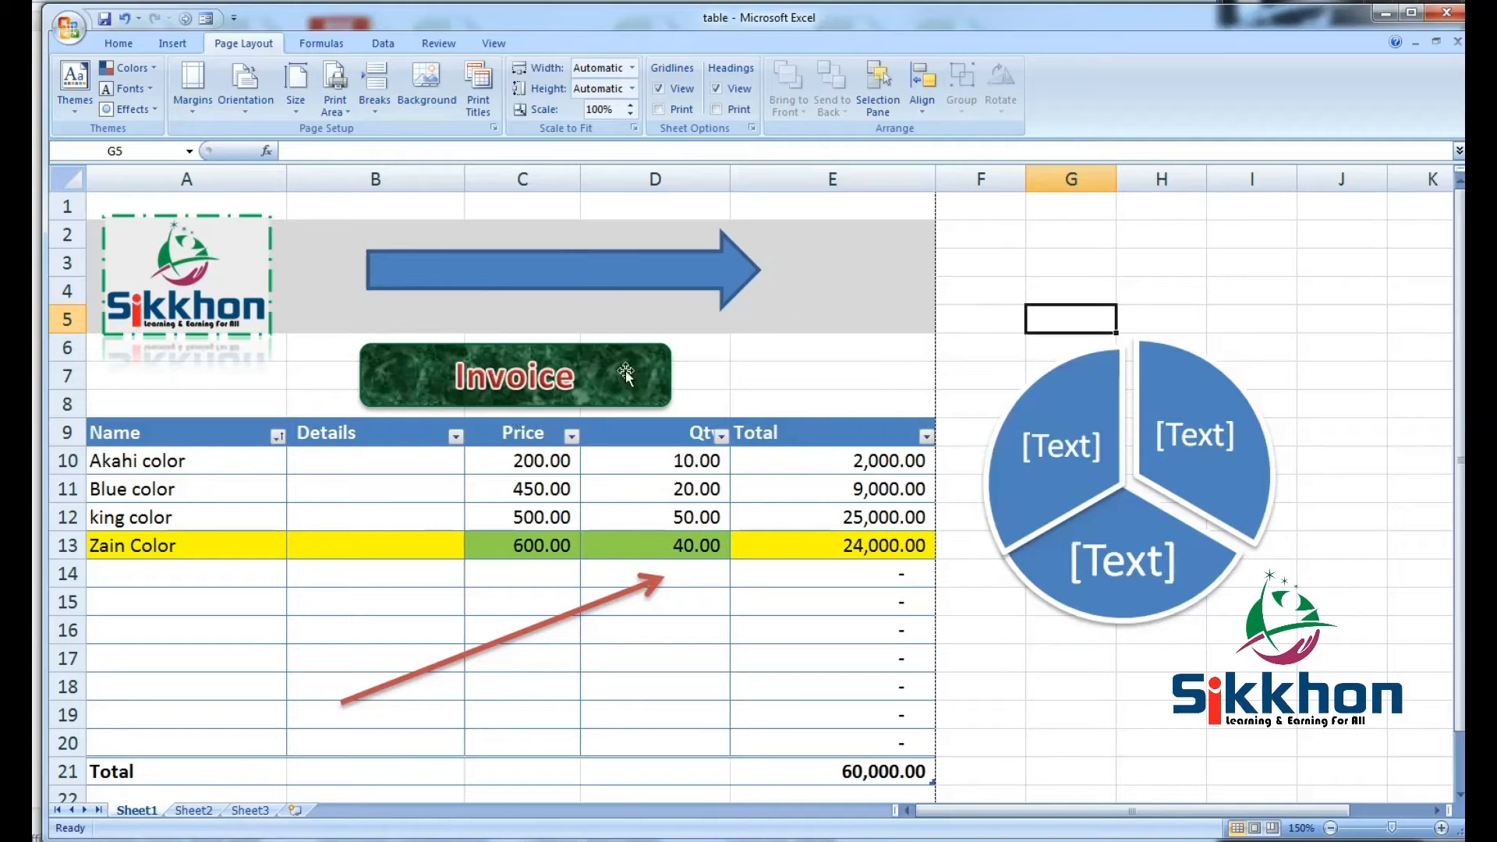
pyautogui.moveTo(426, 332)
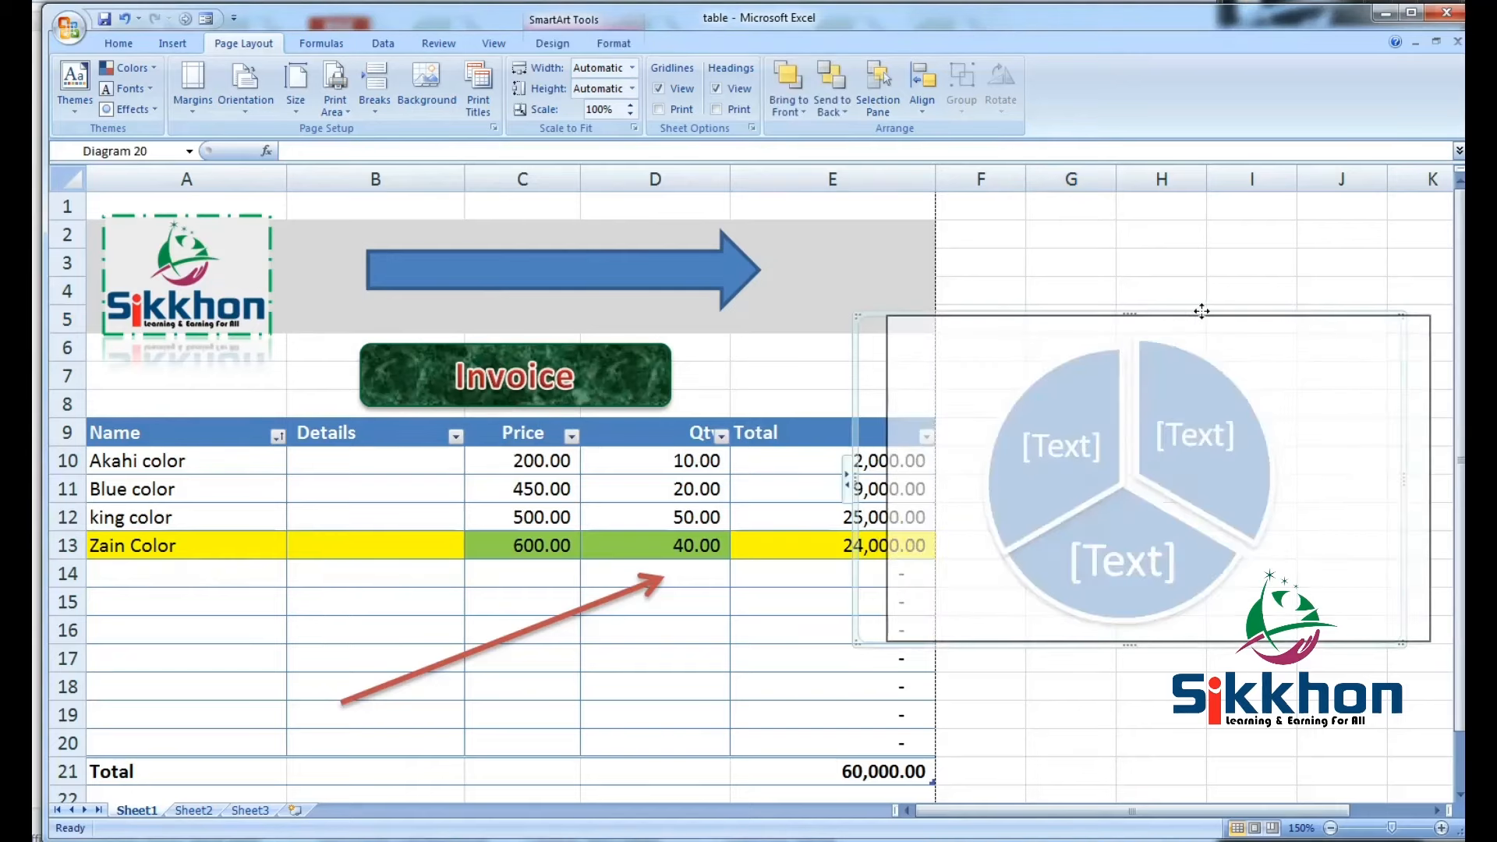
pyautogui.click(68, 27)
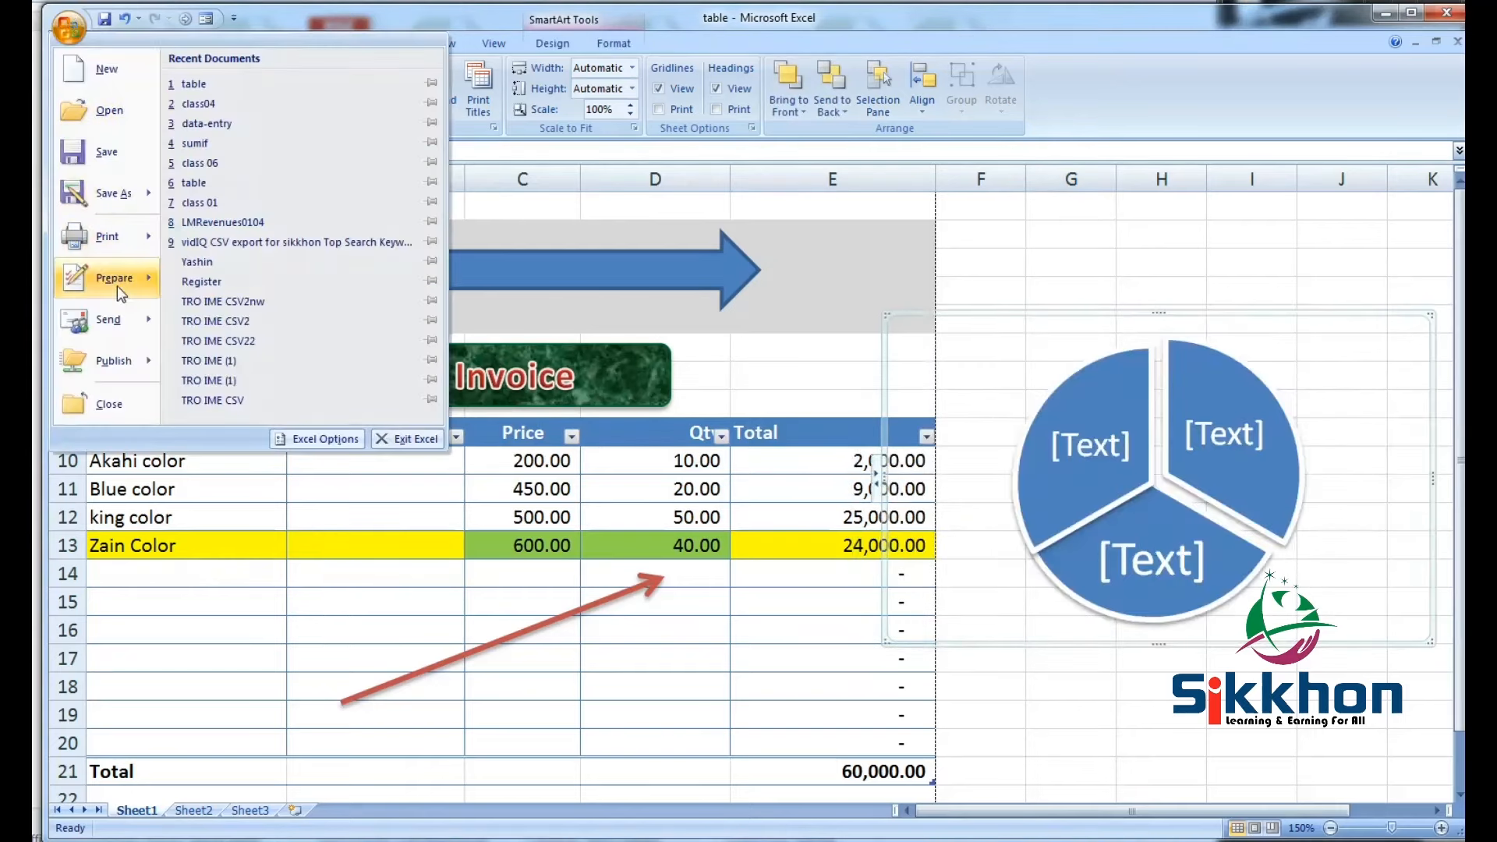
pyautogui.click(106, 235)
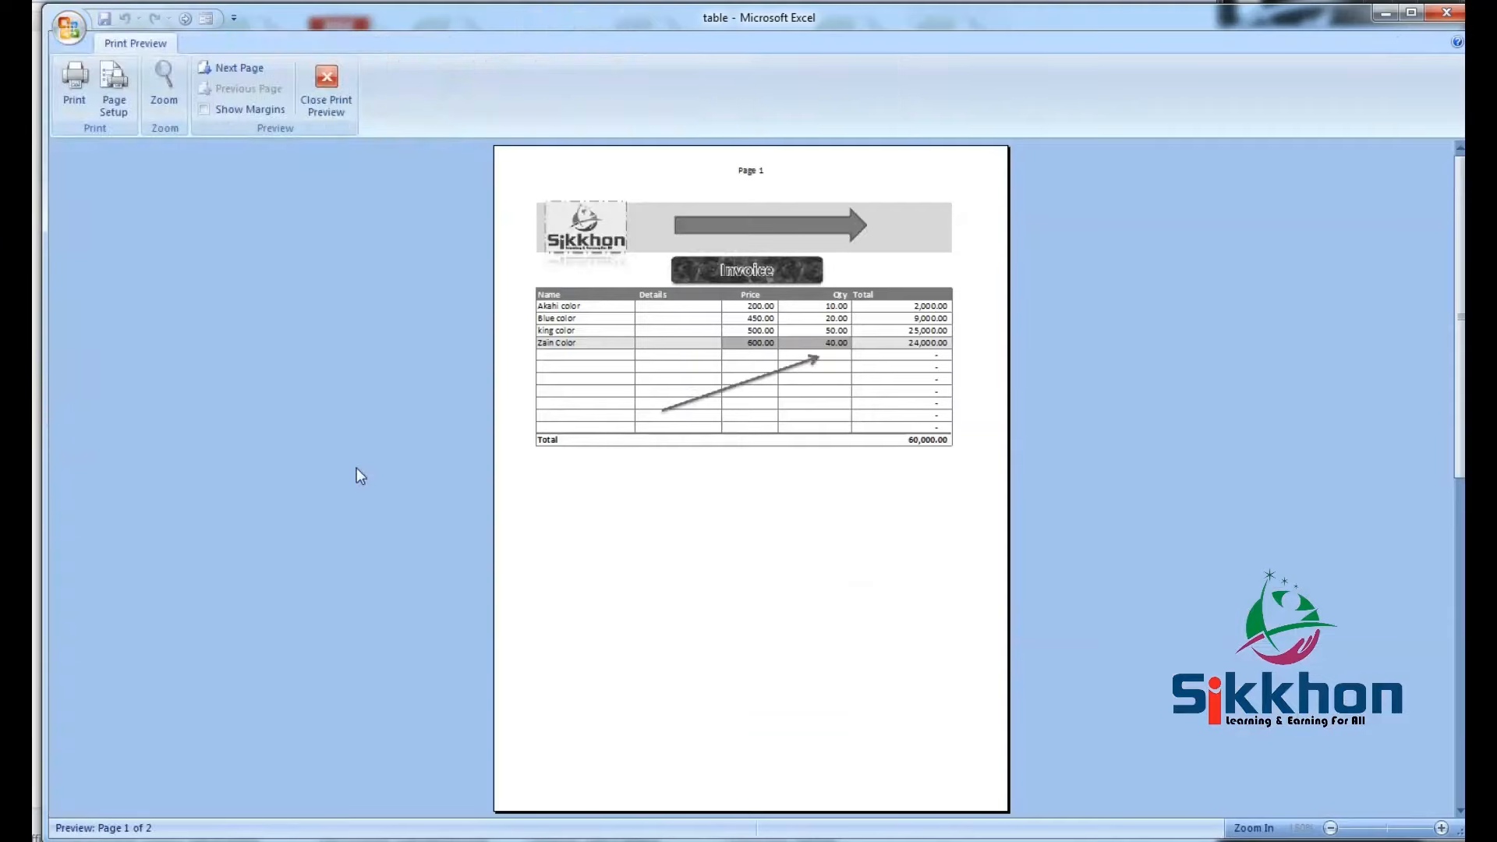
pyautogui.moveTo(1276, 380)
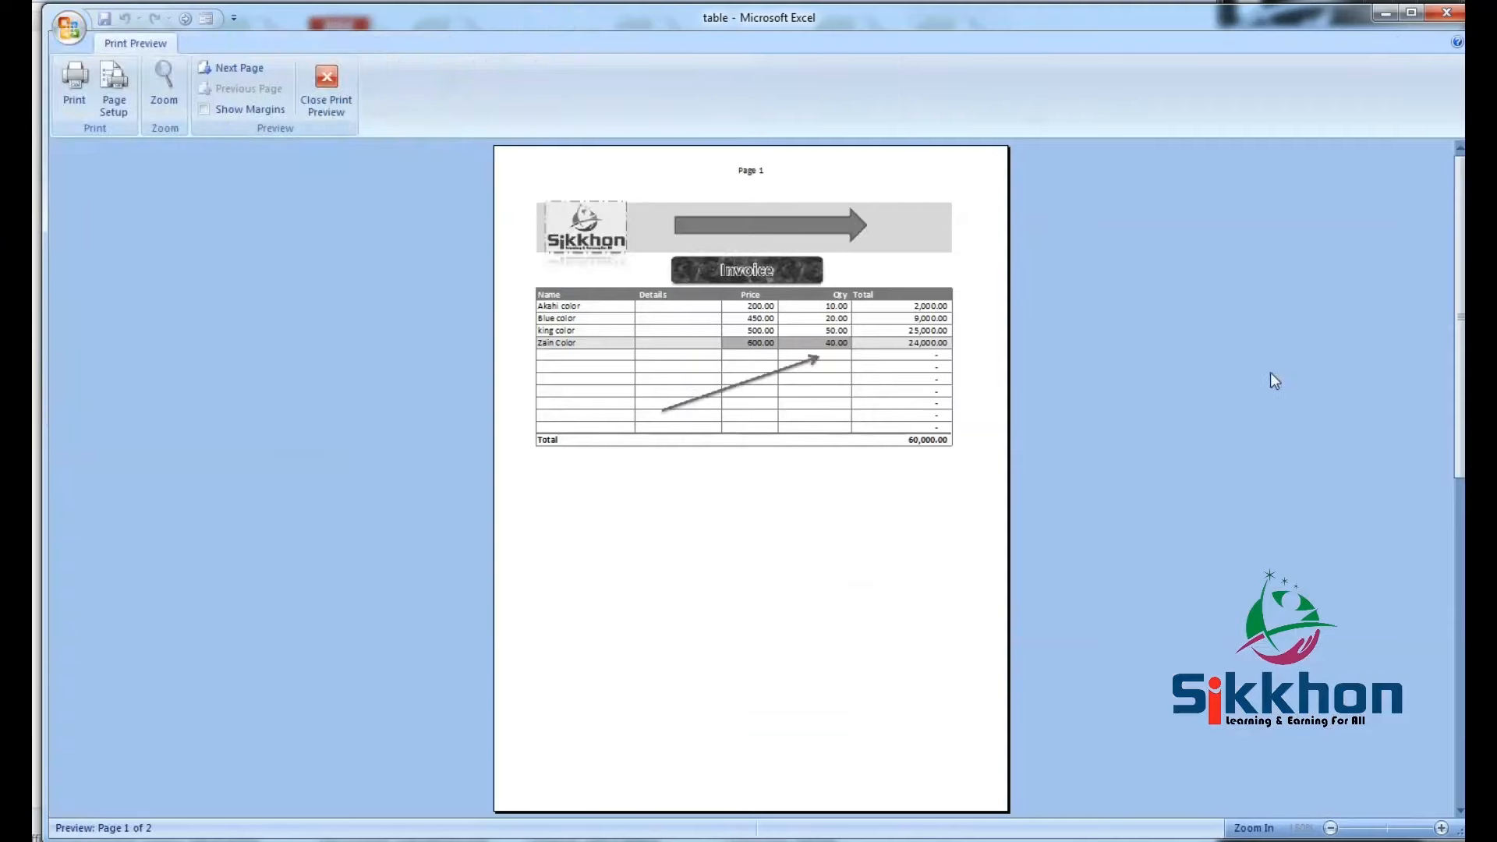
pyautogui.moveTo(1067, 400)
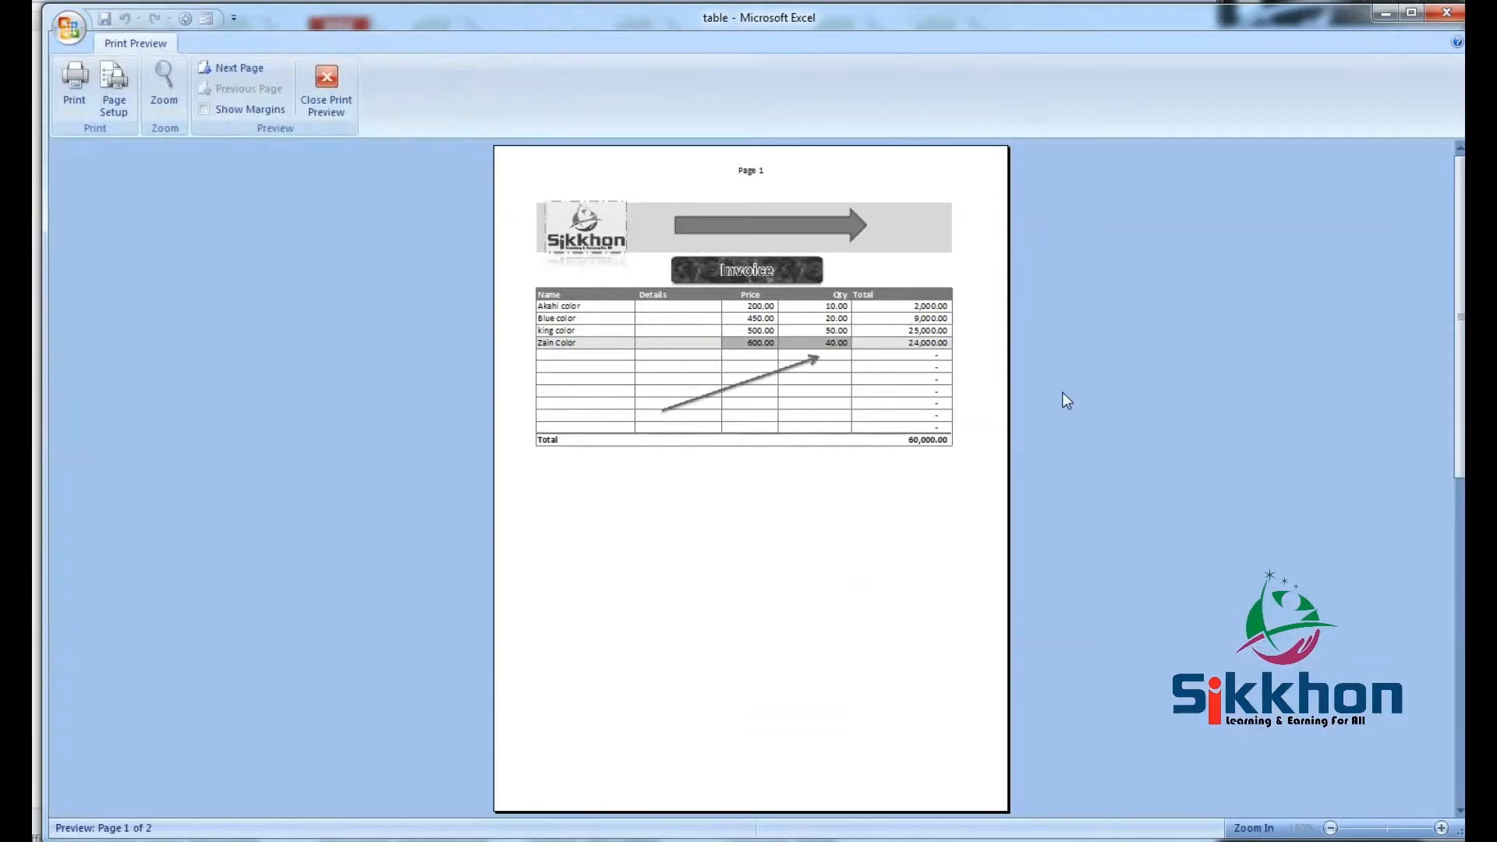
pyautogui.moveTo(989, 269)
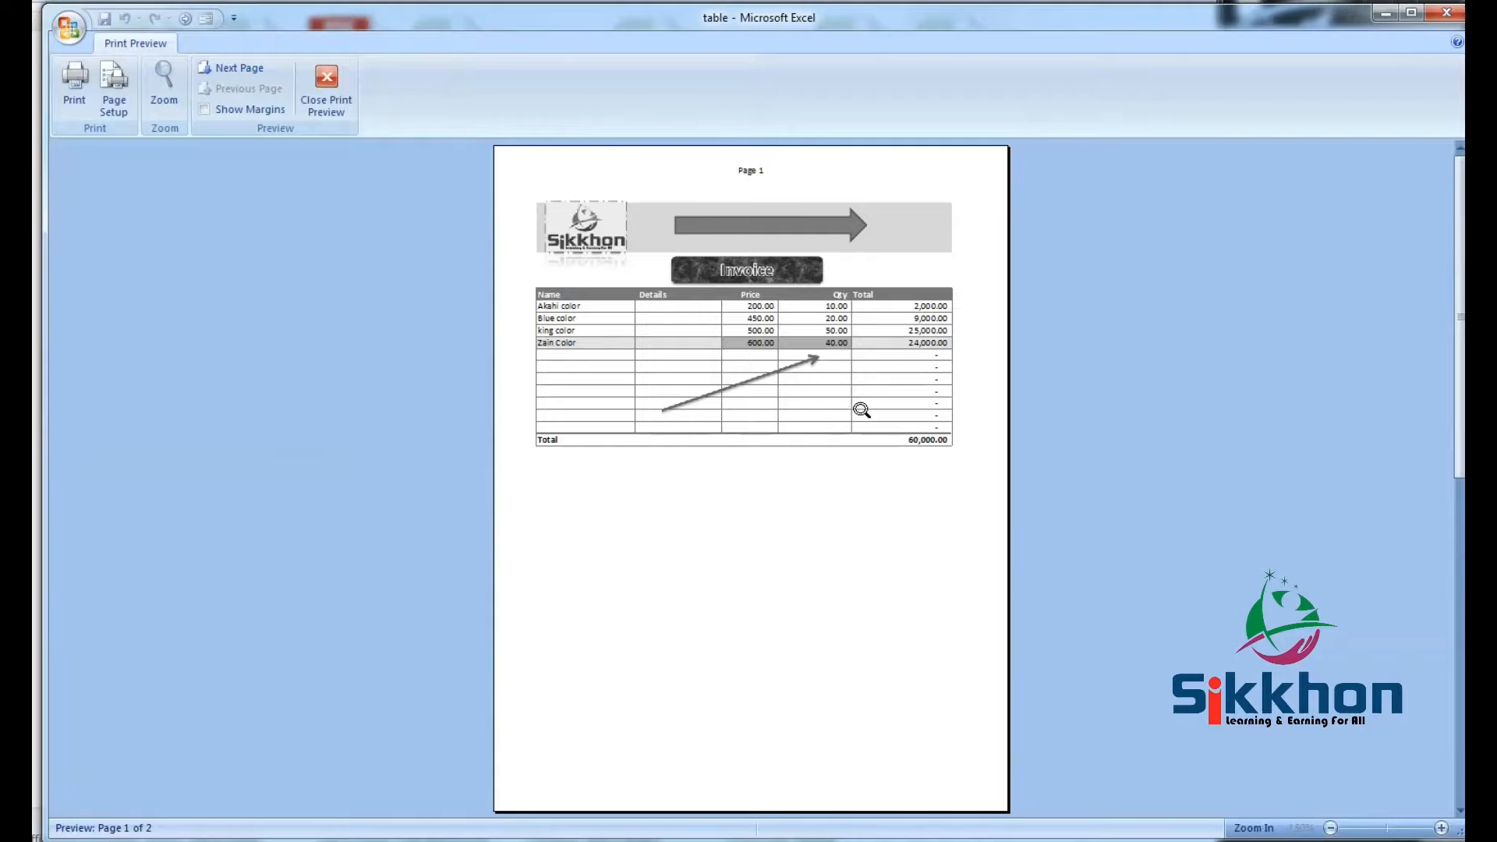
pyautogui.click(326, 86)
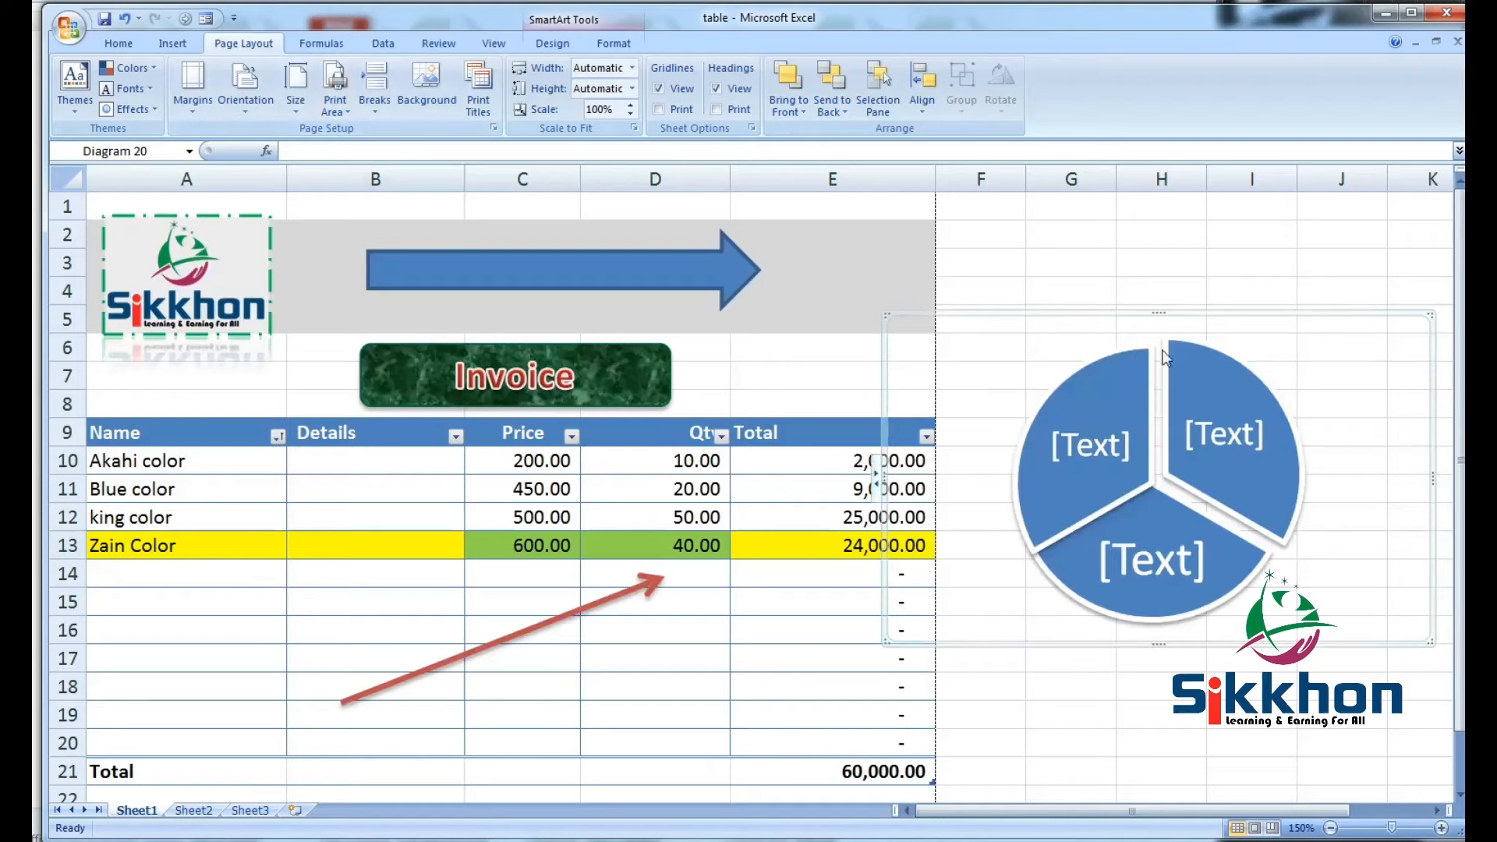
pyautogui.moveTo(1143, 370)
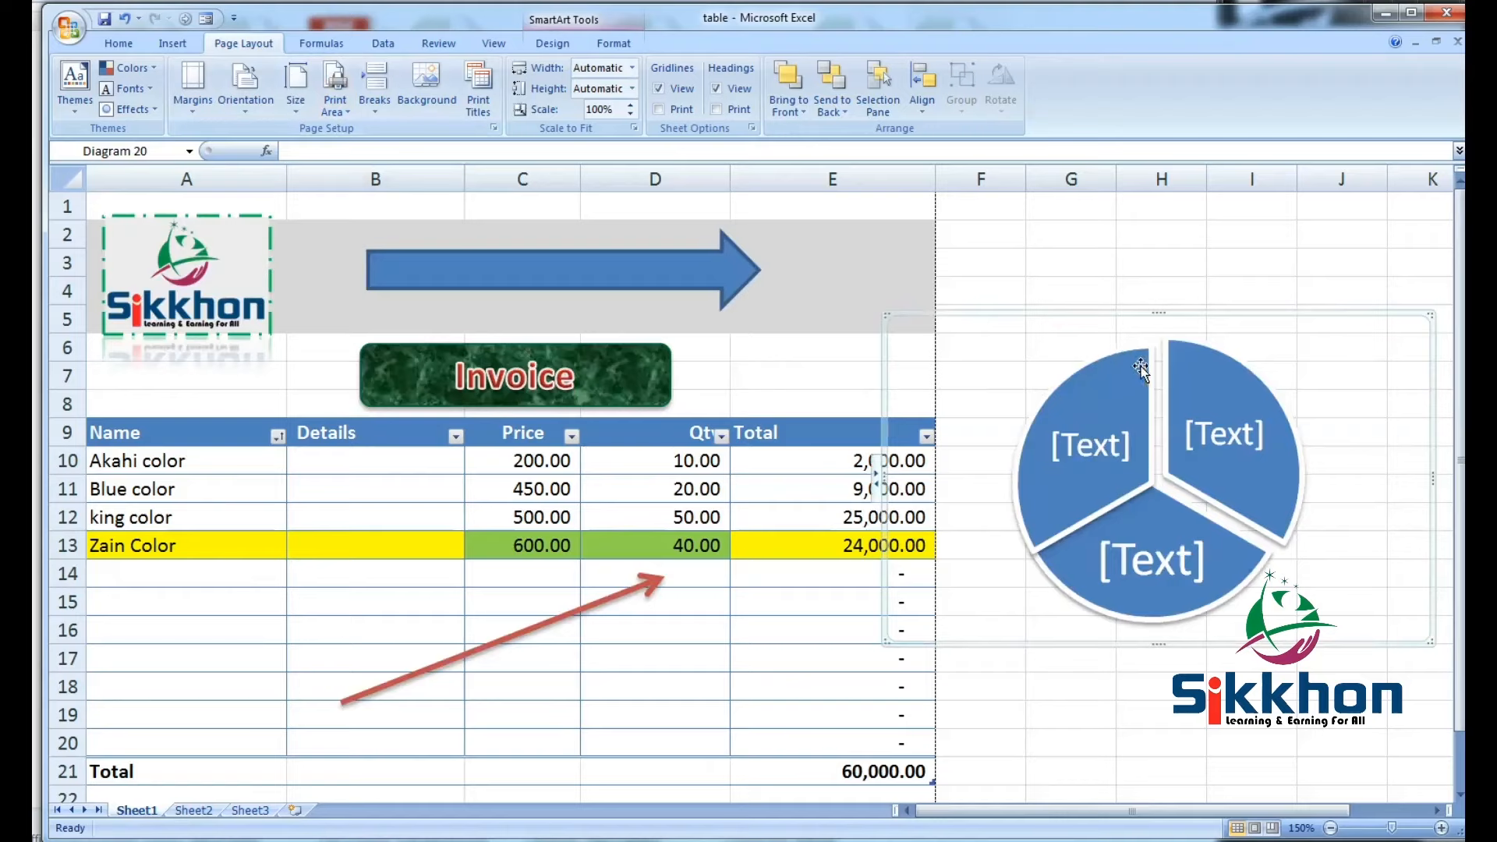
pyautogui.moveTo(1137, 373)
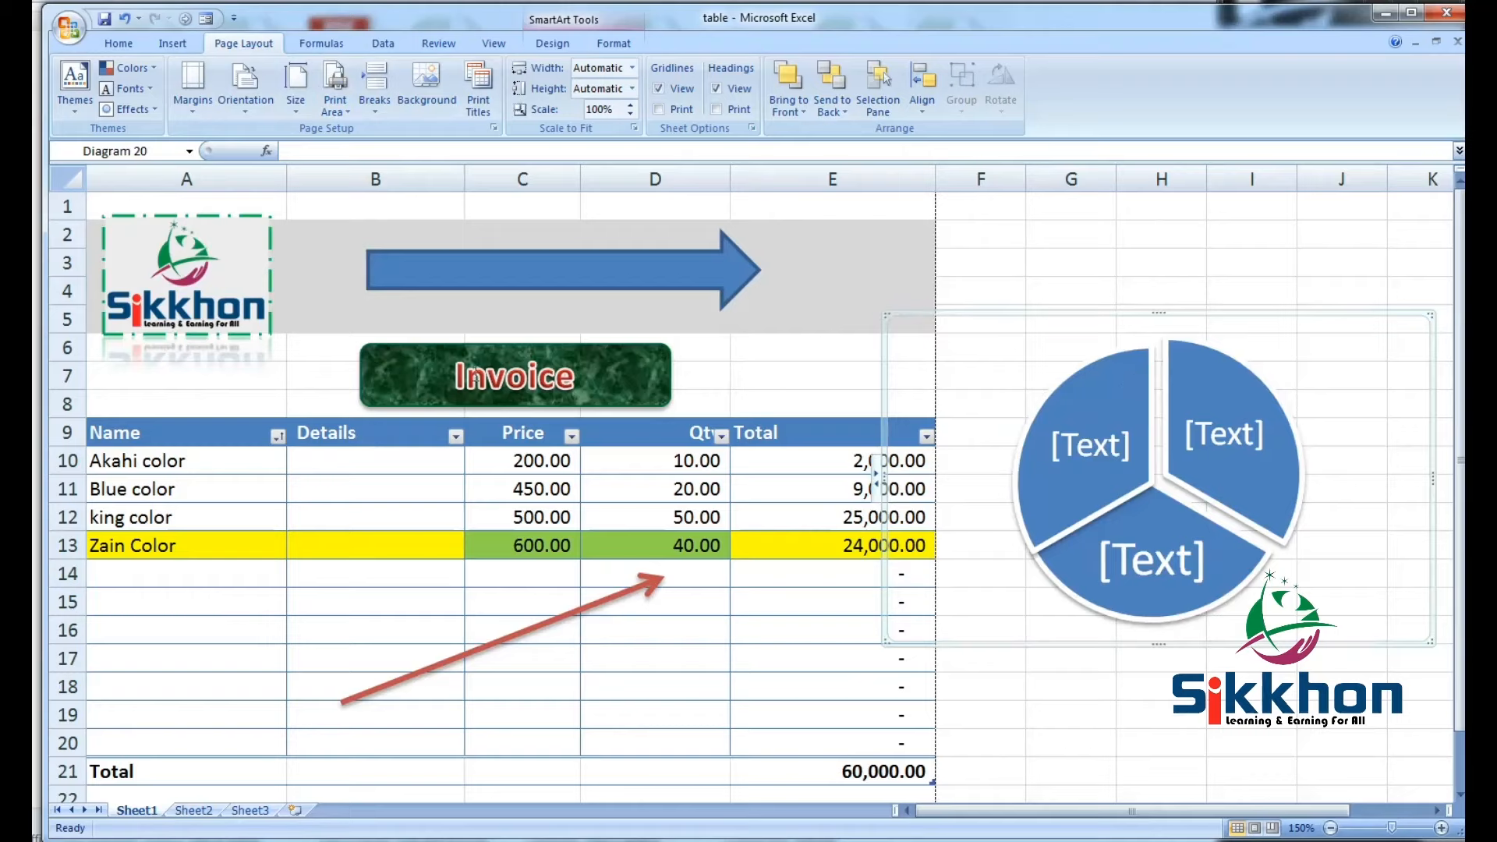
pyautogui.moveTo(1378, 29)
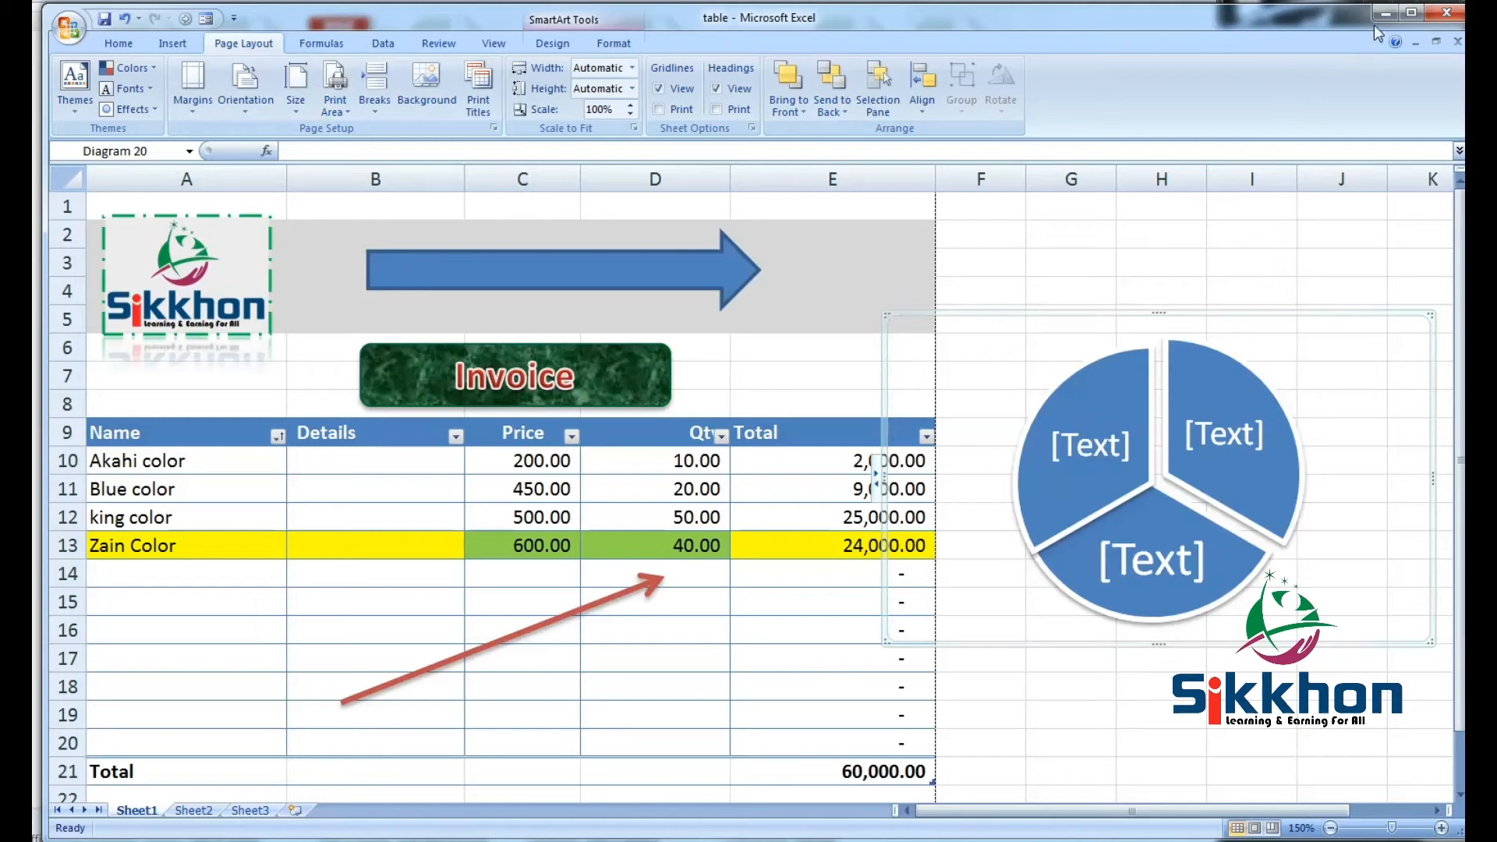
pyautogui.moveTo(1386, 14)
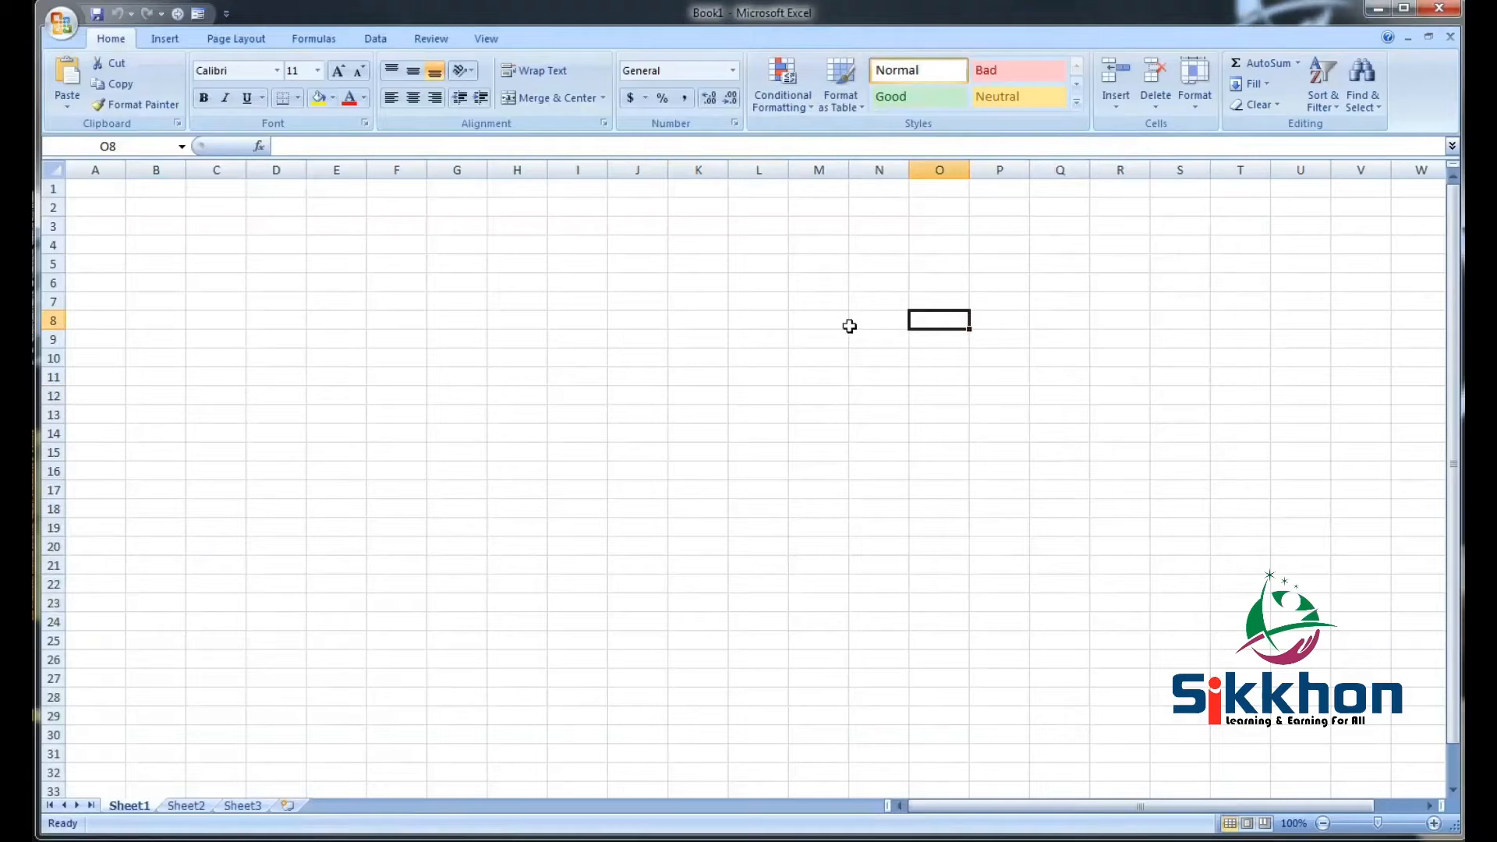
pyautogui.moveTo(381, 201)
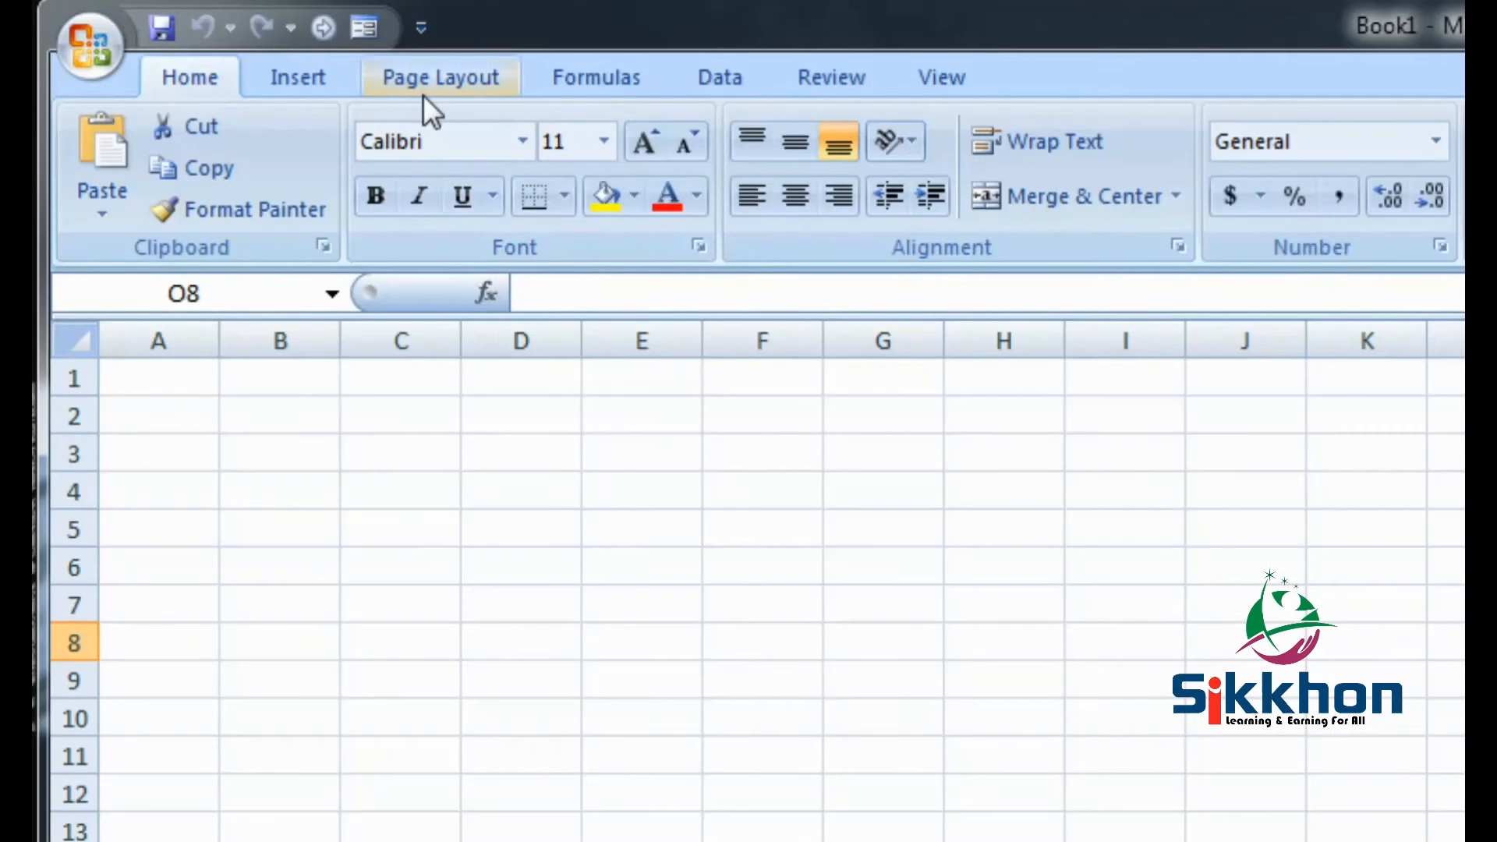
# Show the Page Layout ribbon with margins, orientation and size commands for Book1.
pyautogui.click(440, 76)
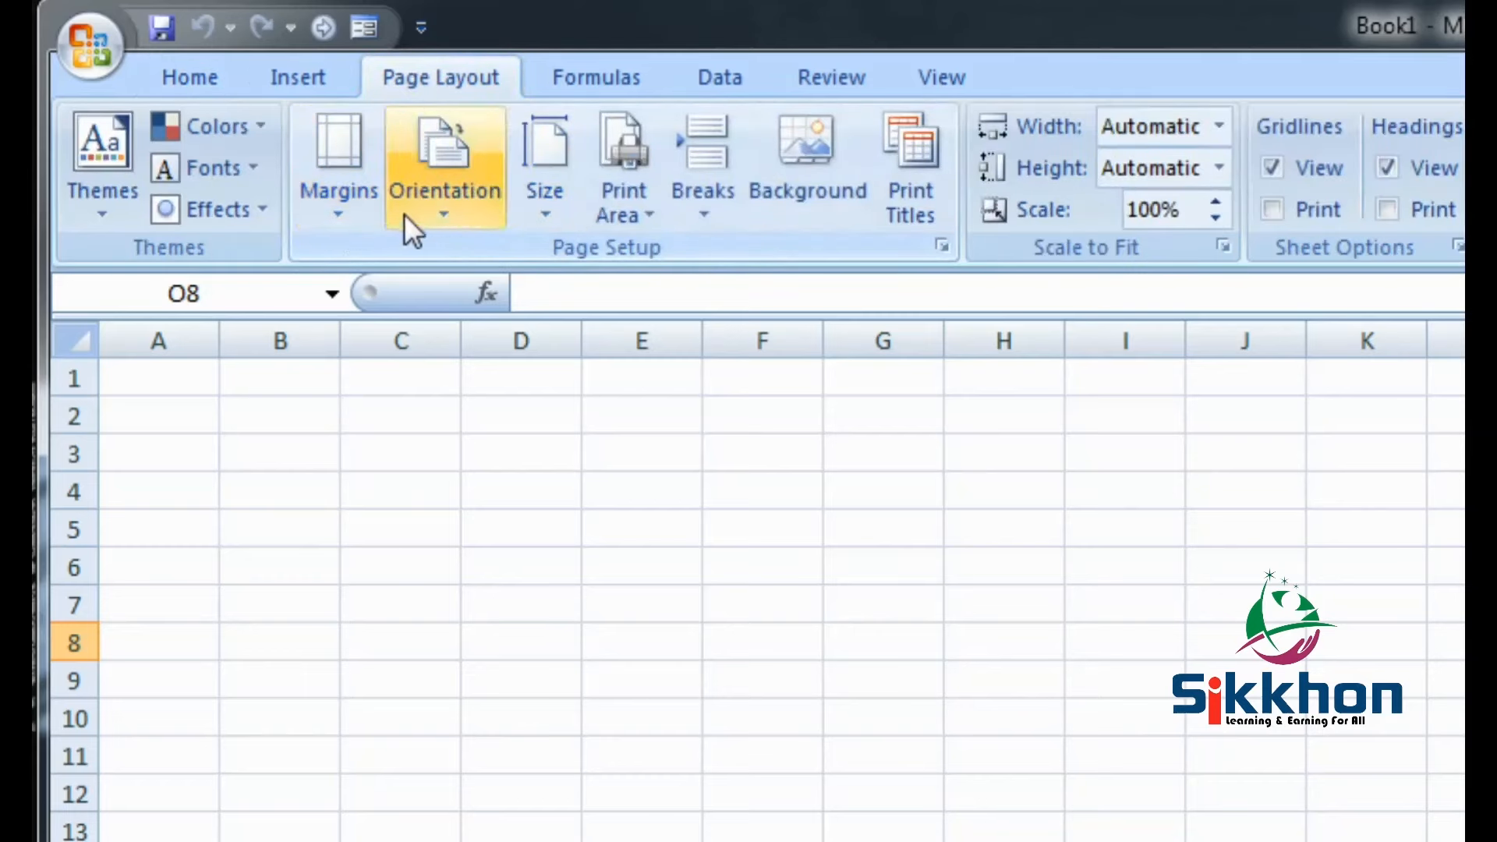
pyautogui.moveTo(544, 167)
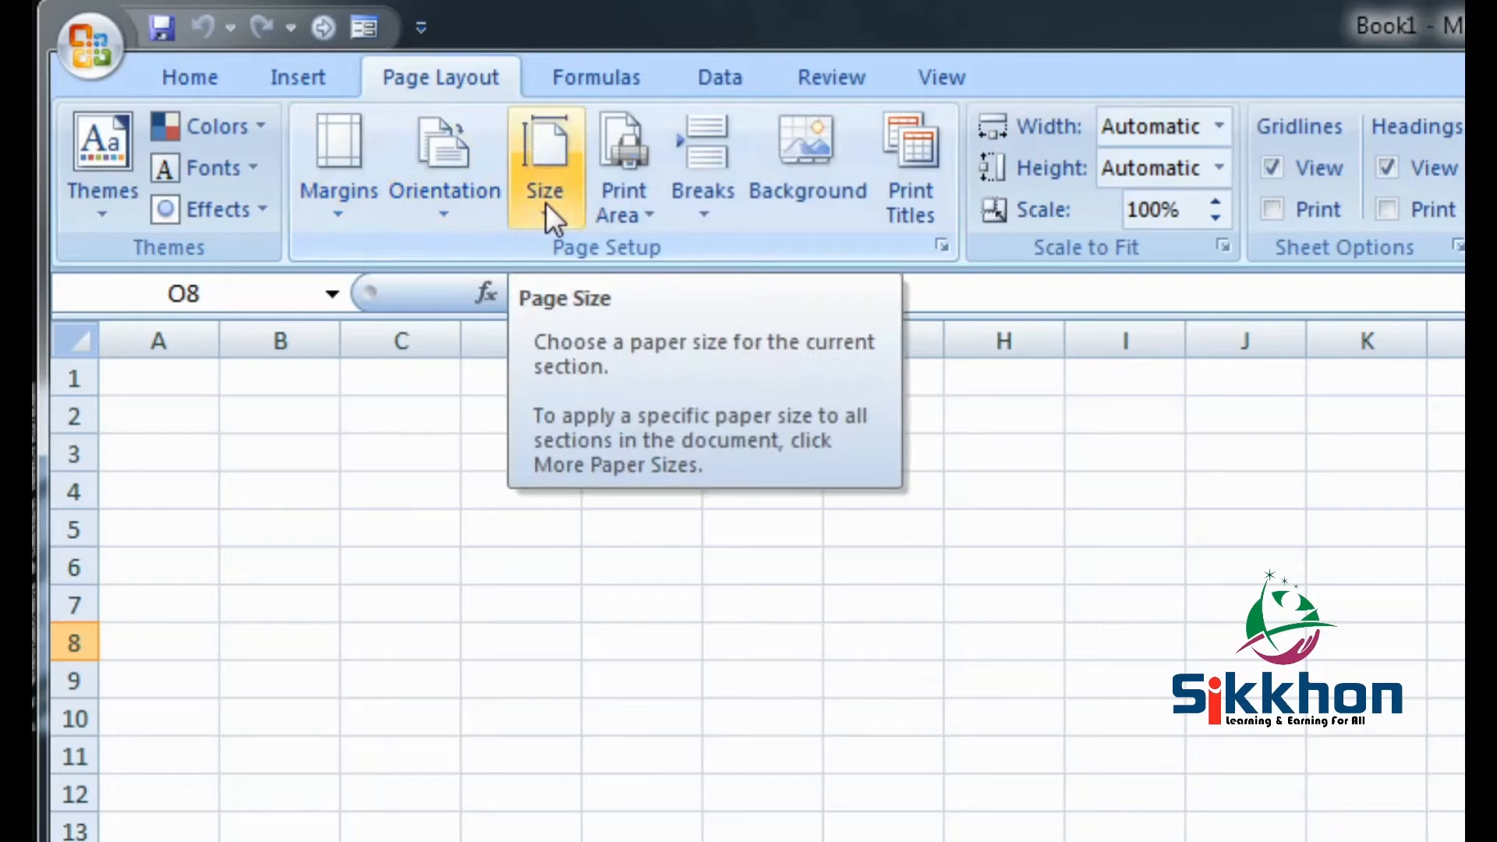
pyautogui.moveTo(339, 166)
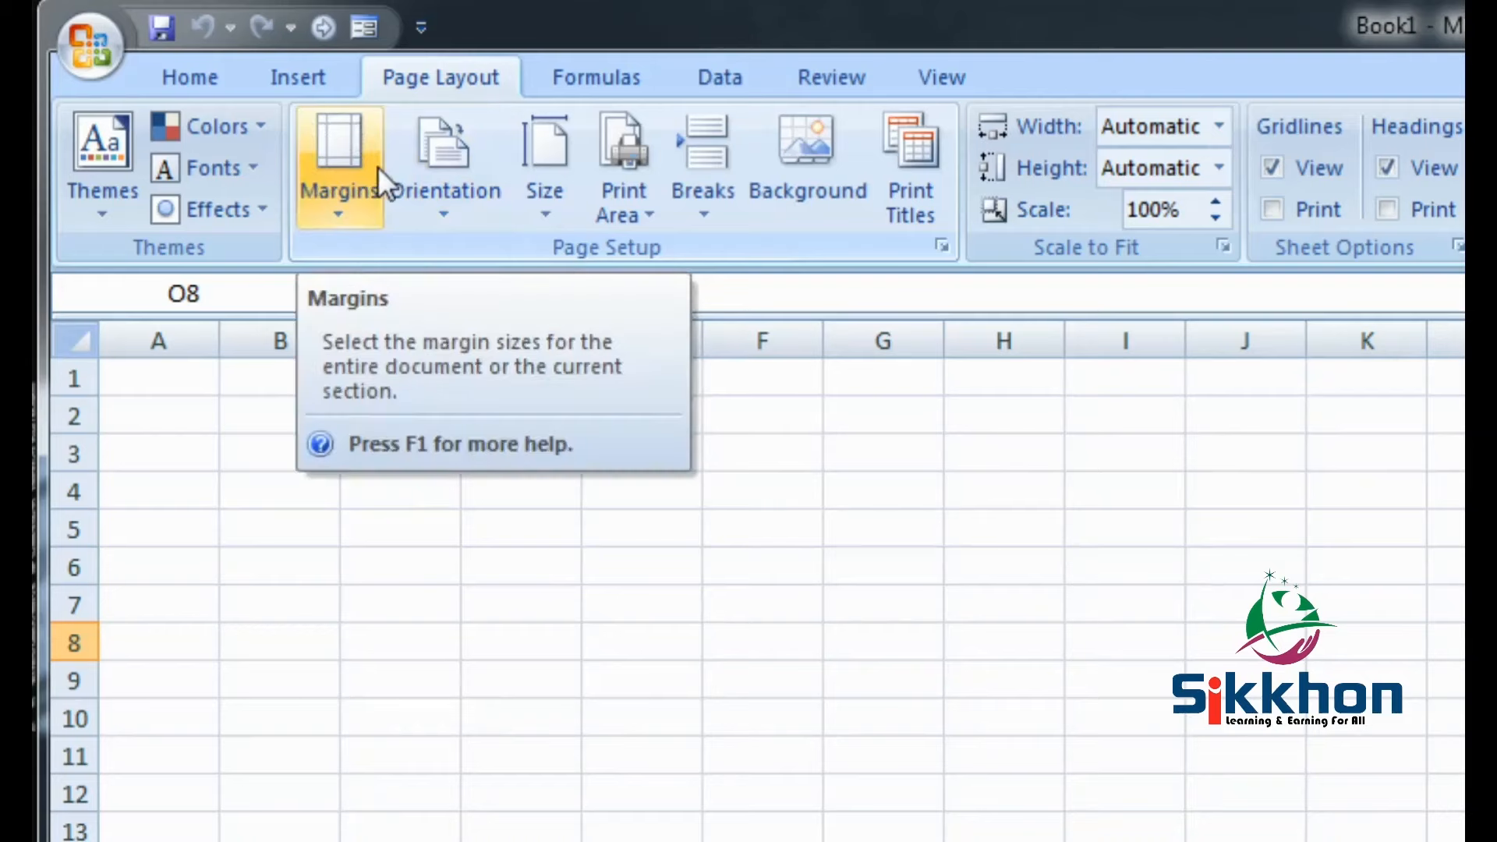
pyautogui.moveTo(382, 166)
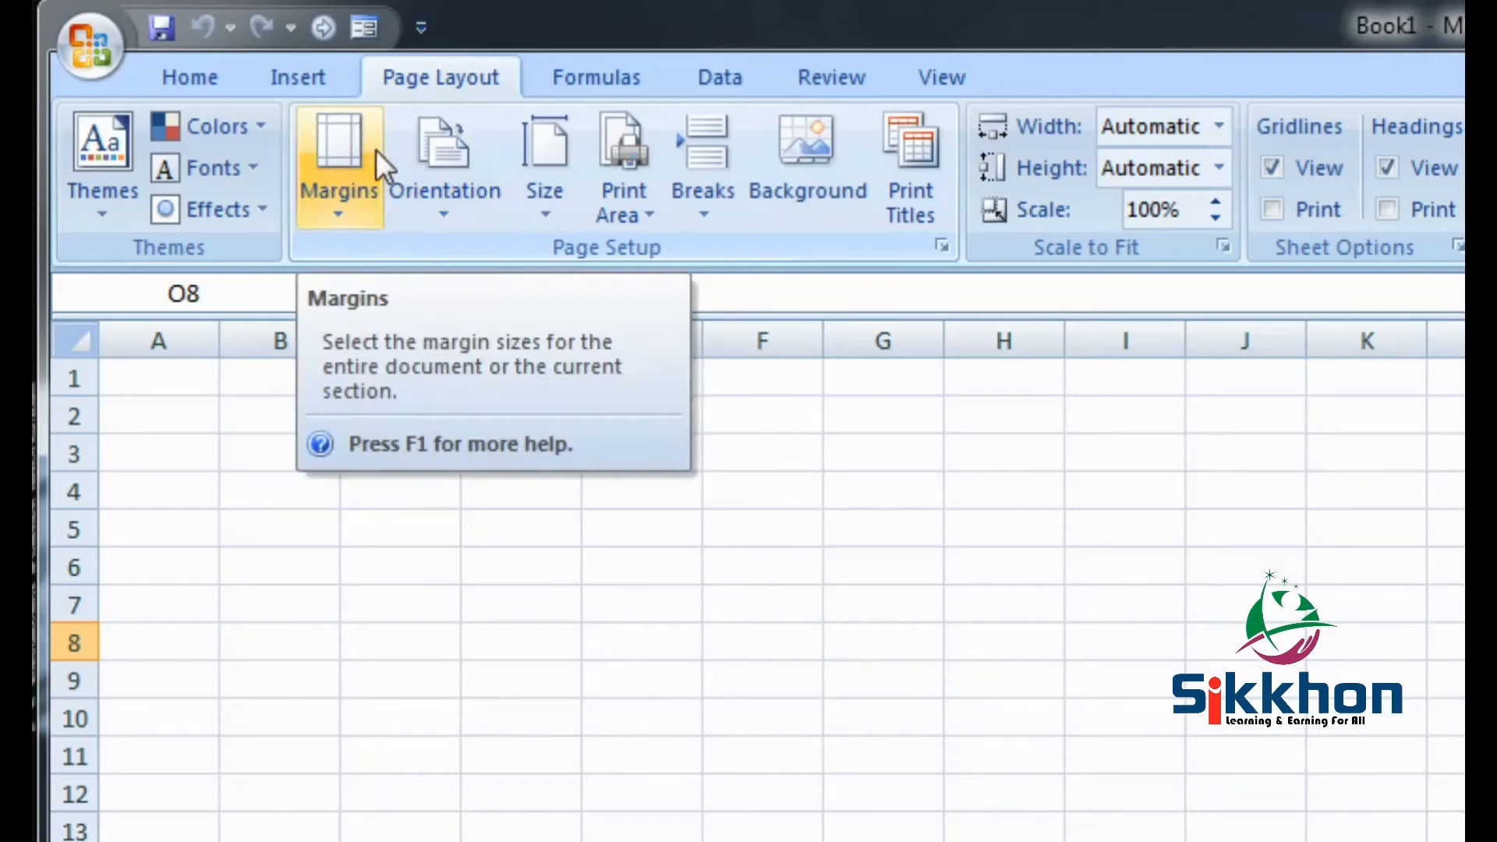
pyautogui.moveTo(353, 177)
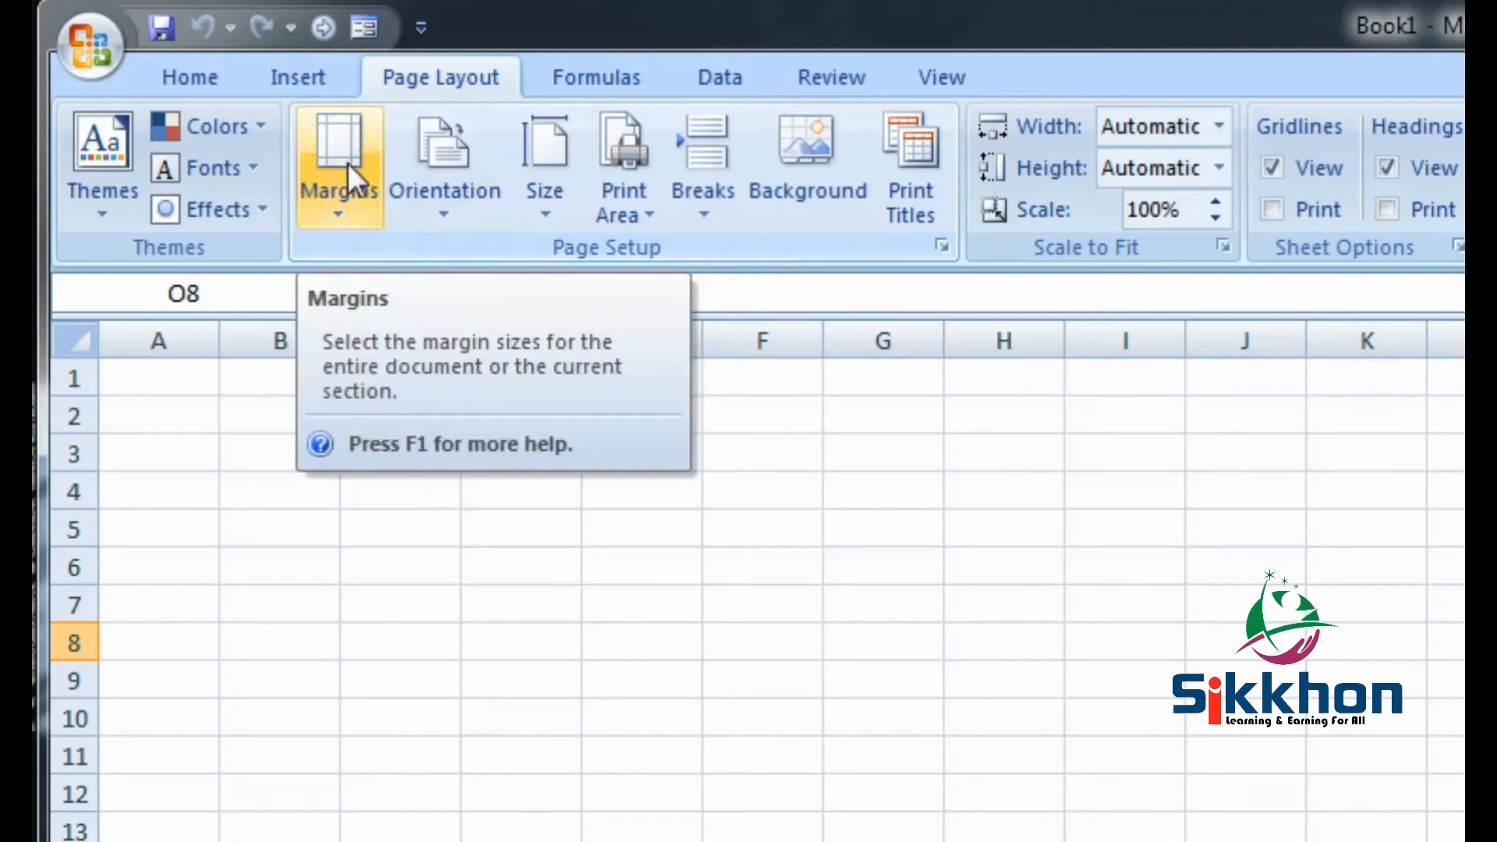
# List the Normal, Wide, Narrow and custom margin presets for Book1.
pyautogui.click(338, 167)
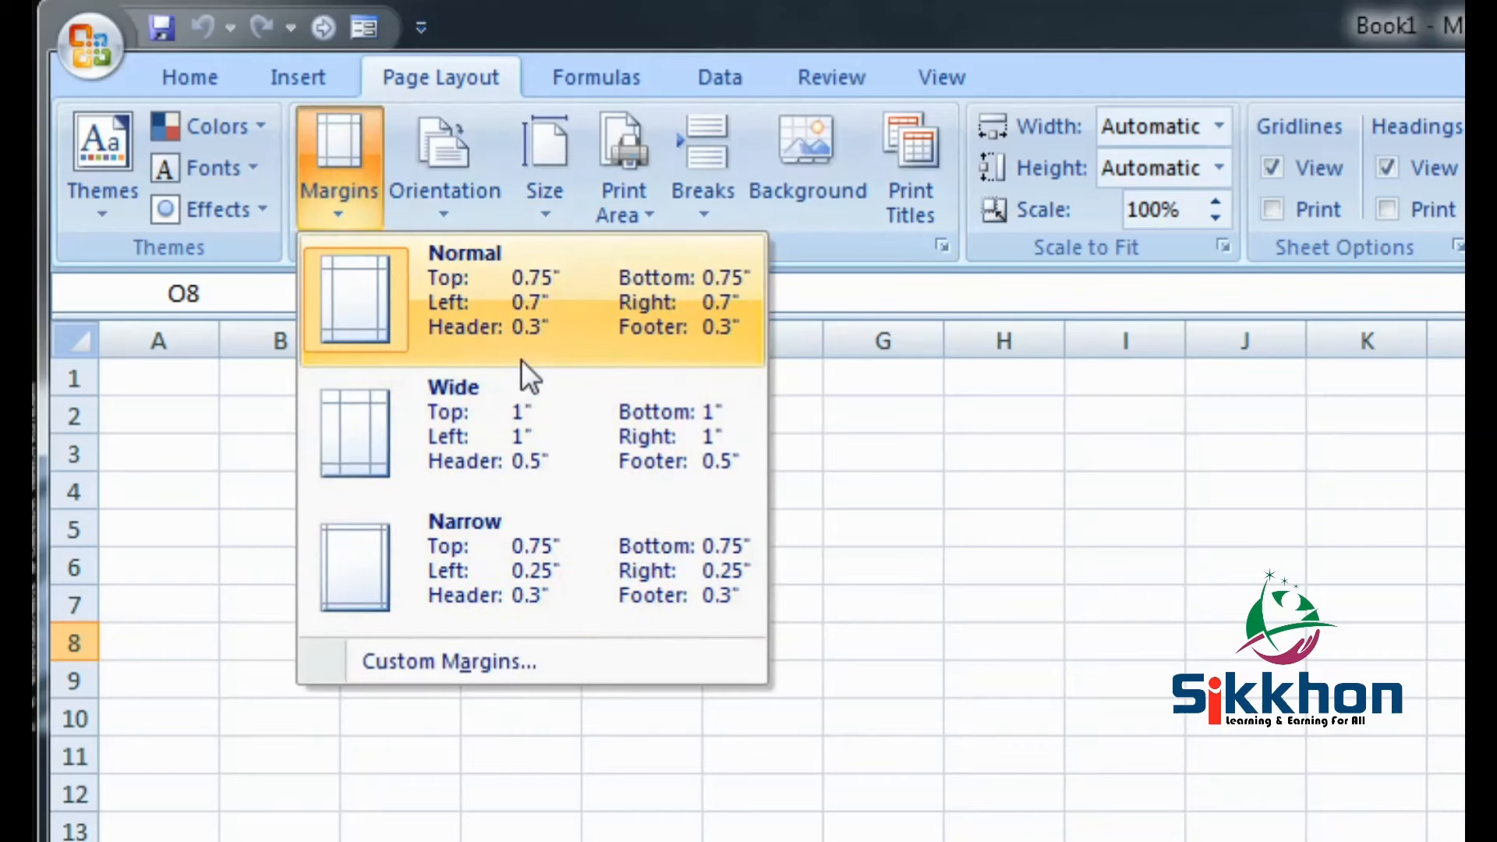
pyautogui.moveTo(497, 574)
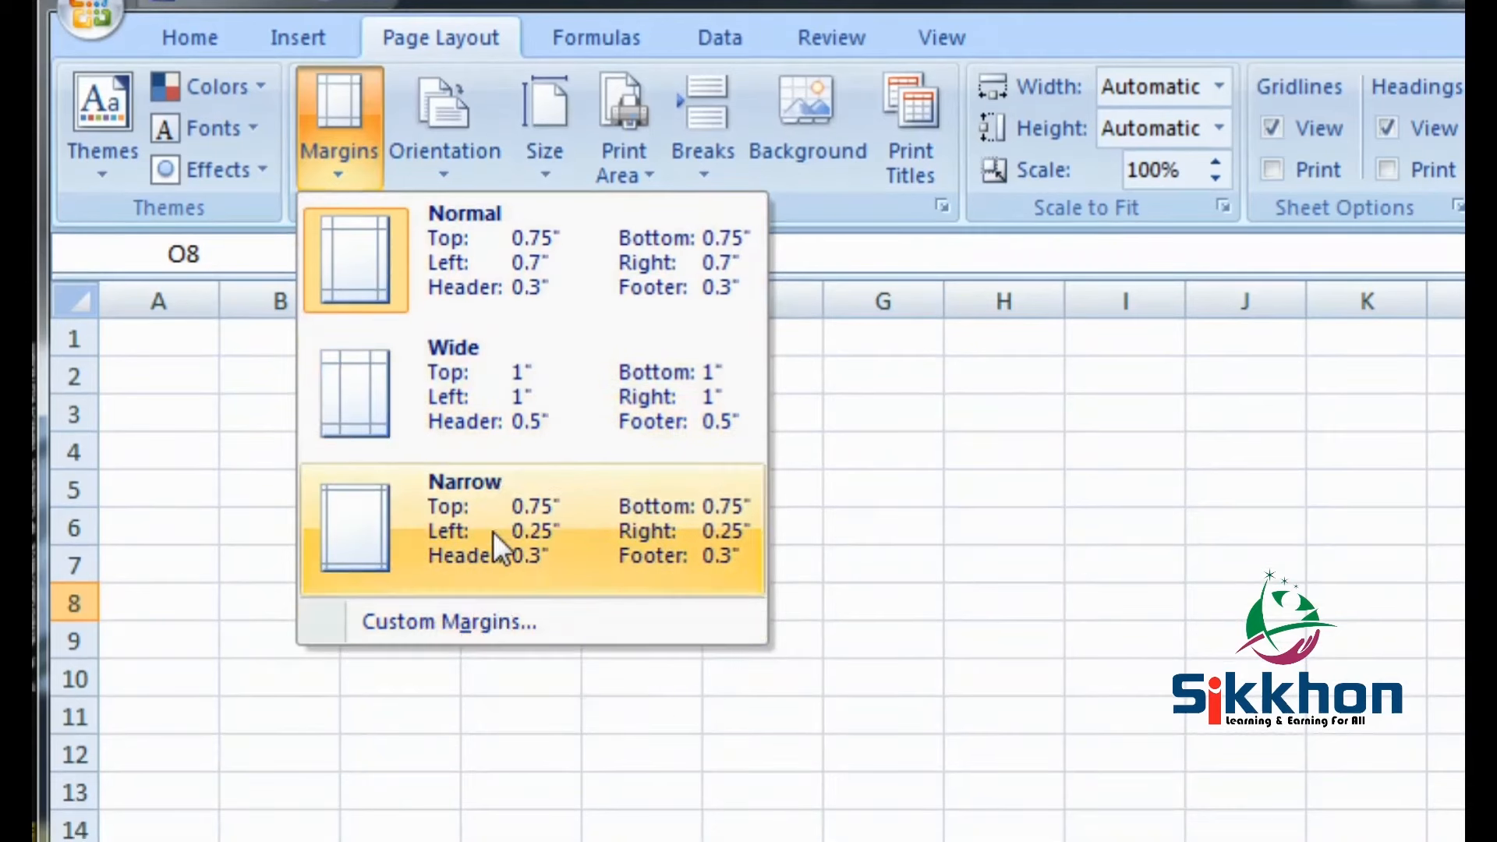
pyautogui.moveTo(486, 263)
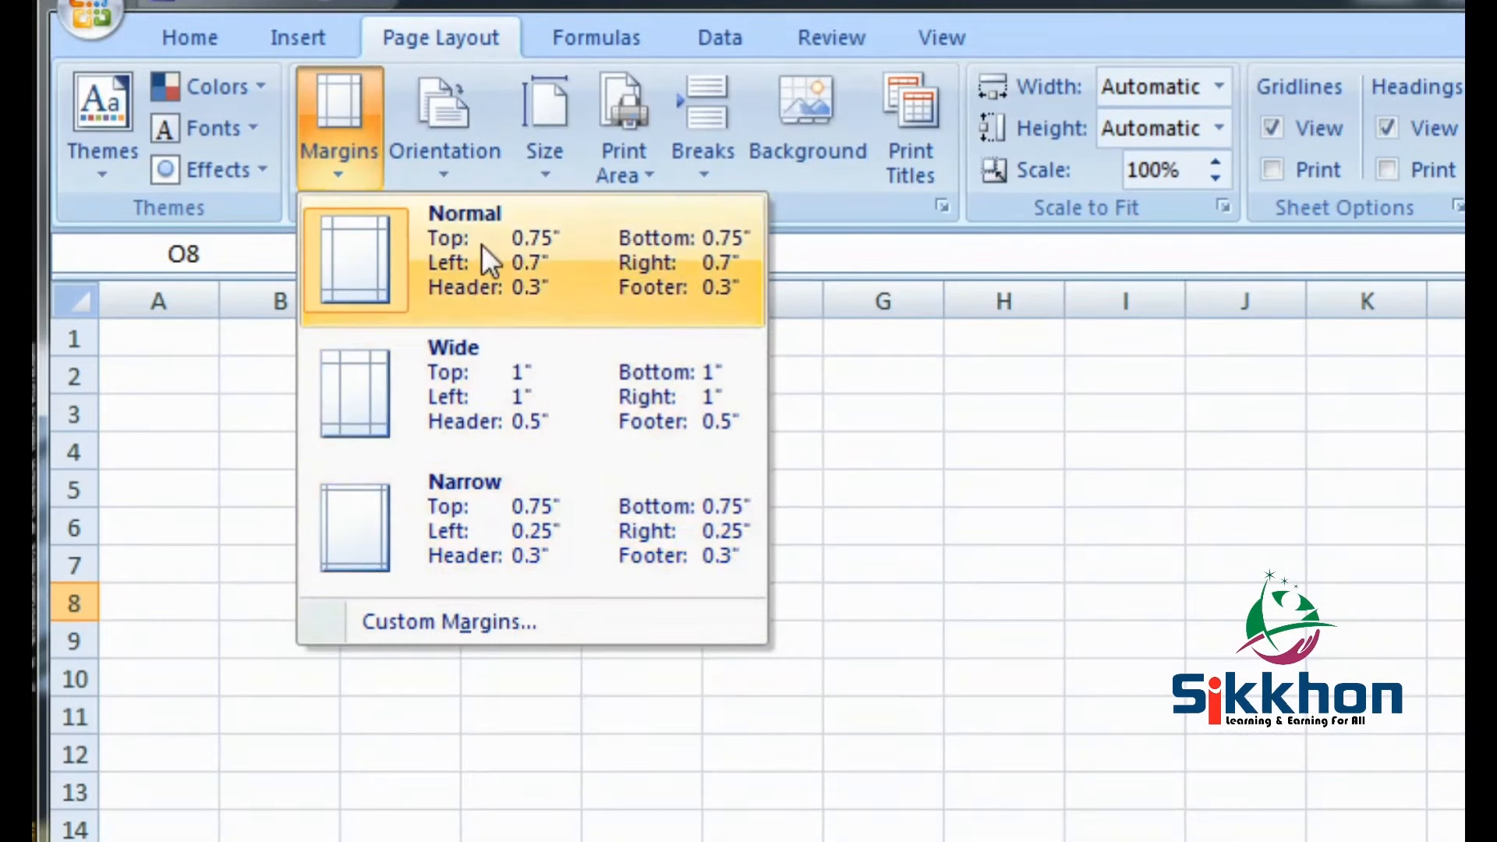
pyautogui.moveTo(382, 421)
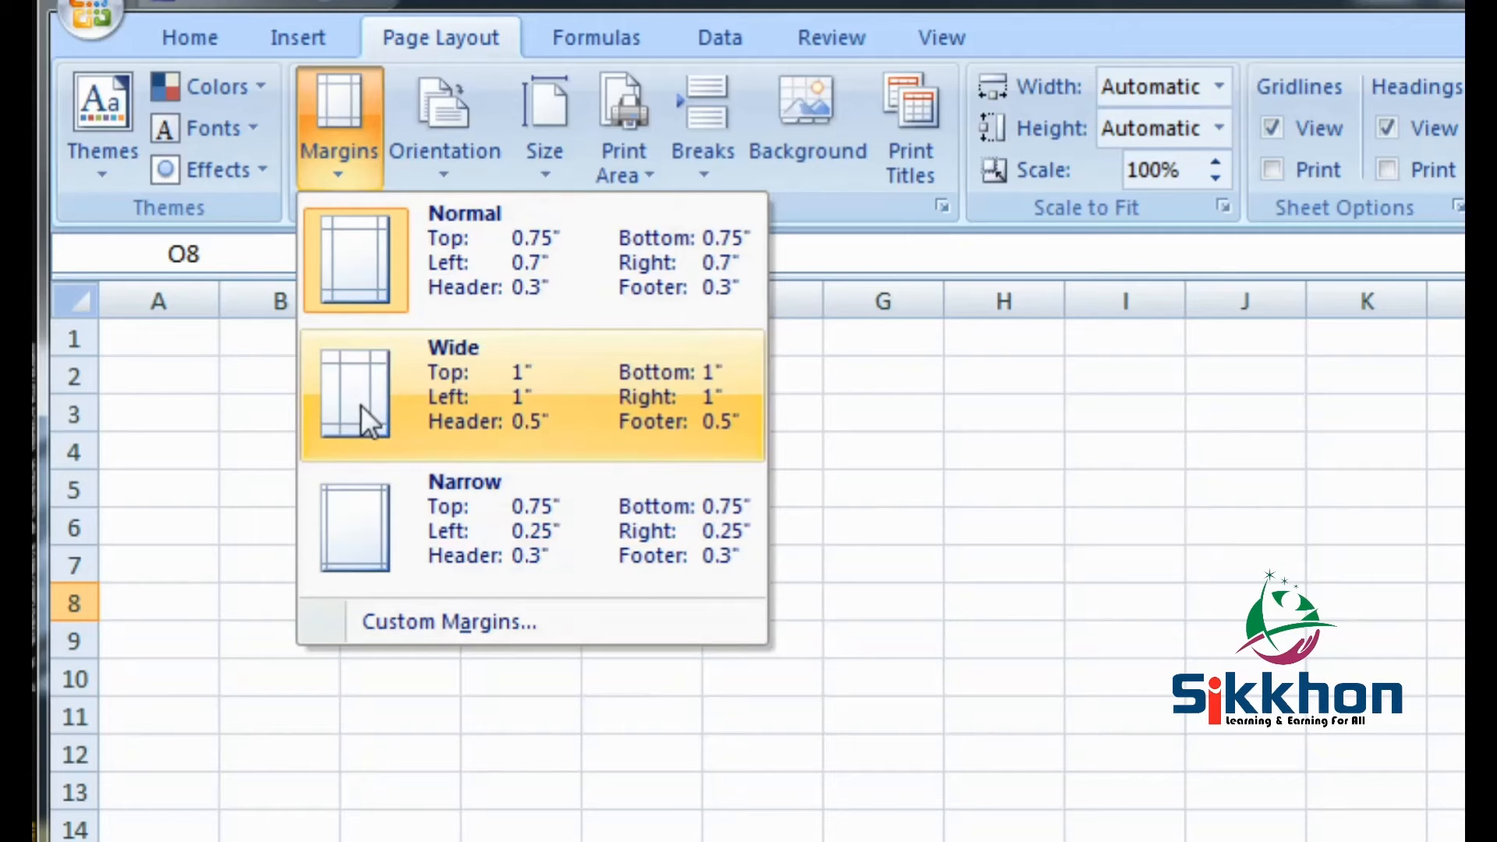
pyautogui.moveTo(363, 544)
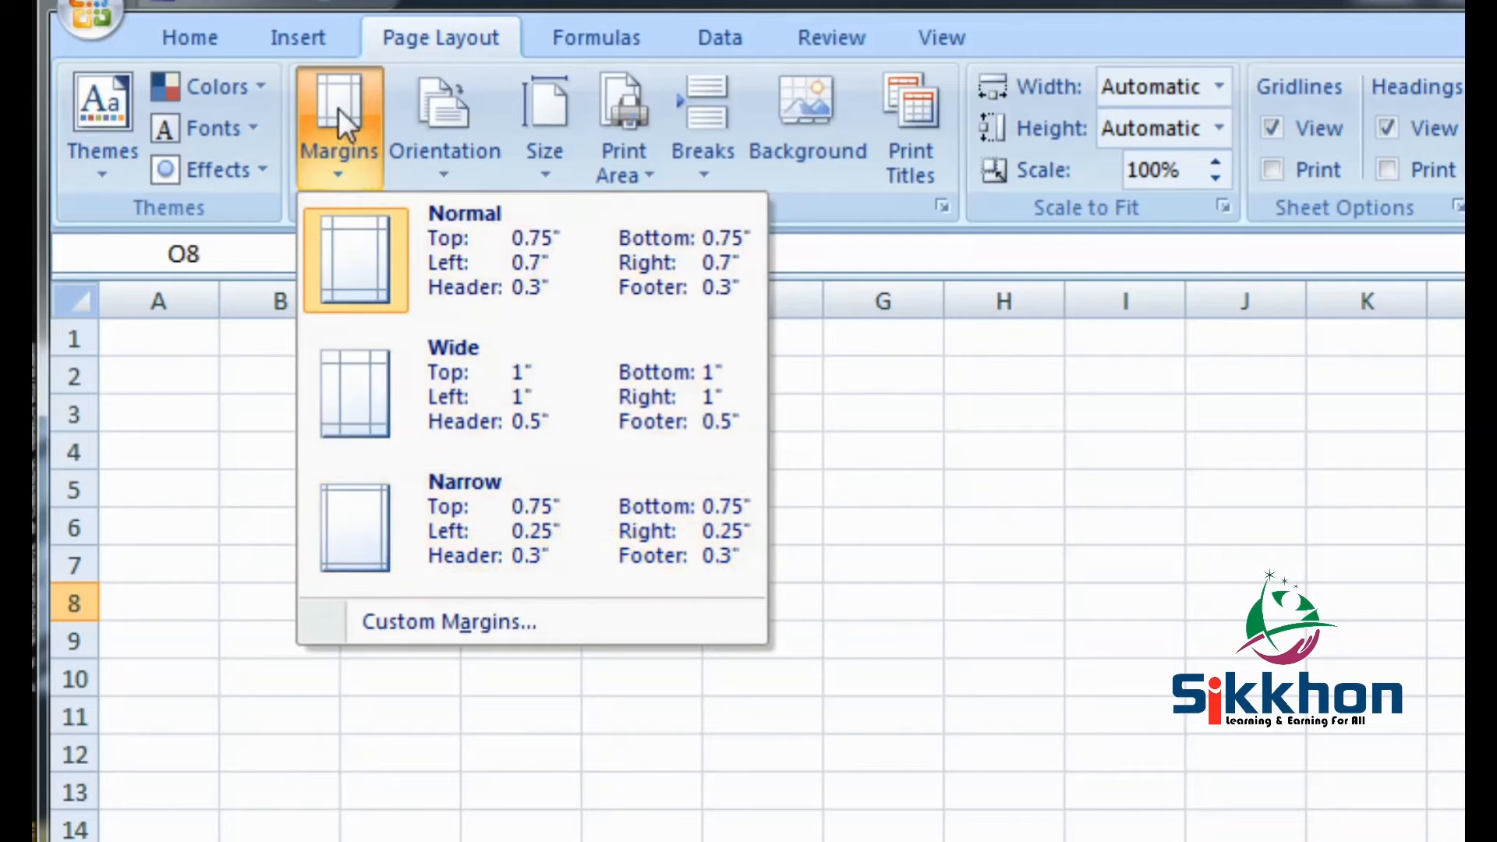
# Choose Letter paper size, making page breaks appear after columns I and R.
pyautogui.click(544, 124)
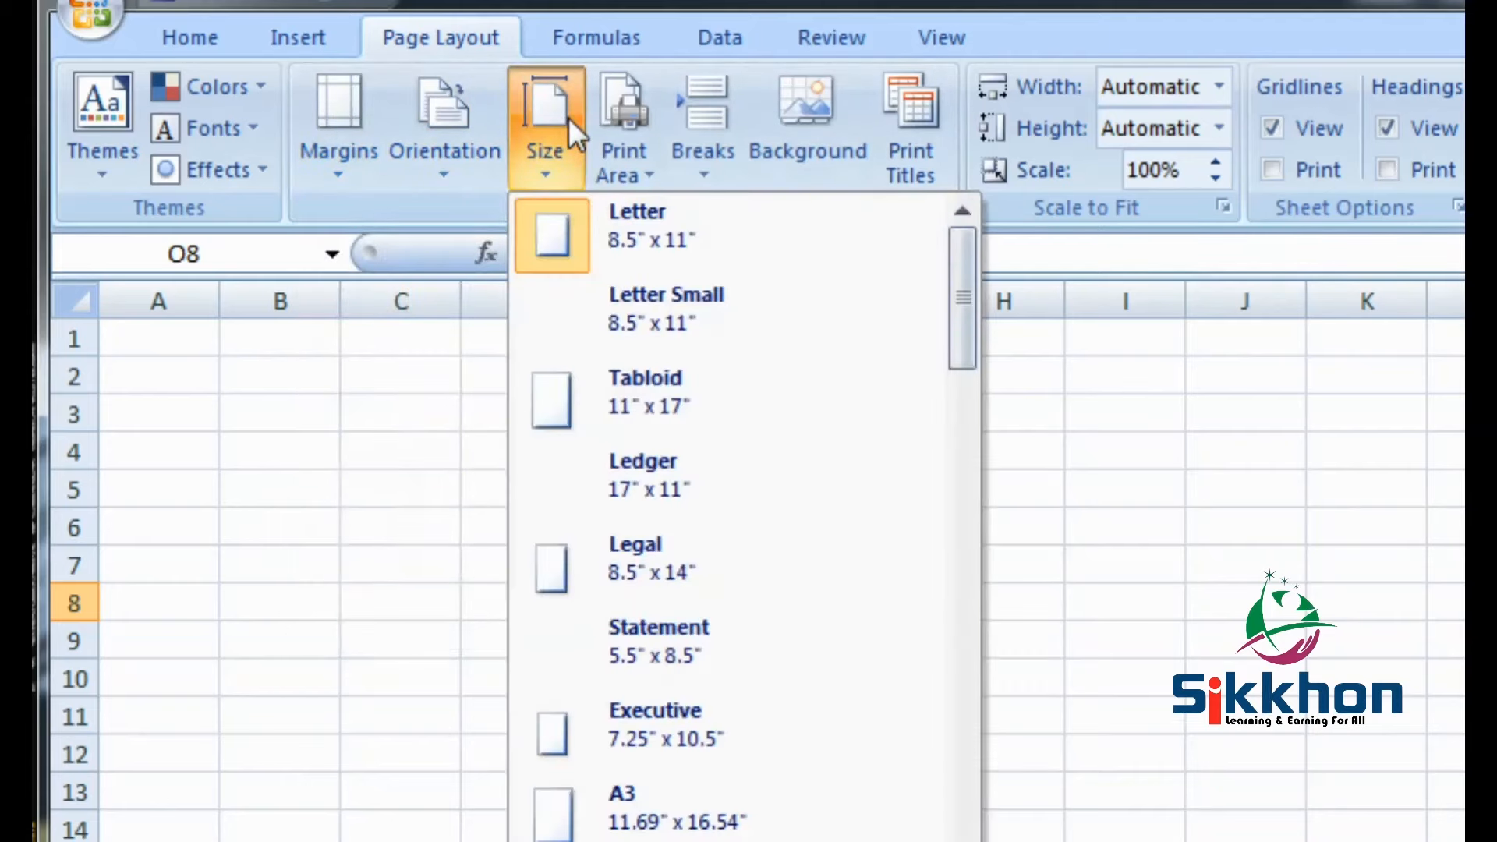
pyautogui.moveTo(683, 324)
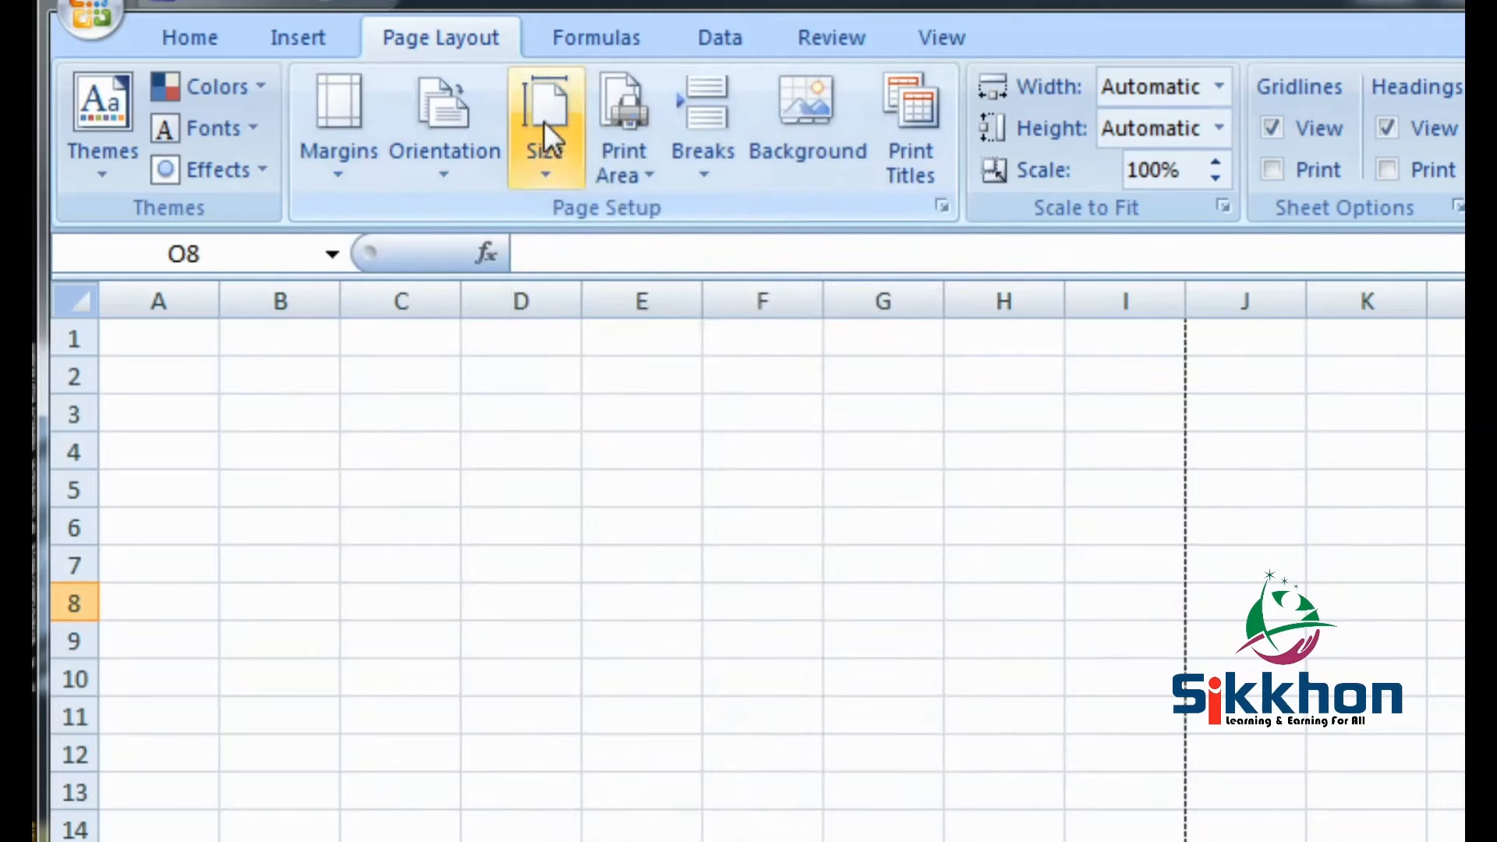
pyautogui.click(545, 124)
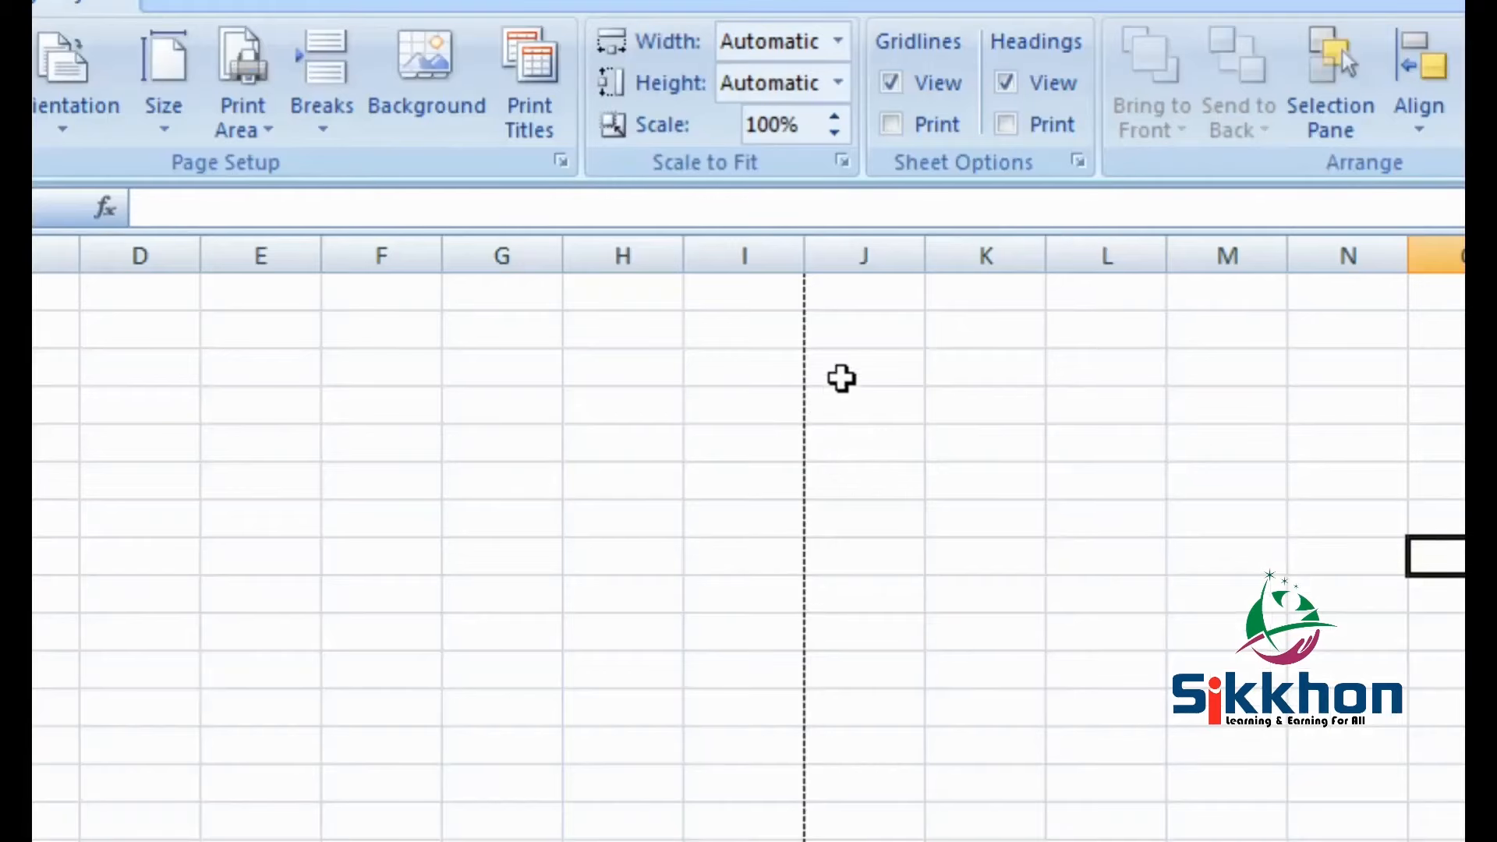
pyautogui.moveTo(822, 653)
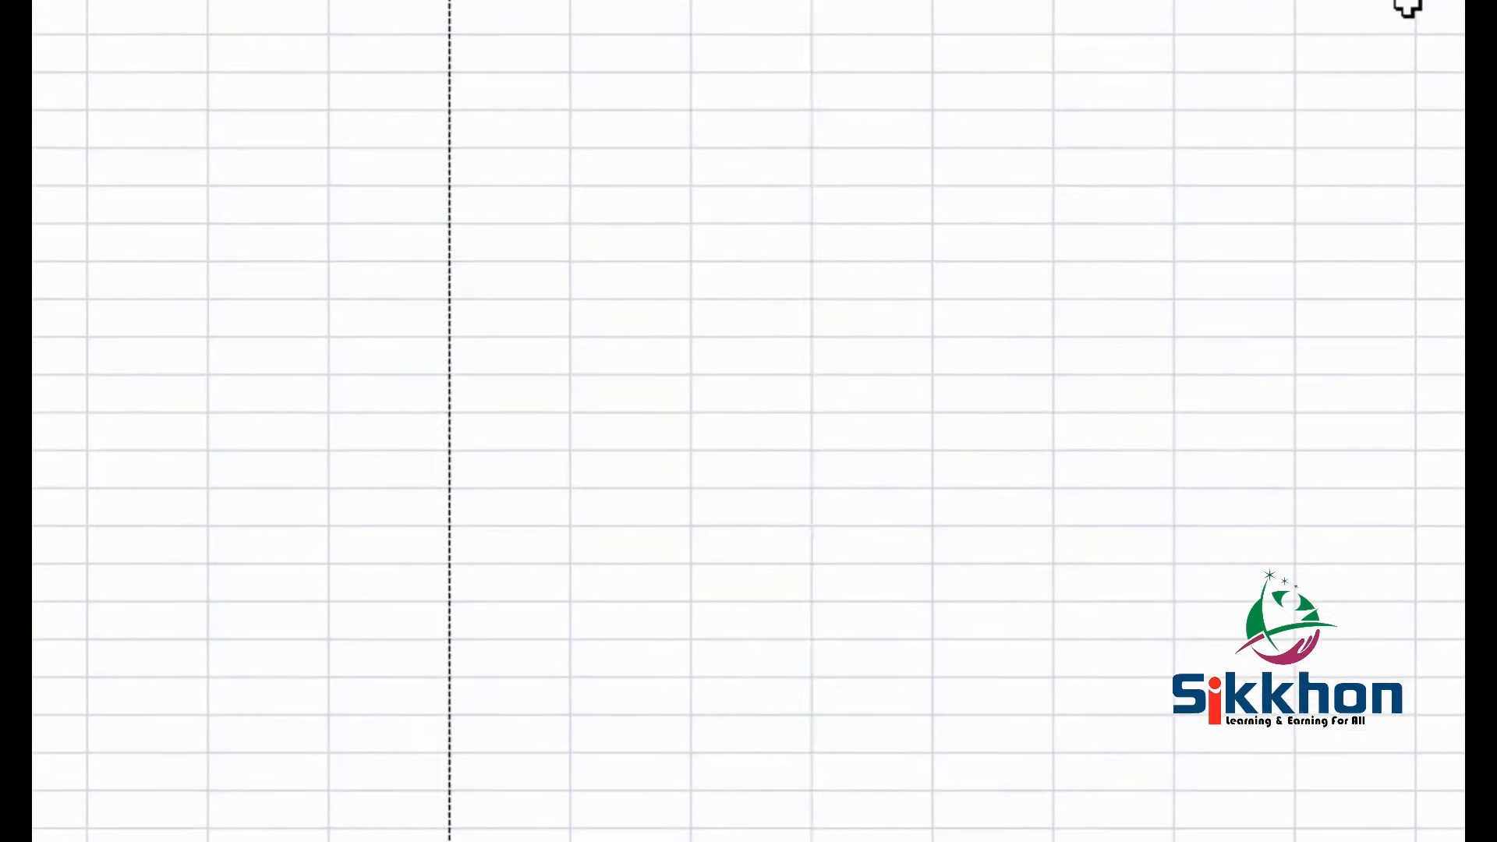
pyautogui.click(664, 366)
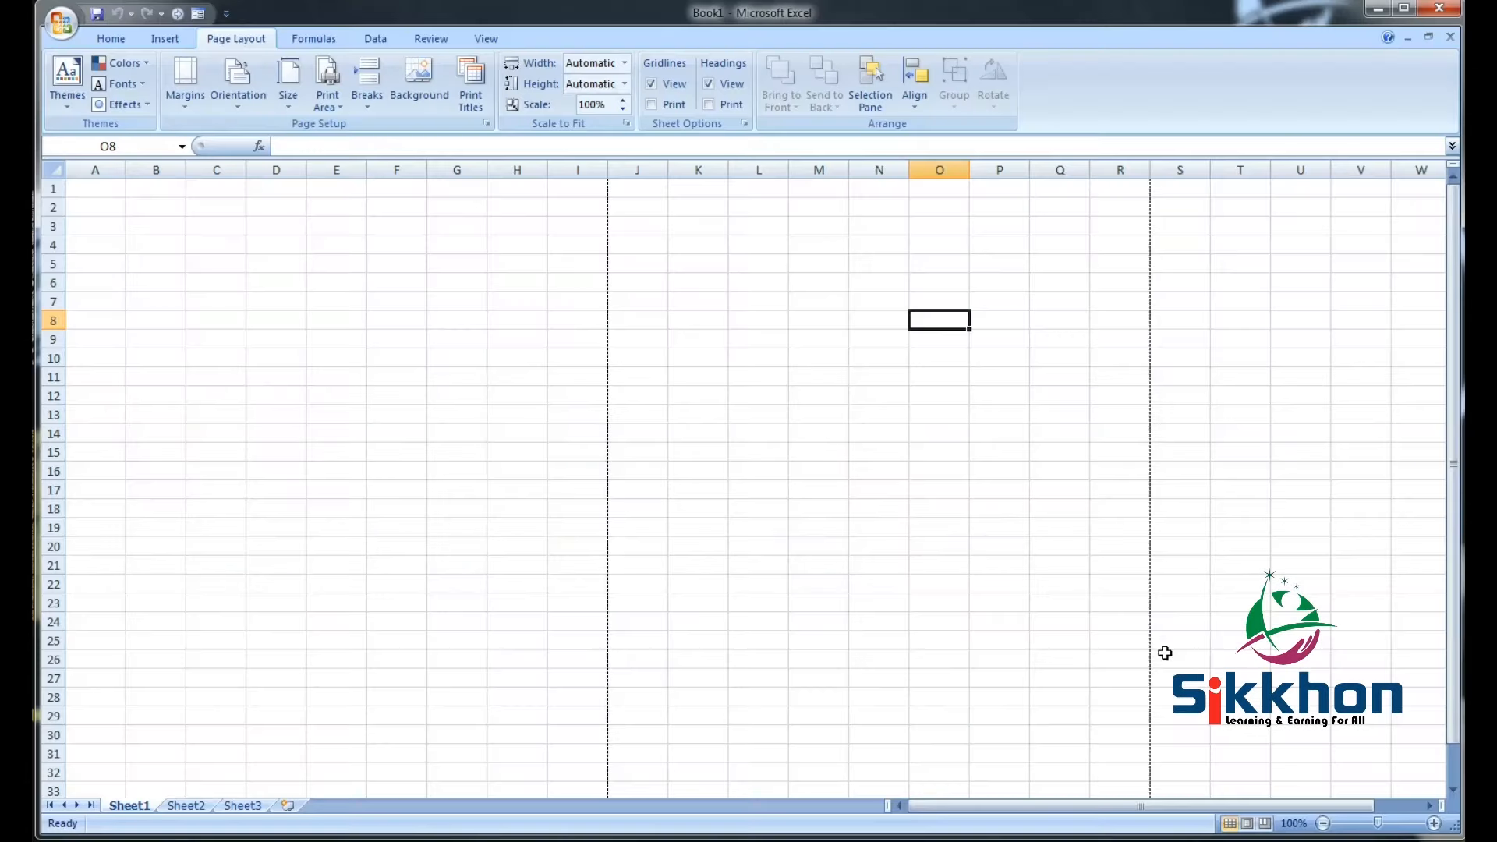
pyautogui.moveTo(579, 195)
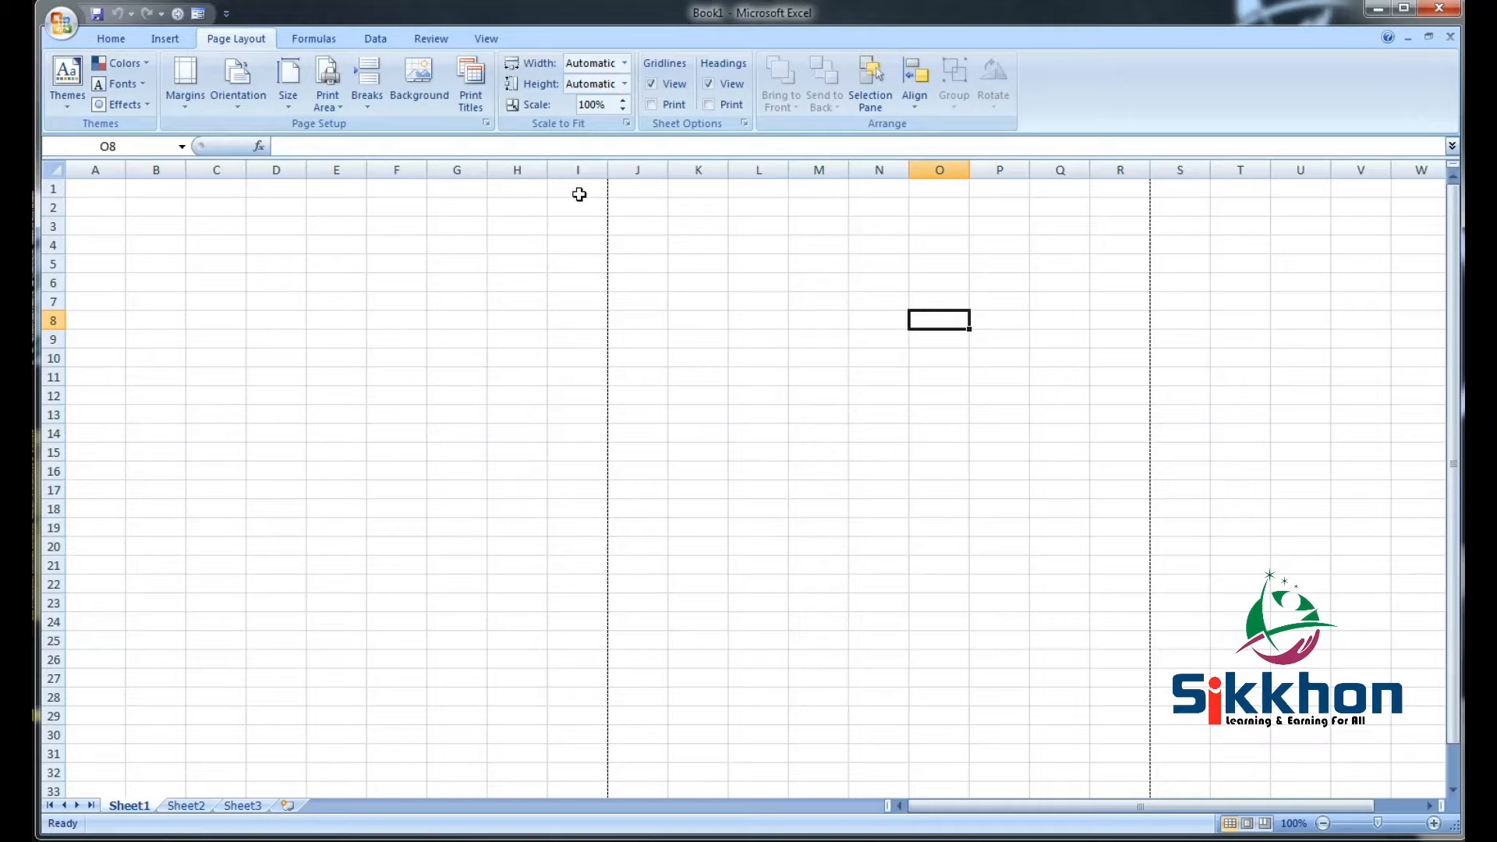
pyautogui.moveTo(529, 316)
pyautogui.write('234234')
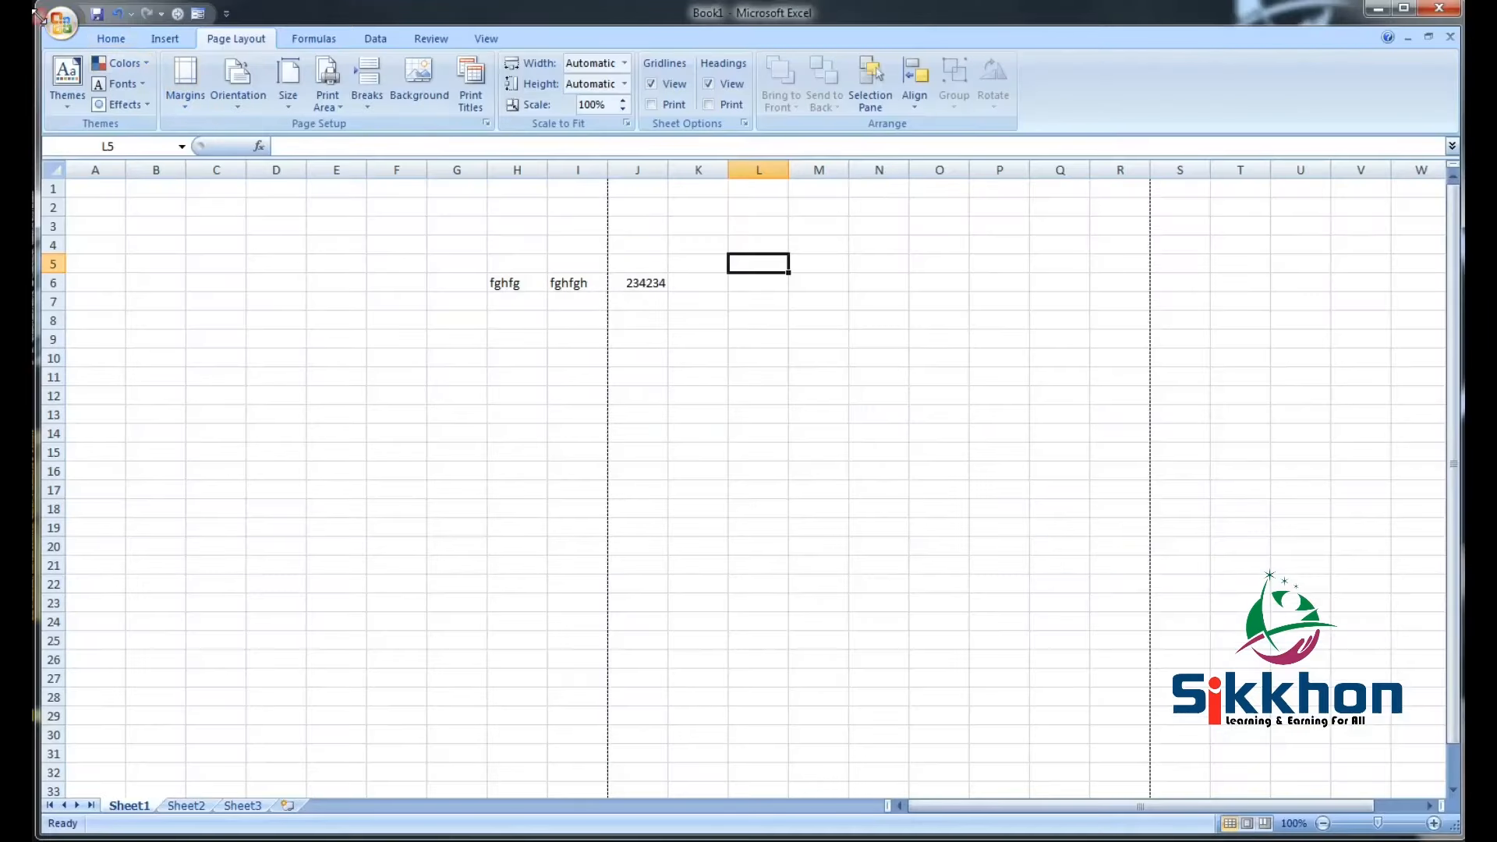
# Open the Office button menu to reach the Print options.
pyautogui.click(61, 23)
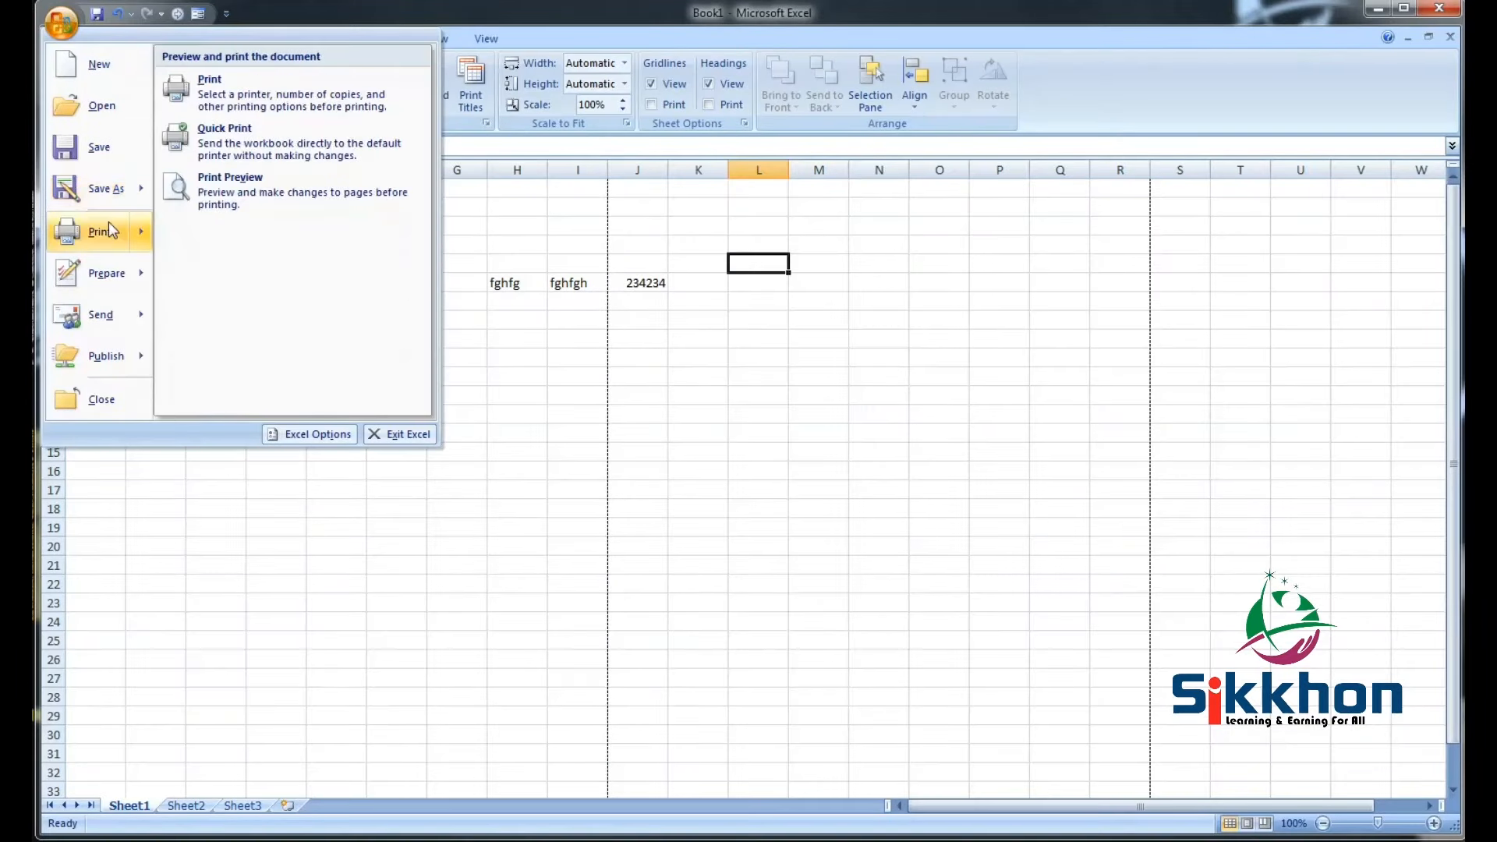
# Preview Book1's two-page printout, then close the preview back to the sheet.
pyautogui.click(229, 191)
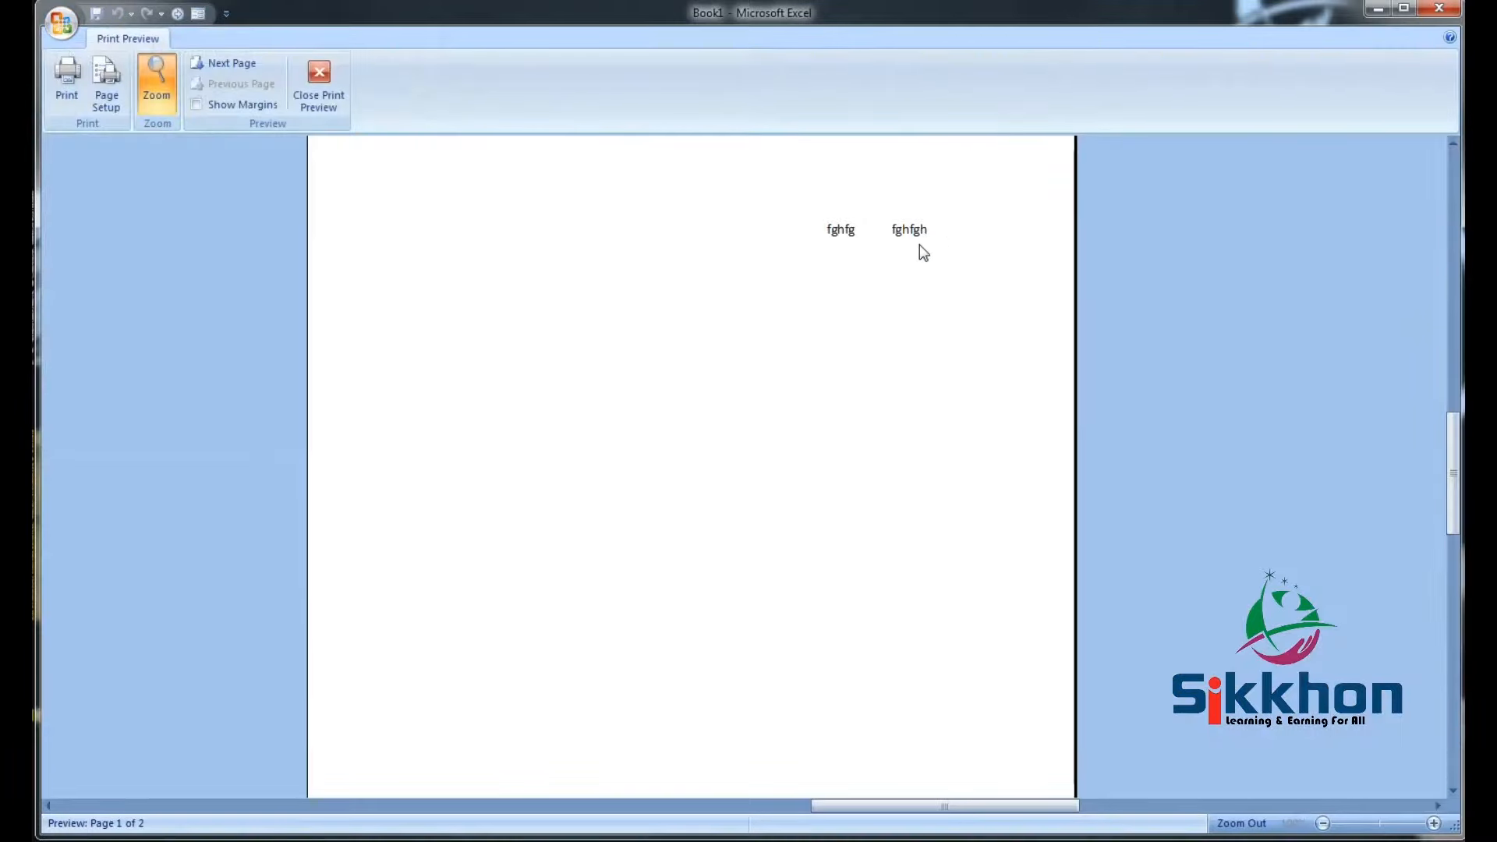
pyautogui.moveTo(877, 234)
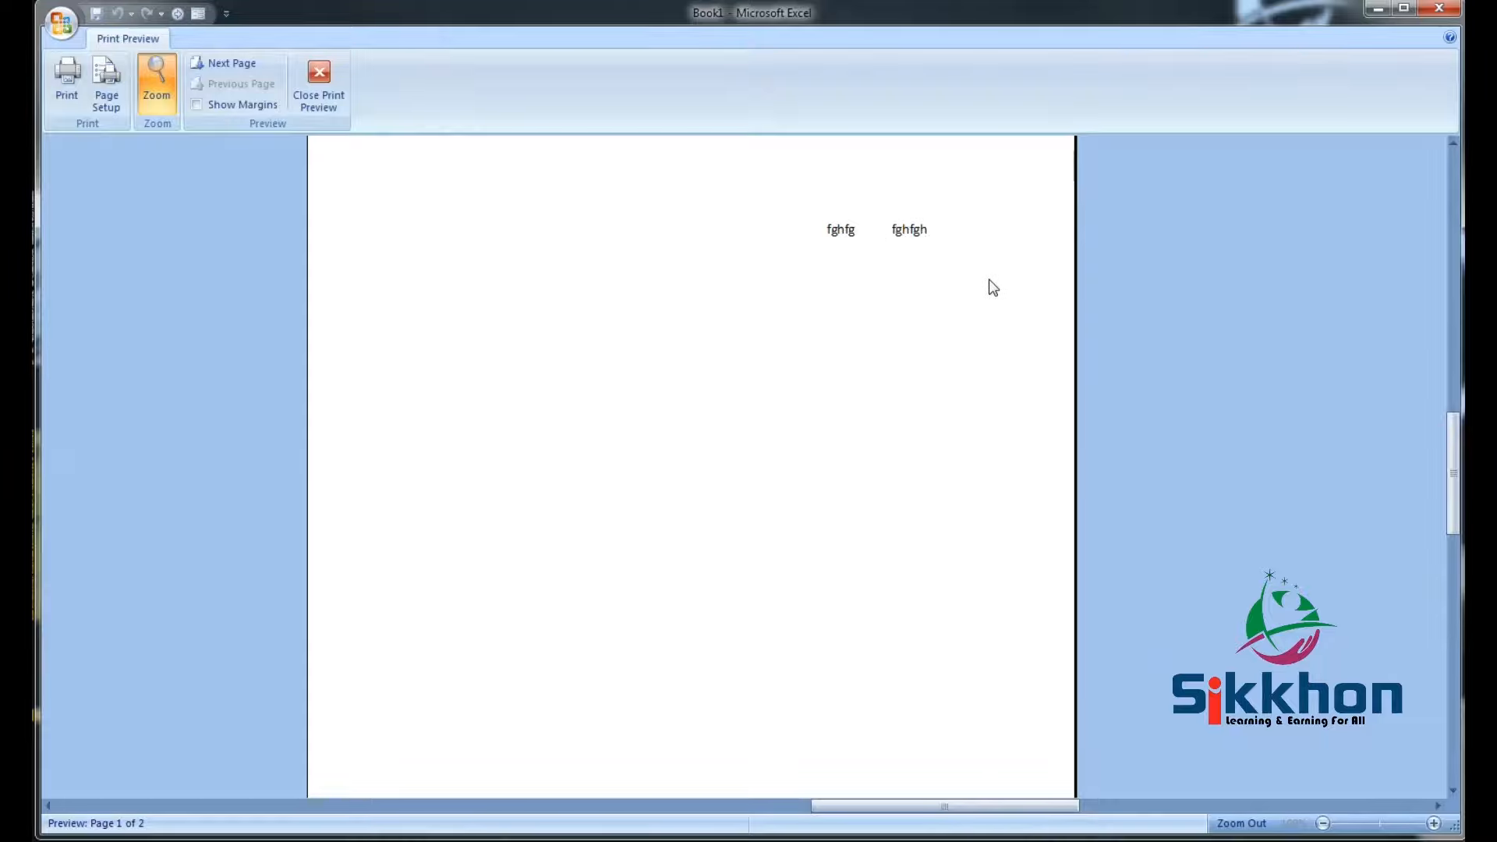
pyautogui.click(318, 81)
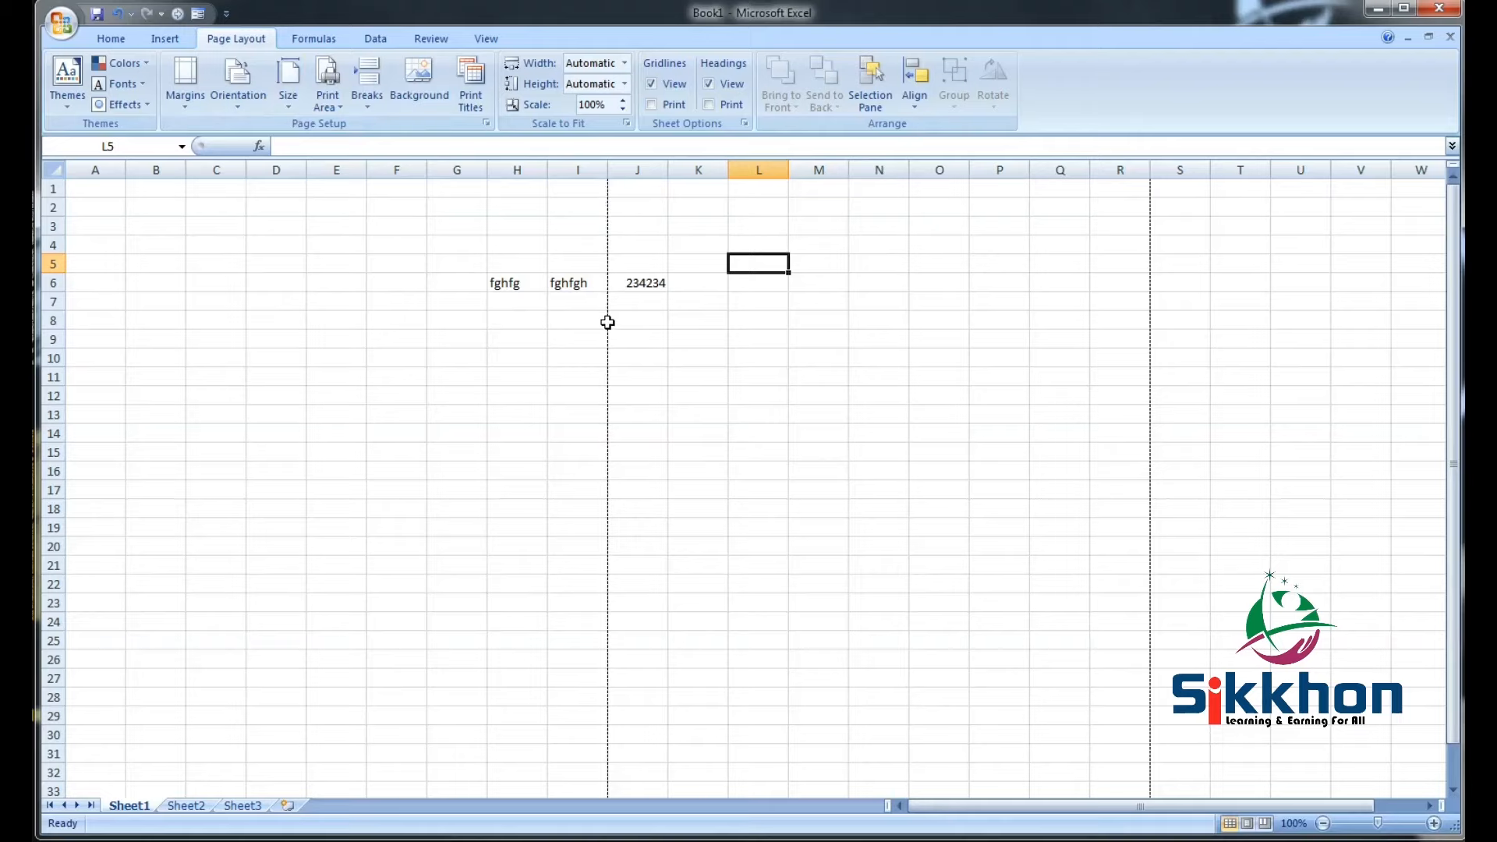
pyautogui.moveTo(95, 283); pyautogui.dragTo(516, 621)
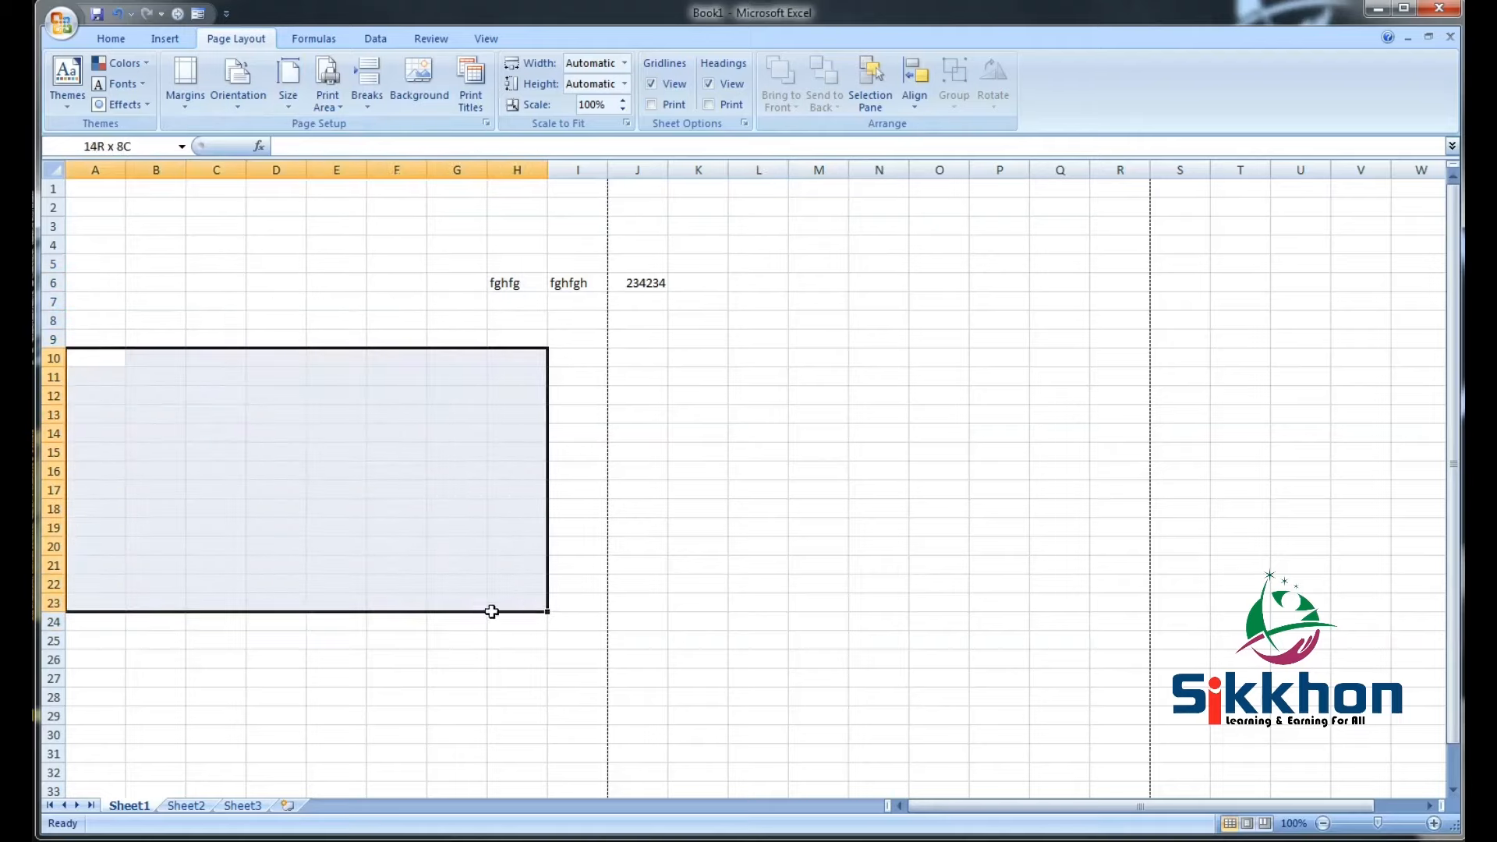
pyautogui.scroll(-3)
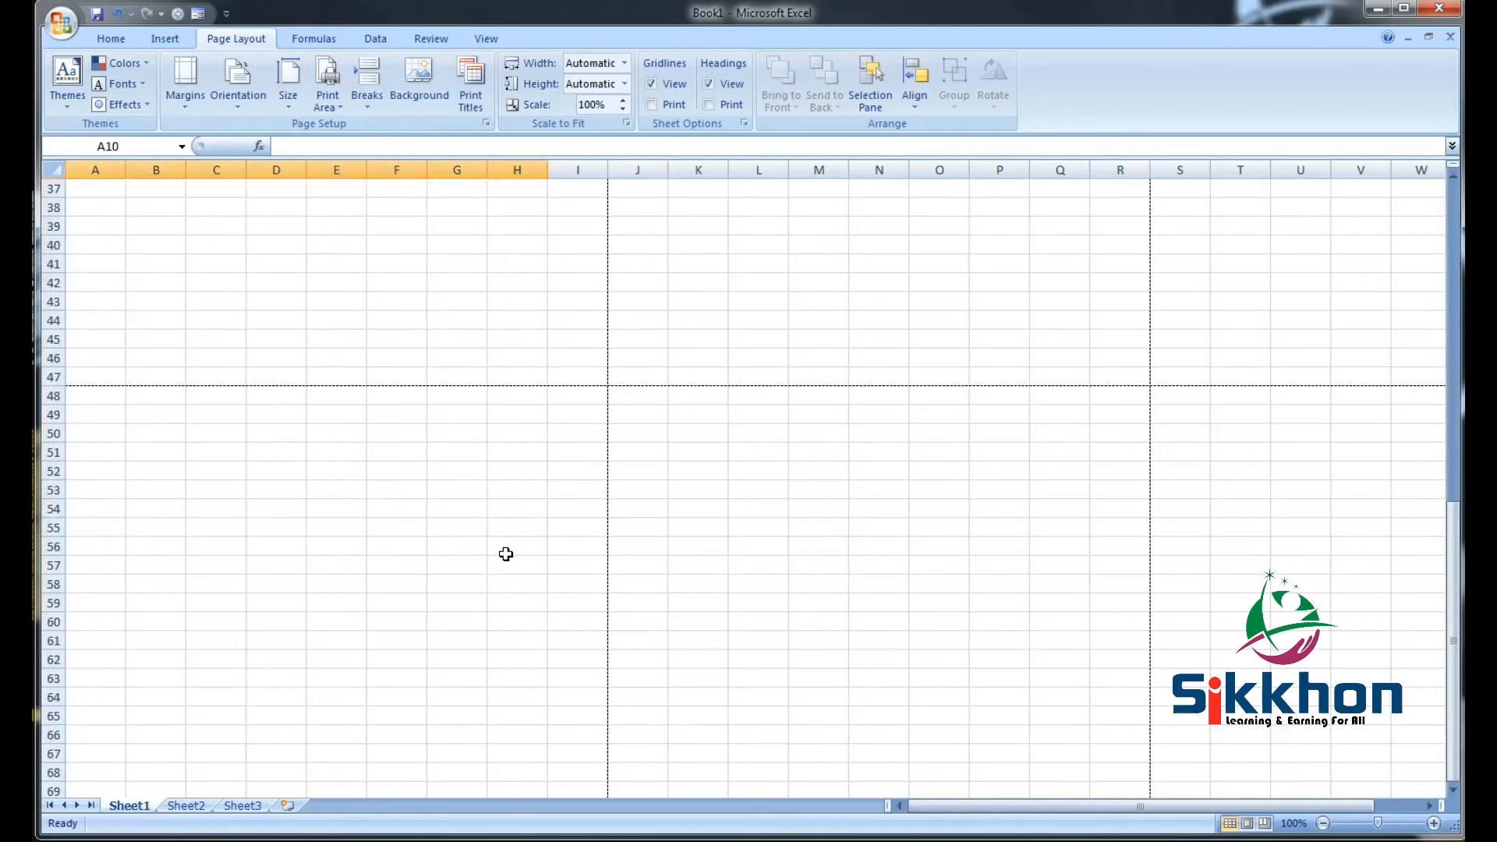
pyautogui.click(457, 375)
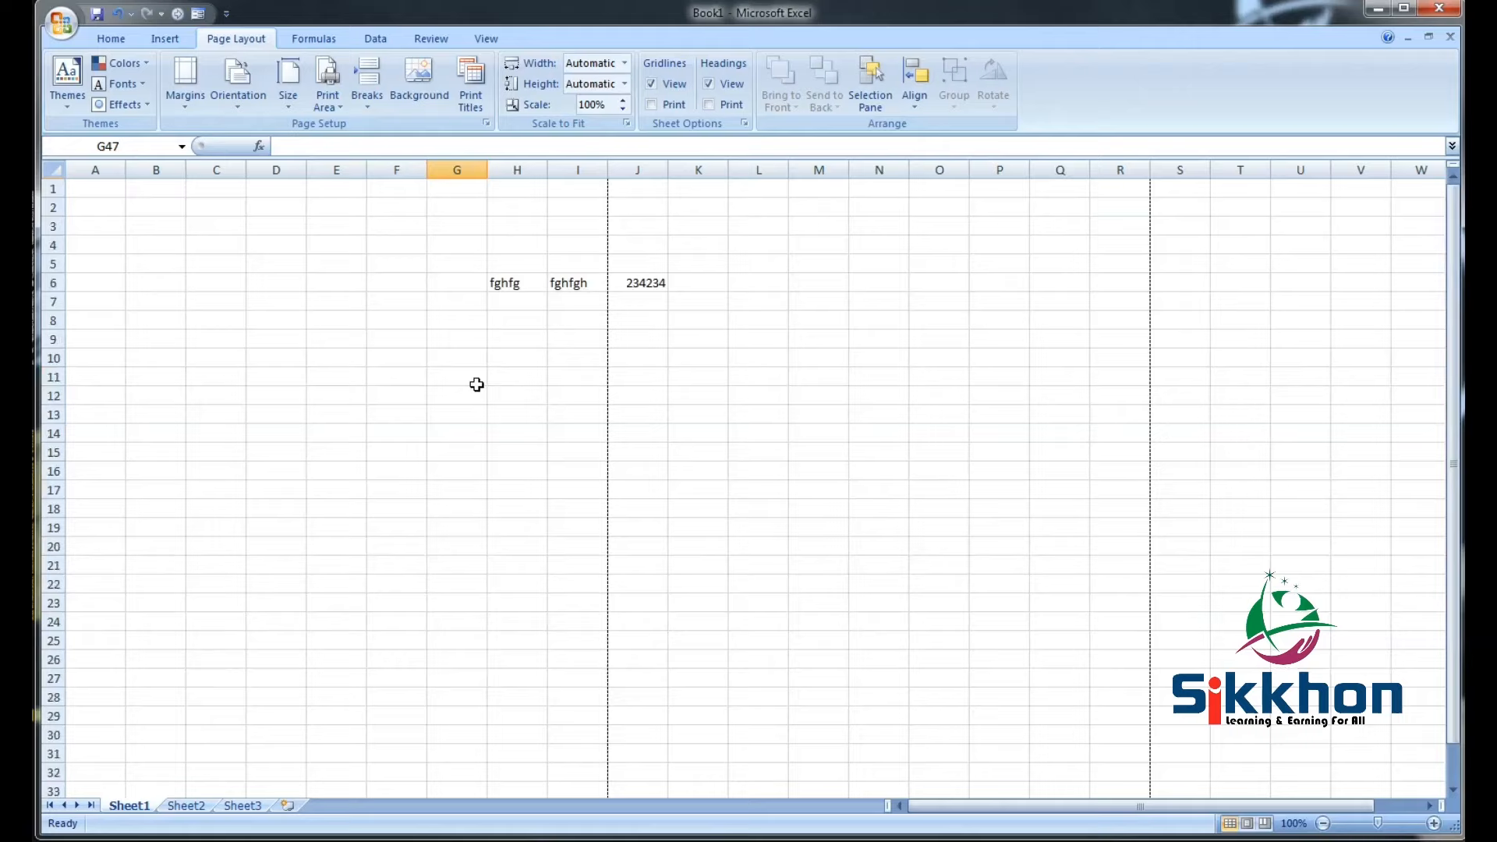
pyautogui.moveTo(568, 354)
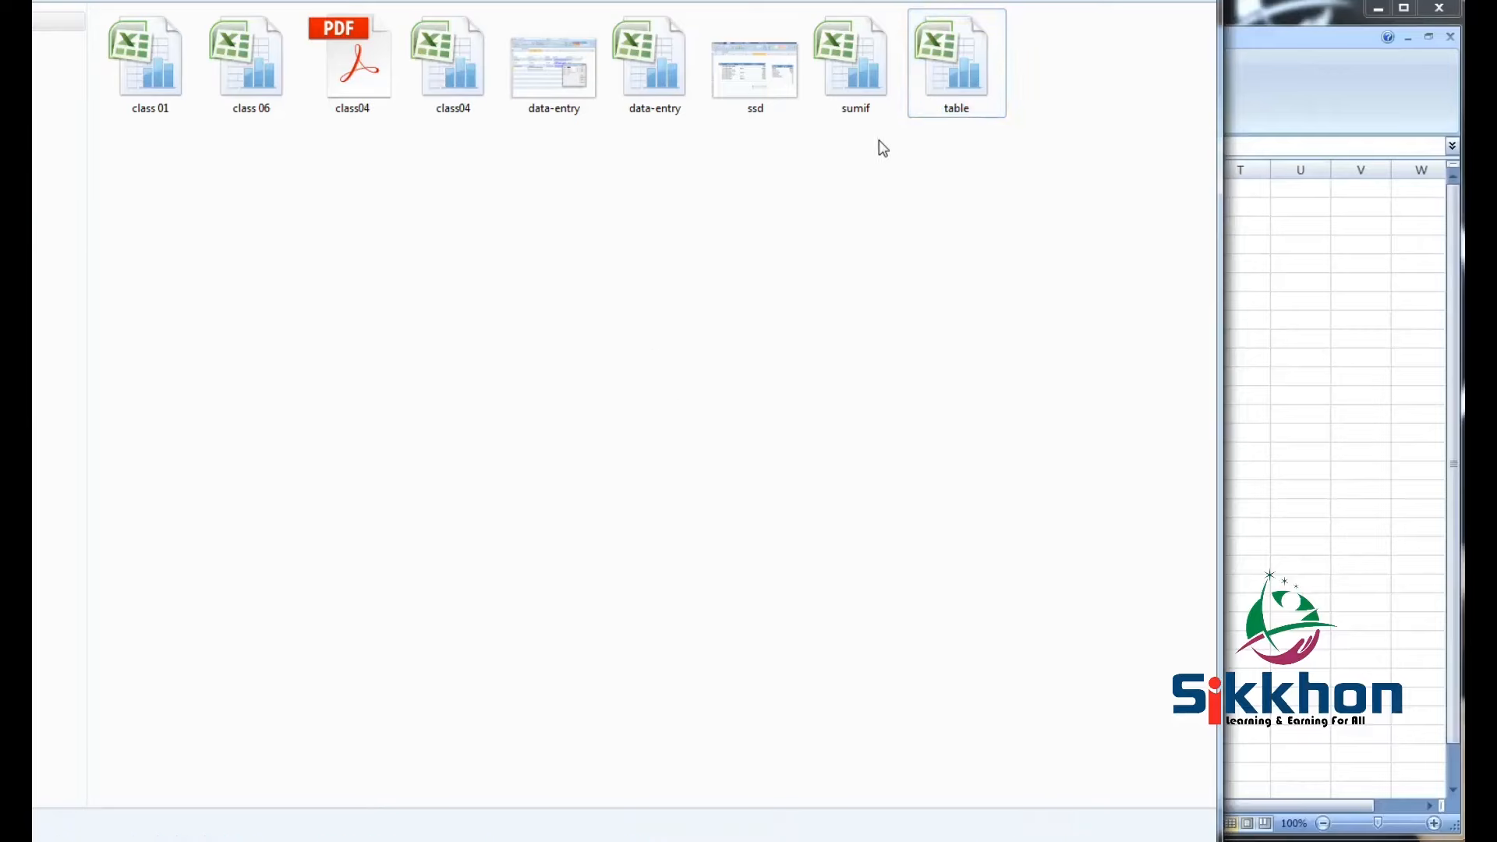
# Select and open the class04 workbook from the folder window.
pyautogui.click(252, 63)
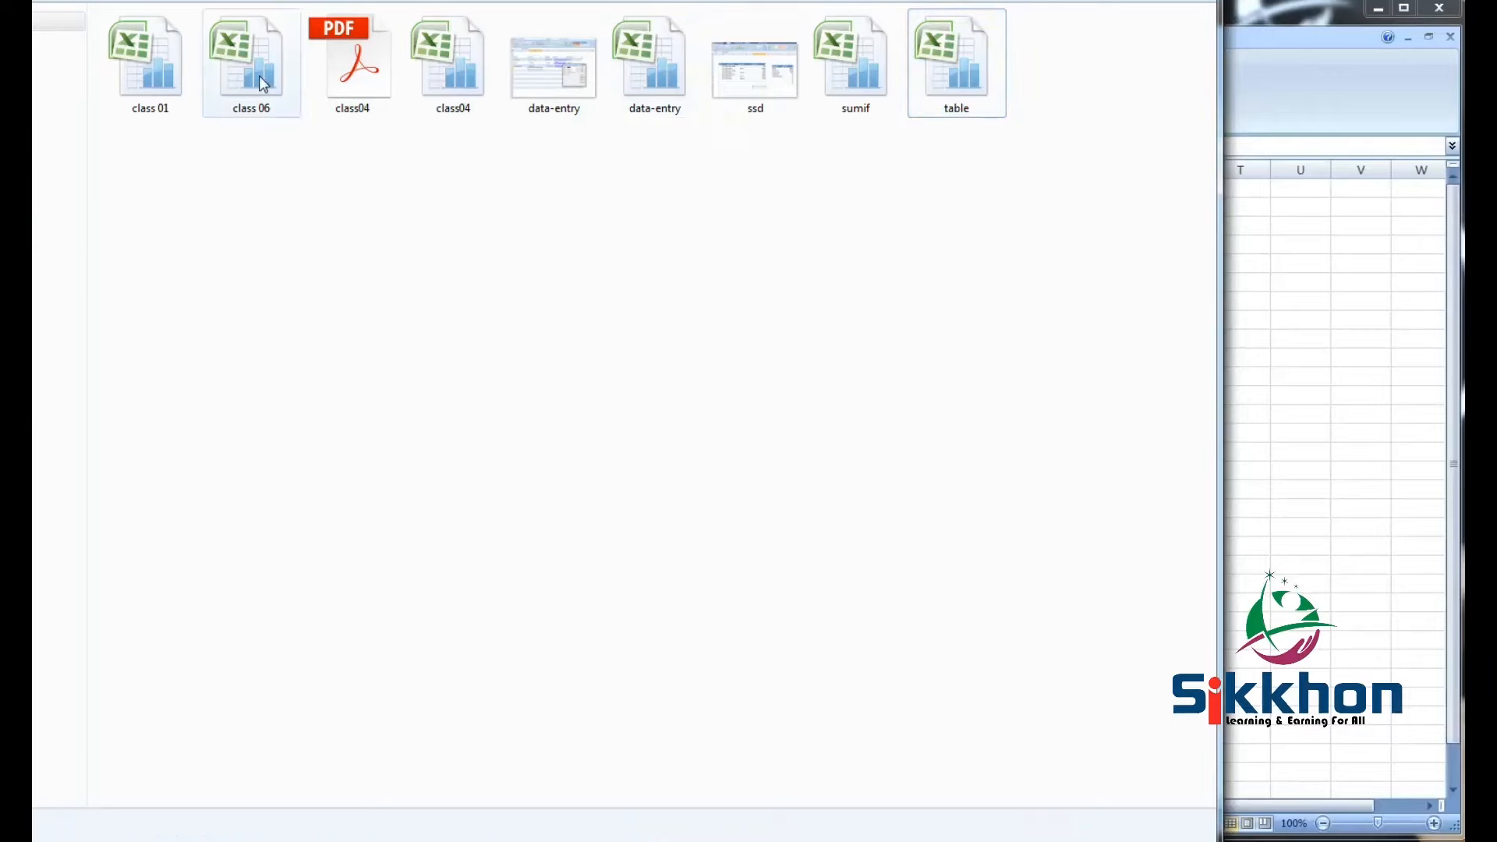
pyautogui.click(452, 62)
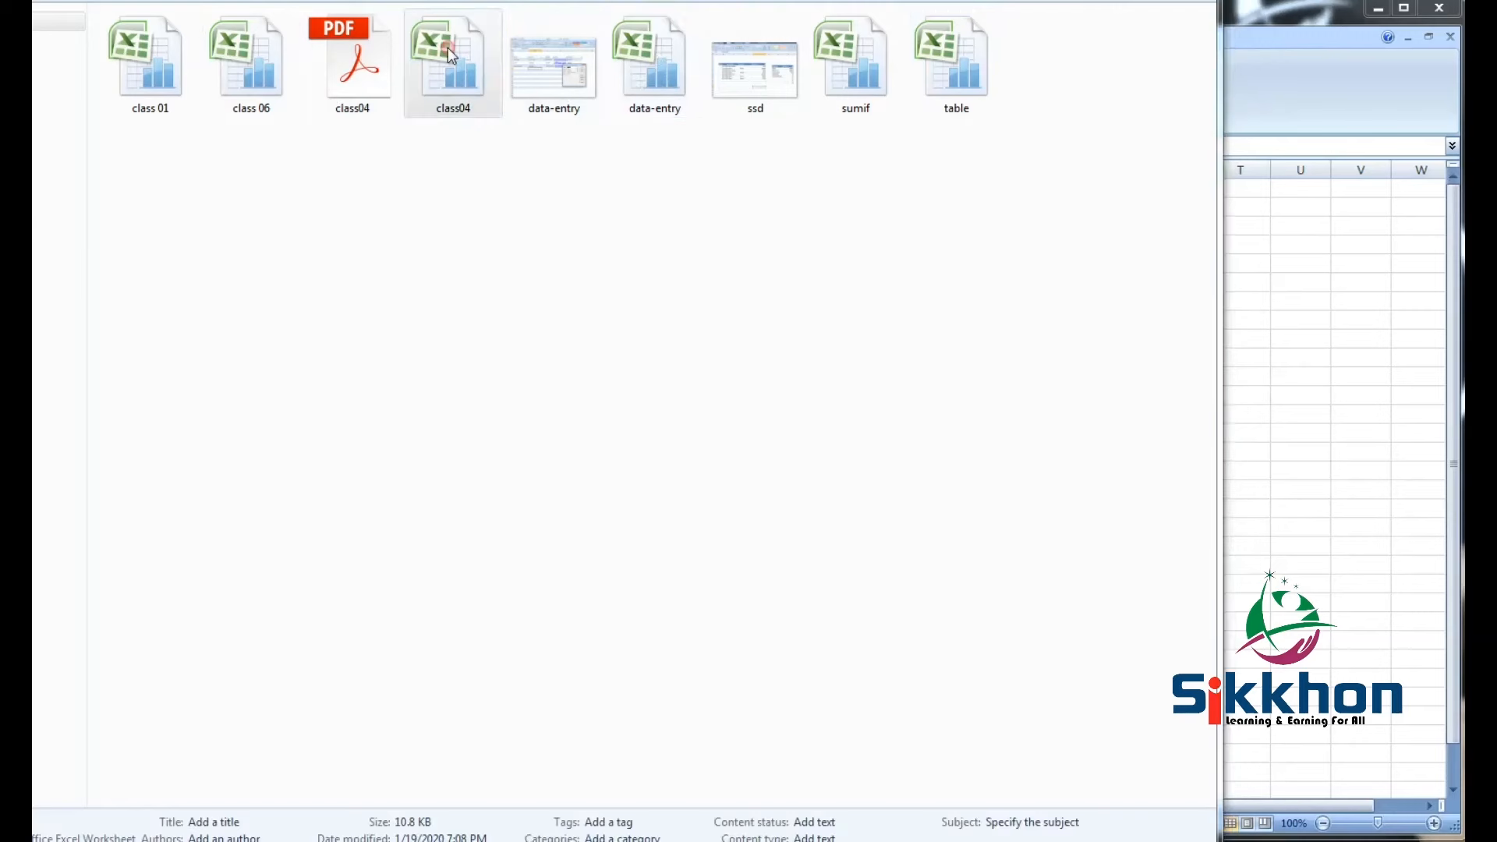
pyautogui.doubleClick(452, 59)
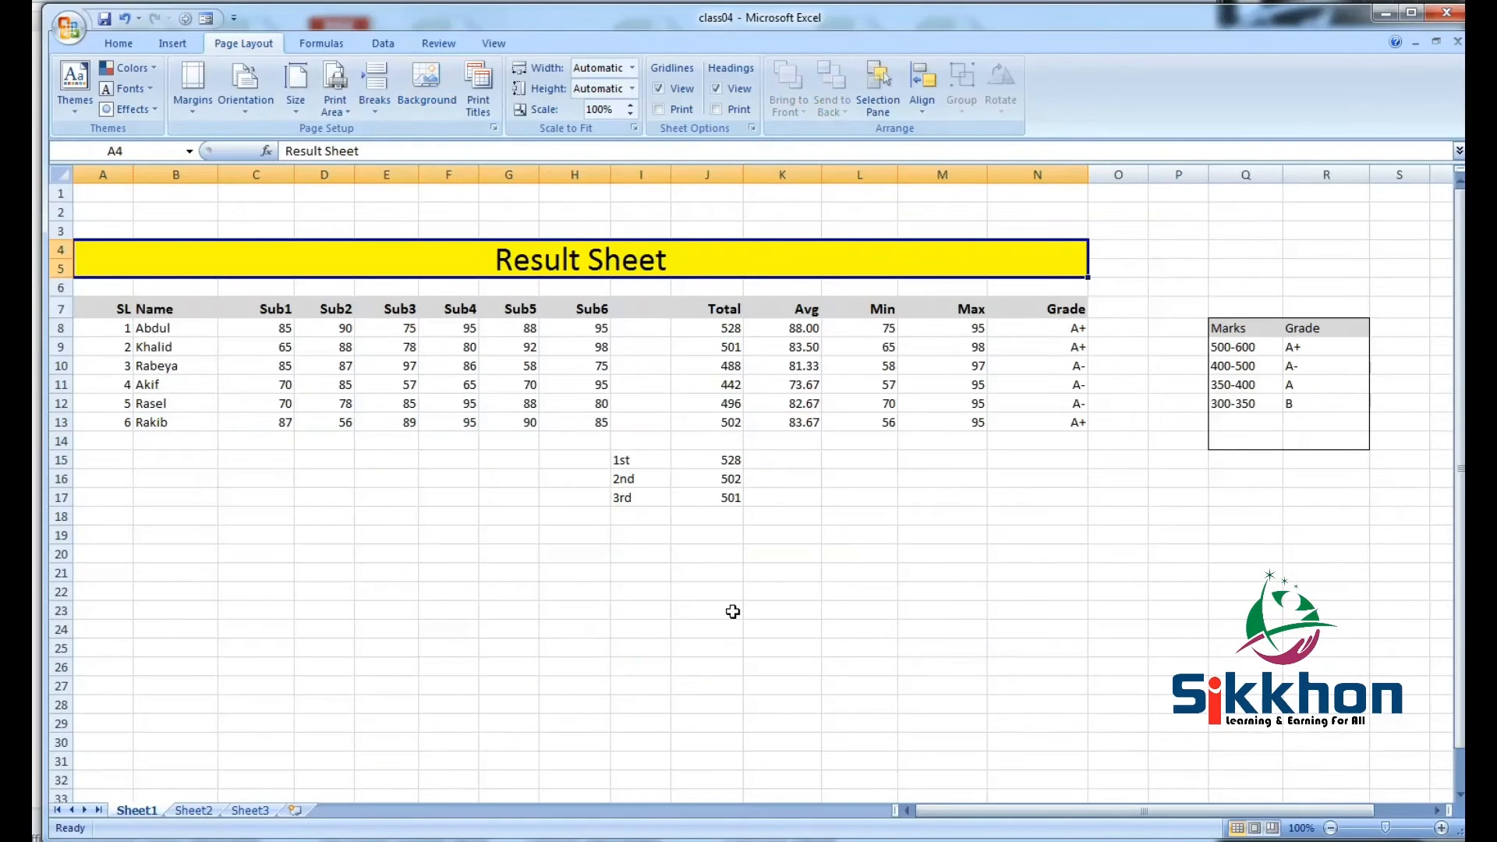
# Select the first mark and grade cell N8, then list the page orientation choices.
pyautogui.click(275, 328)
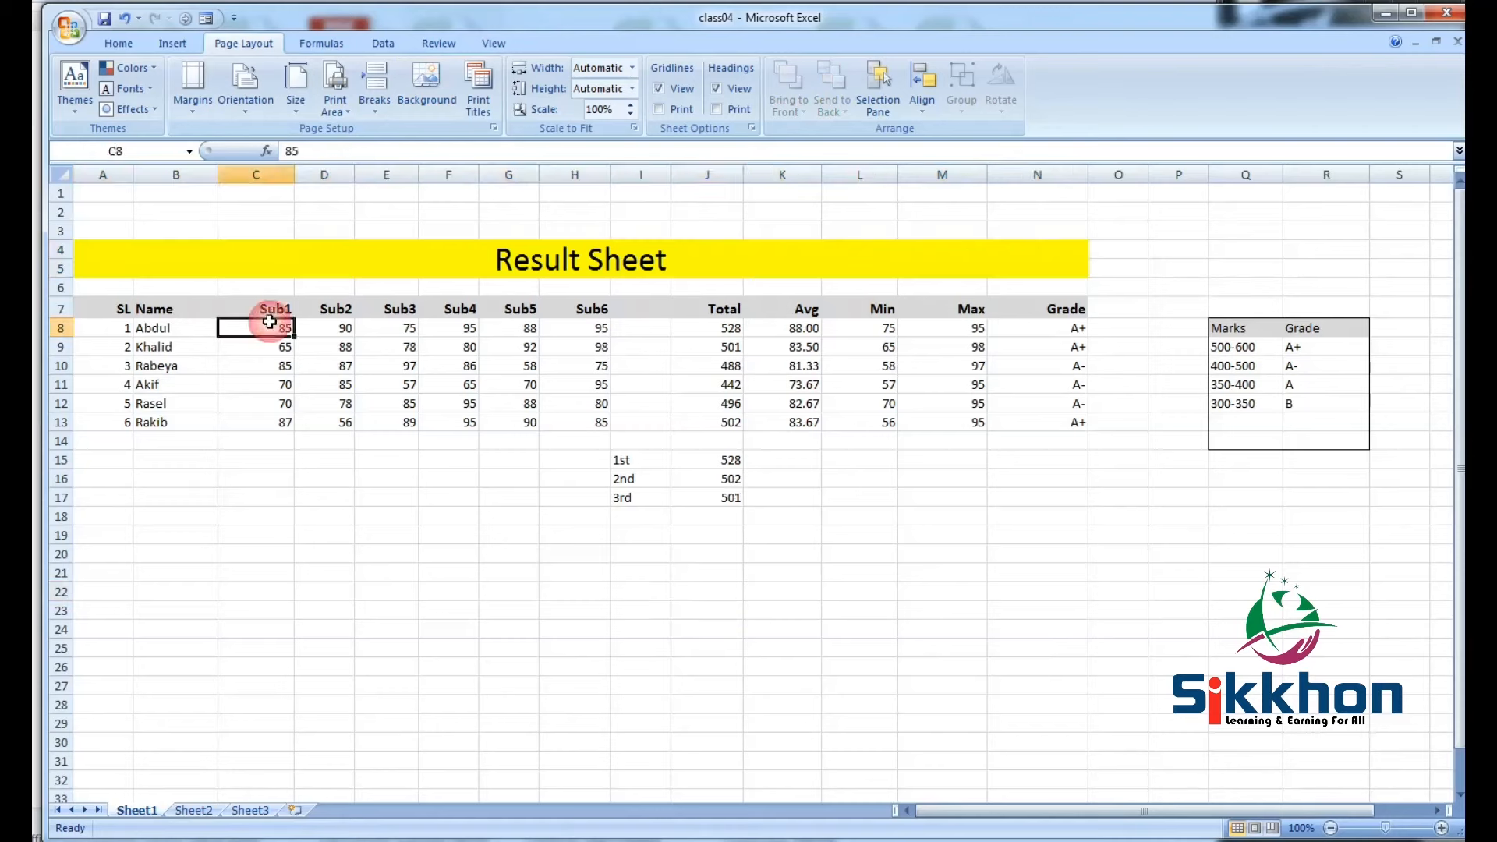
pyautogui.click(1037, 327)
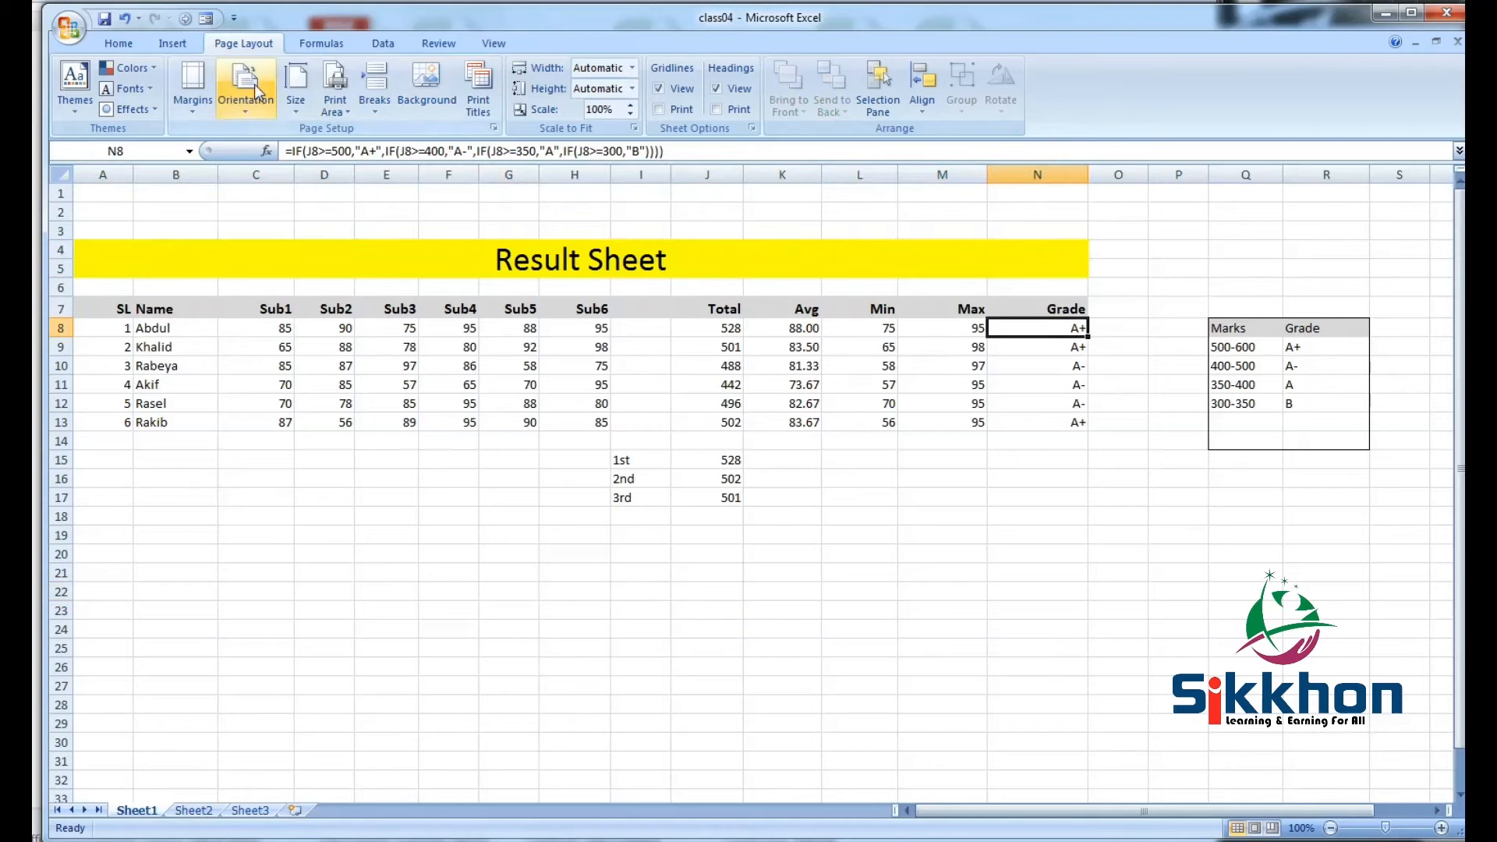
pyautogui.click(295, 85)
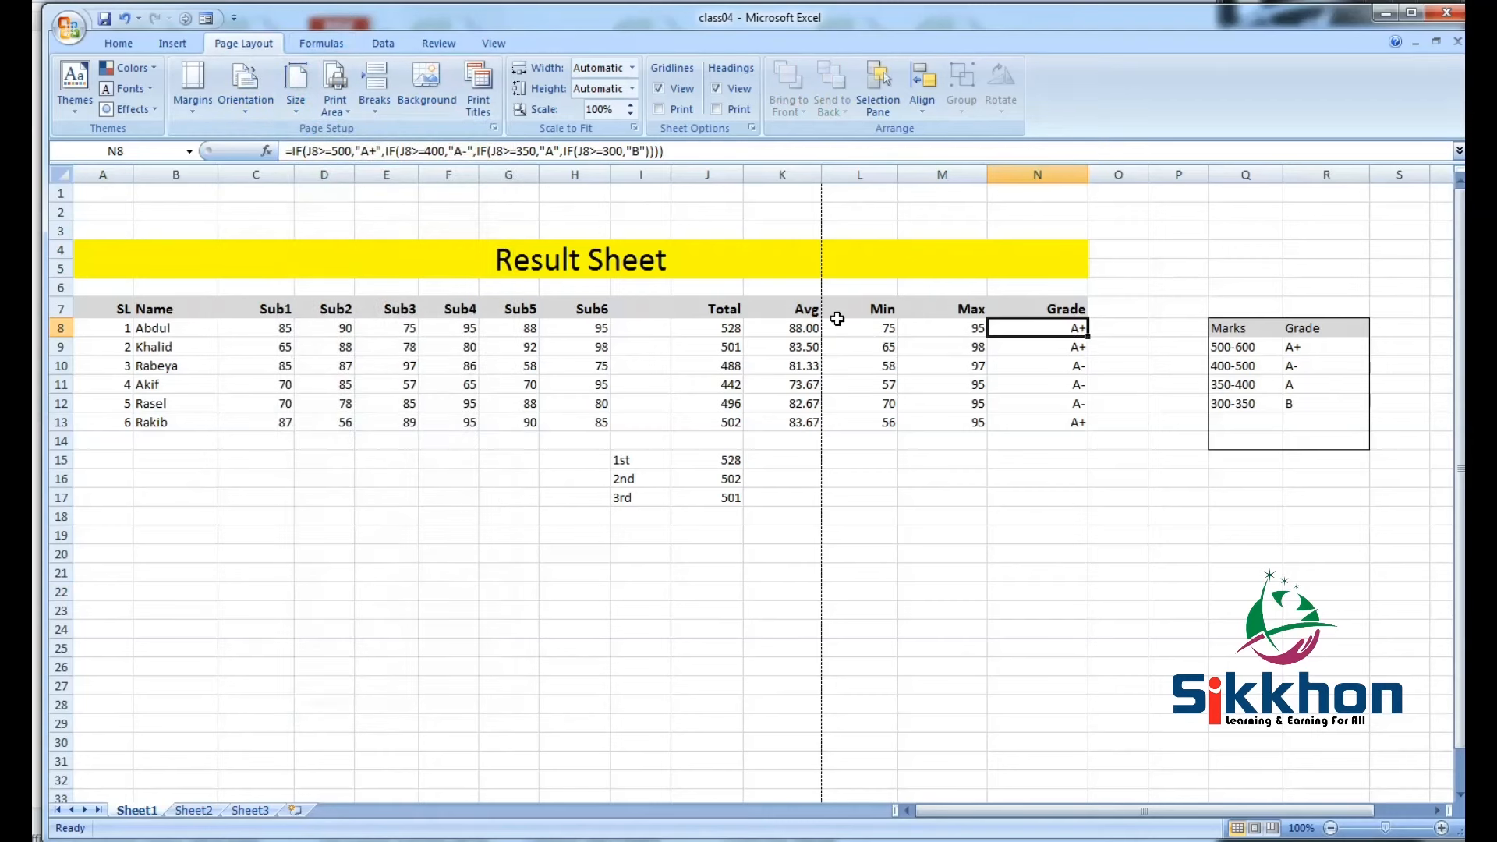
pyautogui.click(244, 86)
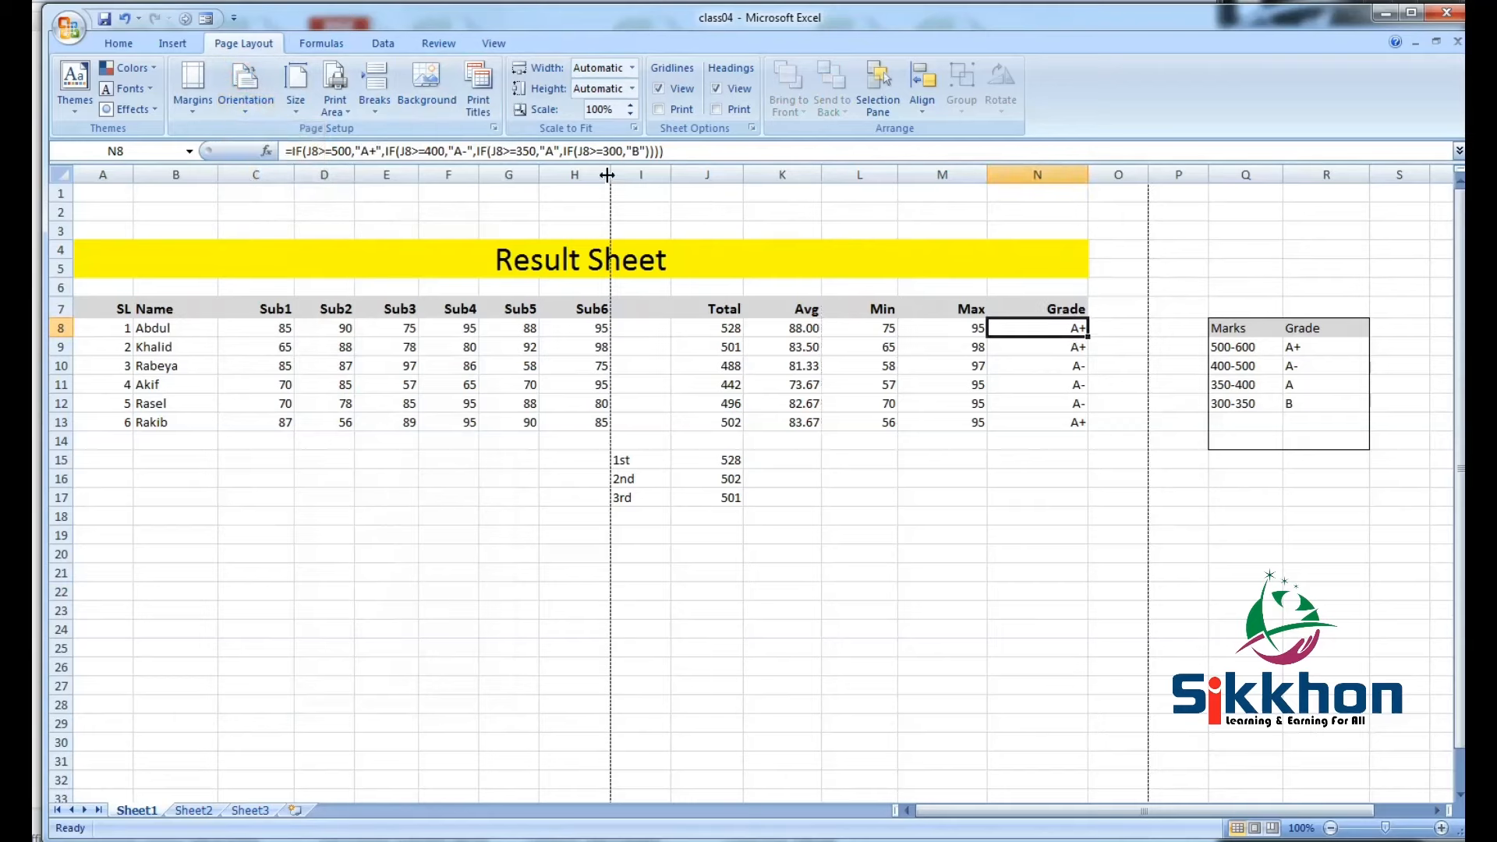
pyautogui.moveTo(609, 335)
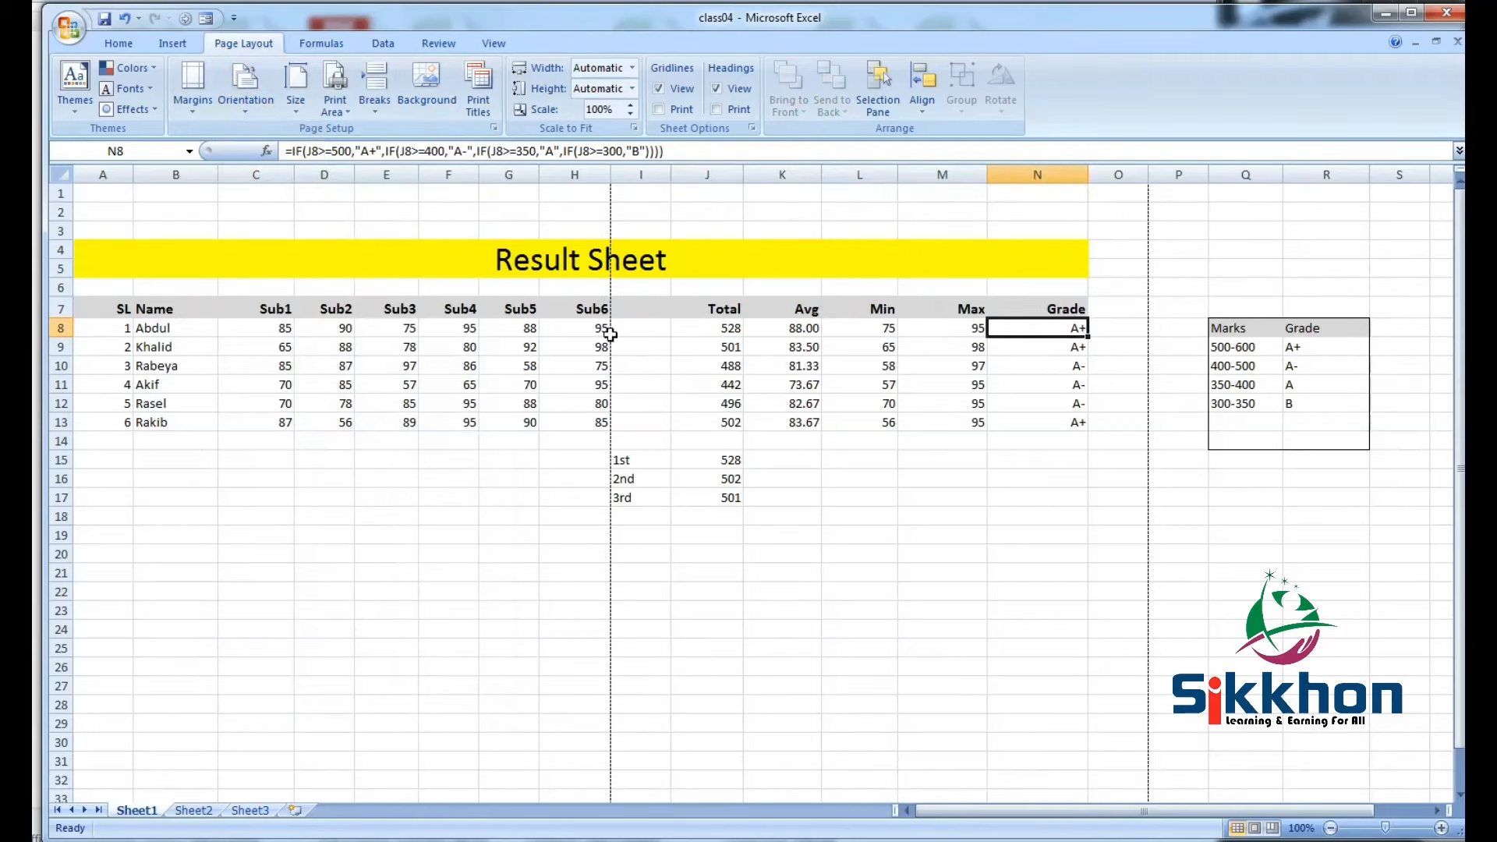
pyautogui.moveTo(536, 318)
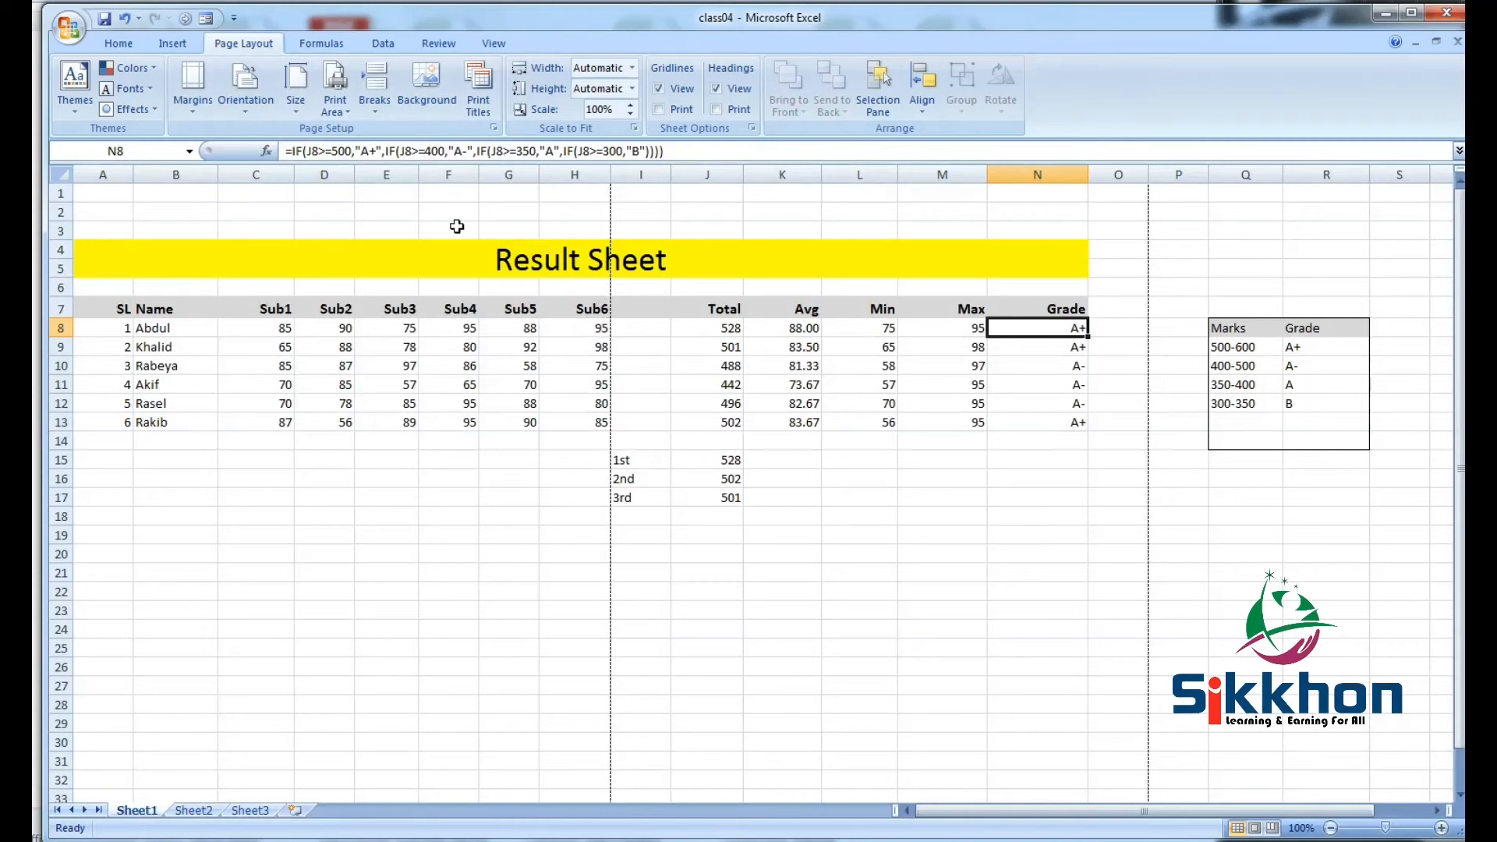
pyautogui.click(244, 86)
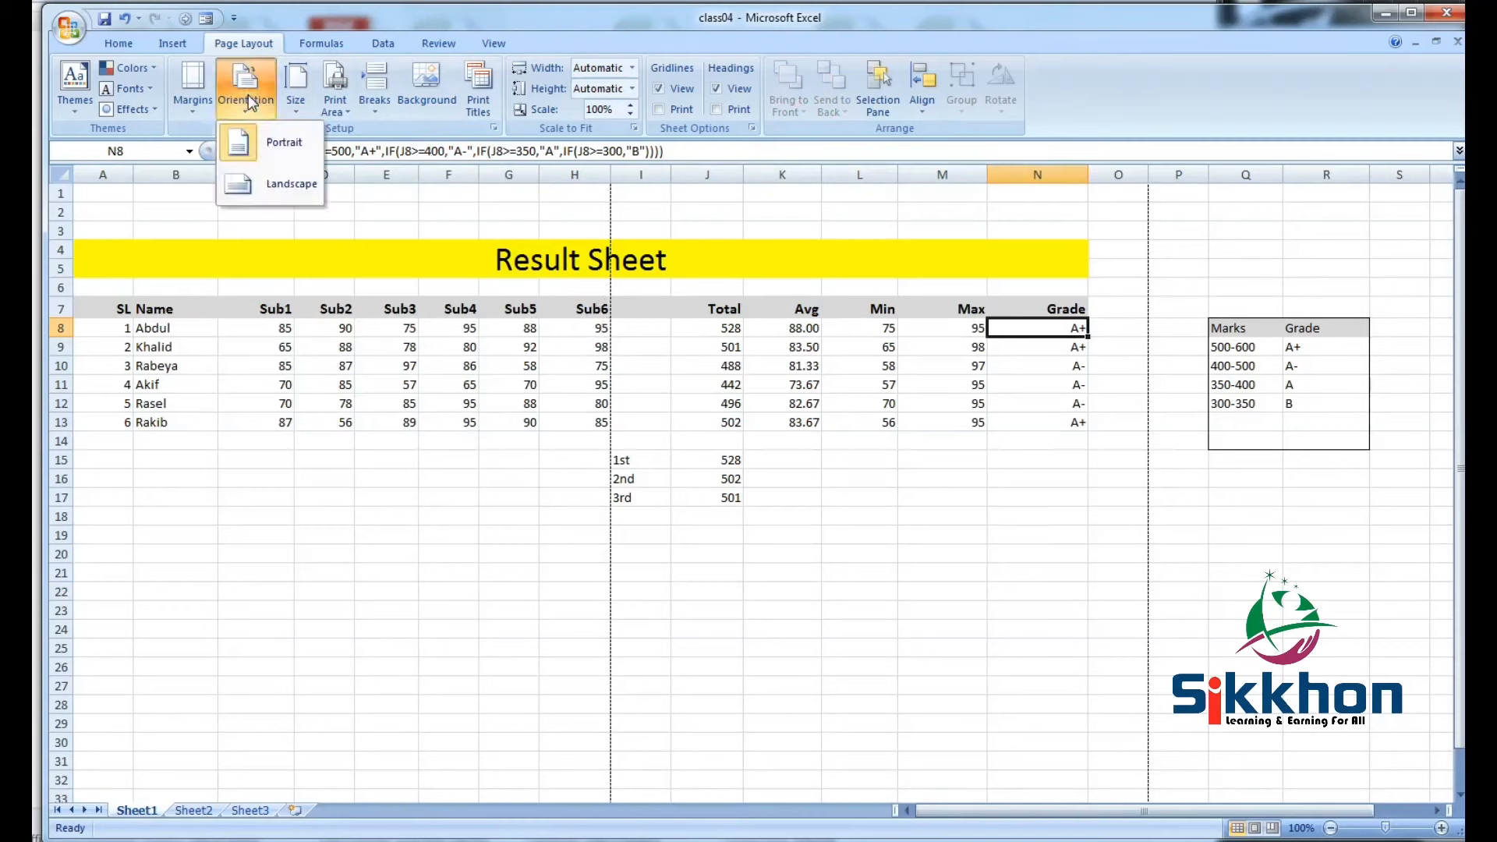
pyautogui.moveTo(291, 184)
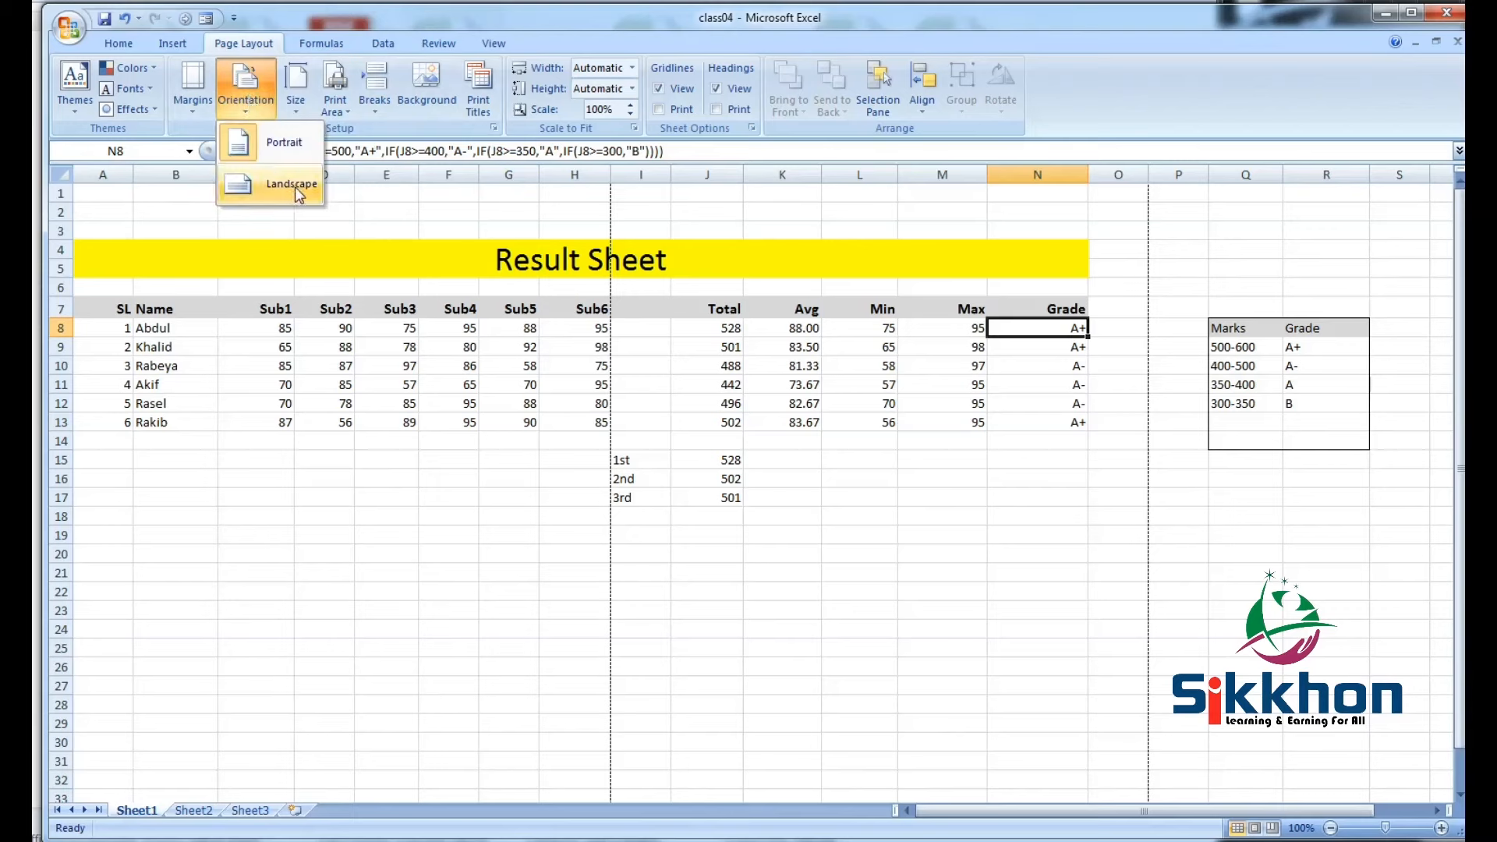
pyautogui.moveTo(298, 194)
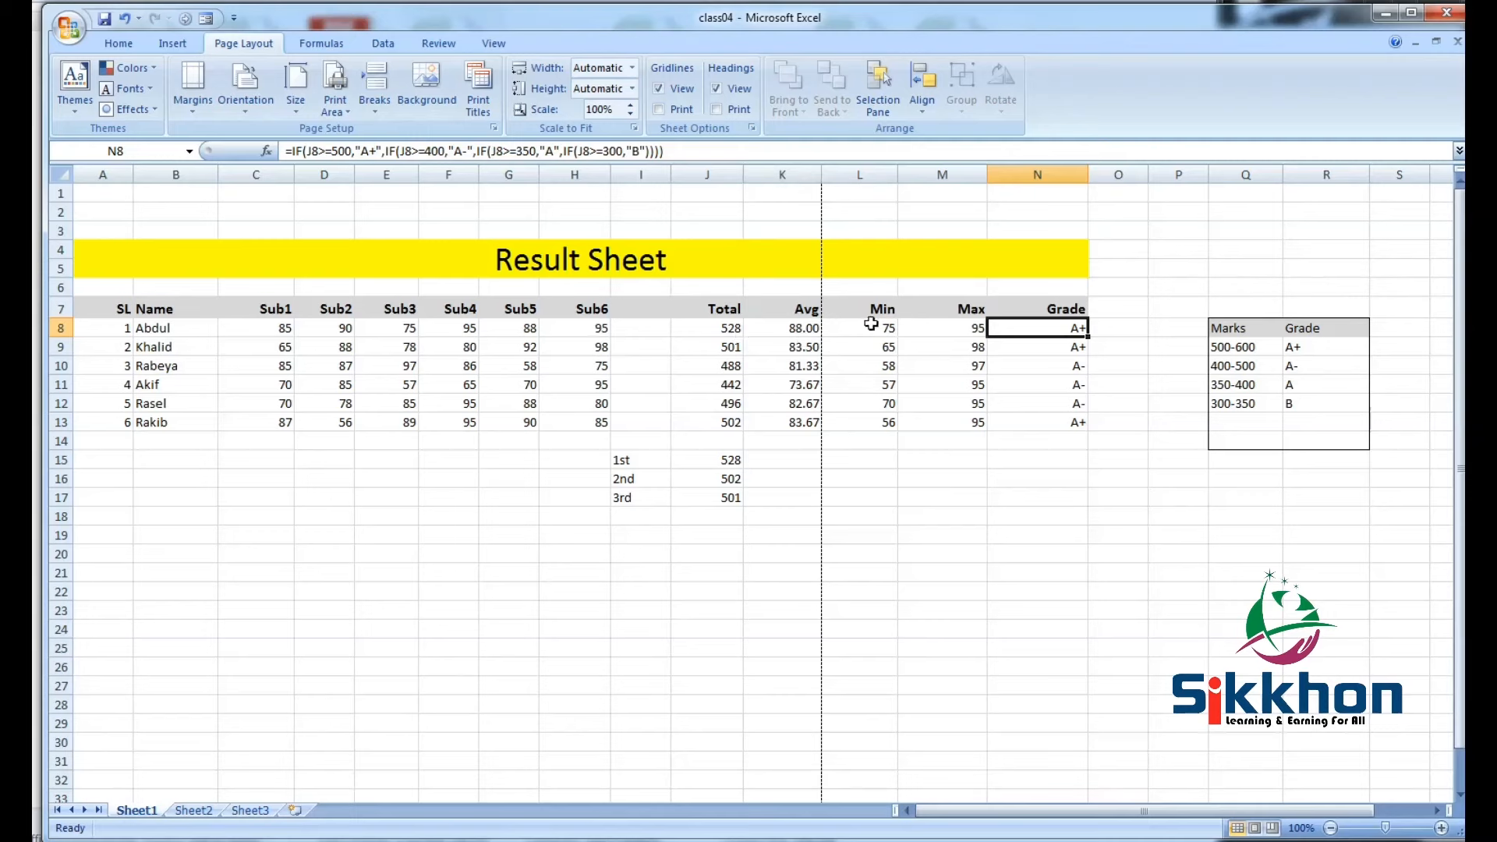
pyautogui.moveTo(1115, 367)
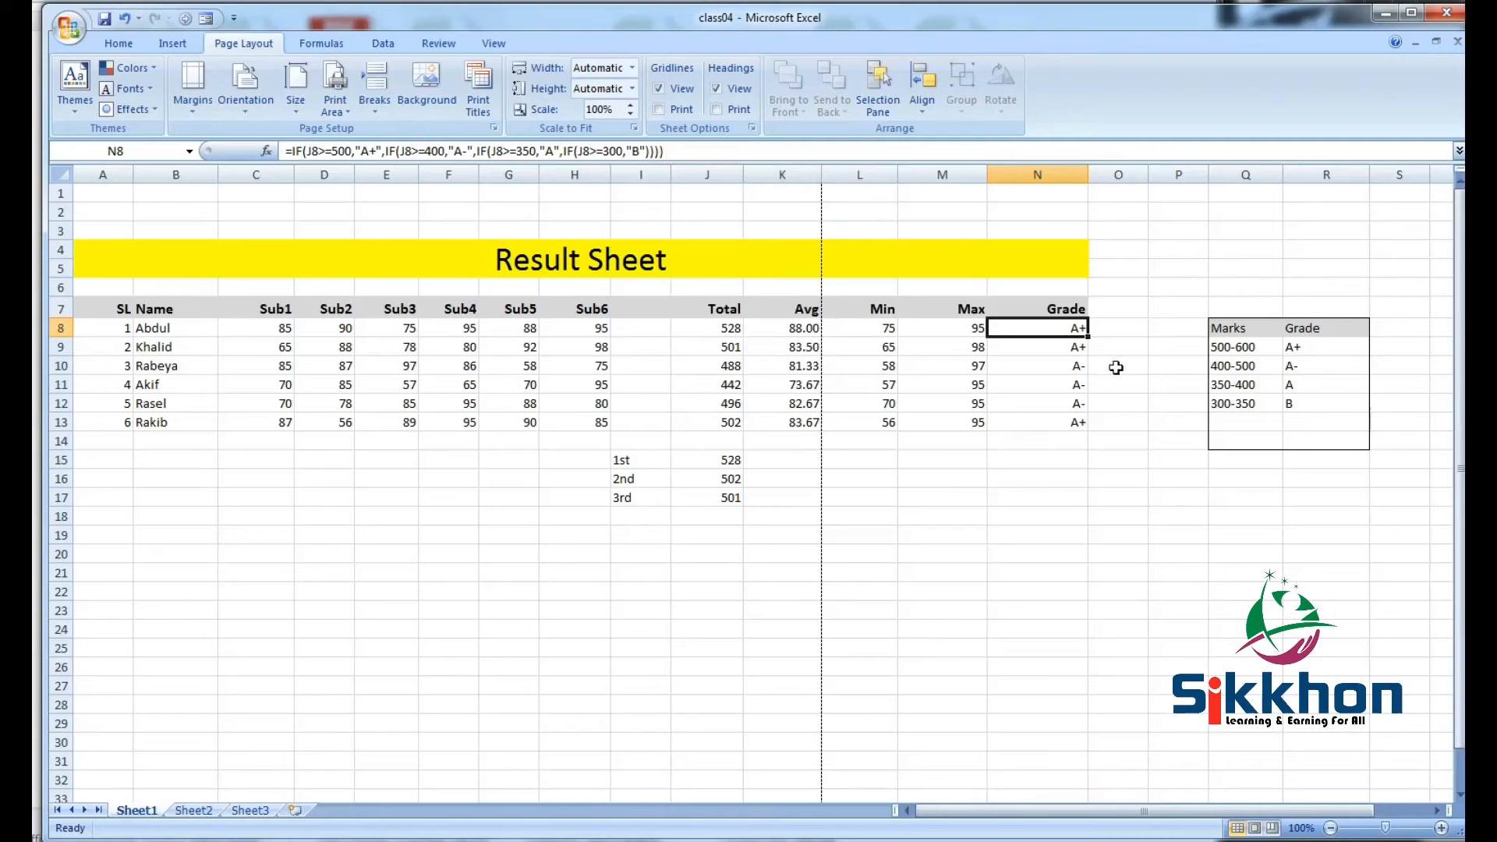
pyautogui.moveTo(902, 294)
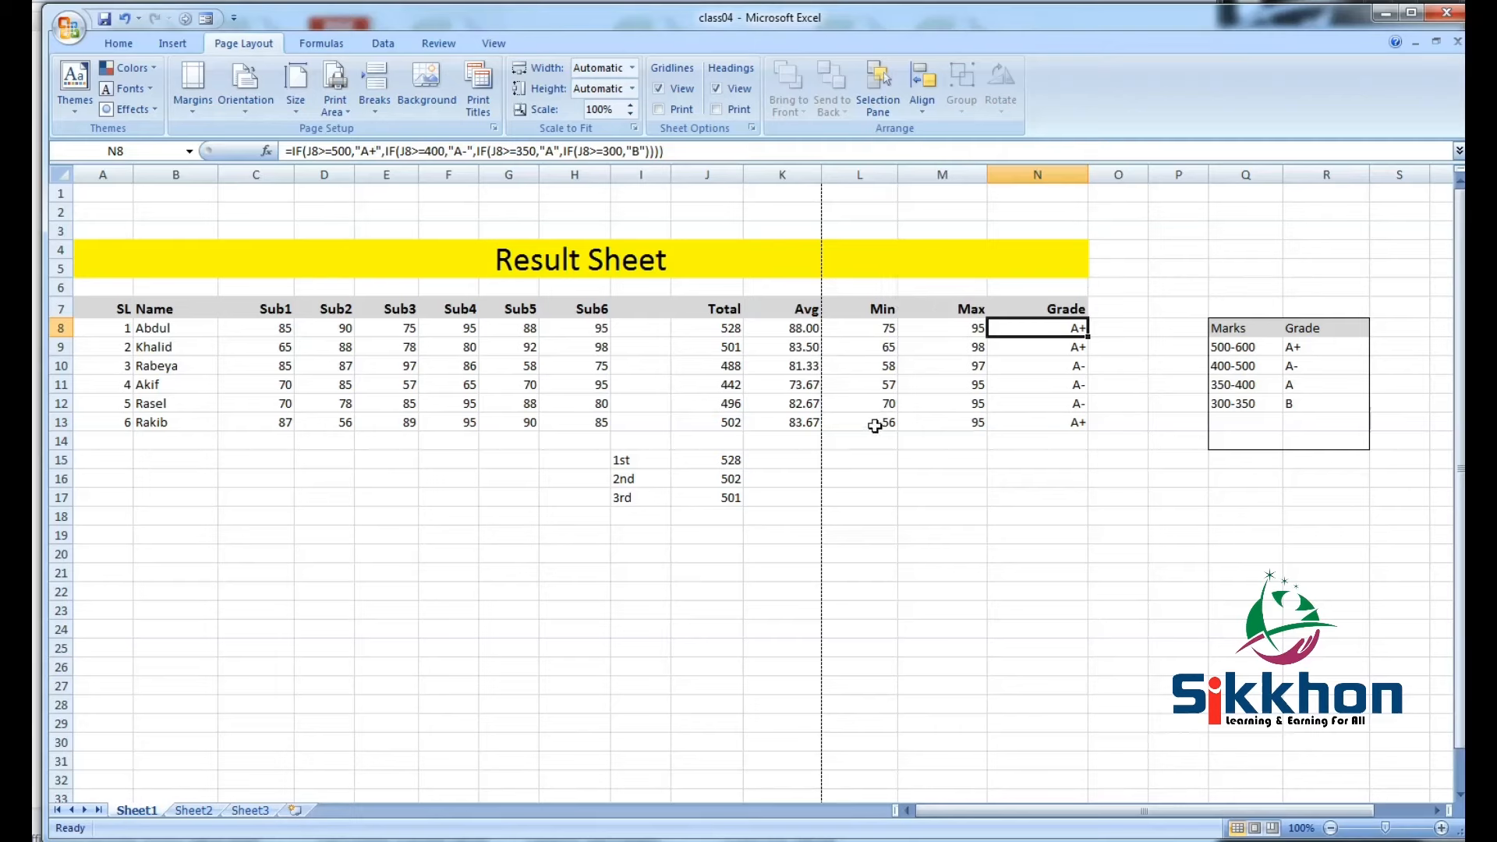
pyautogui.moveTo(875, 422)
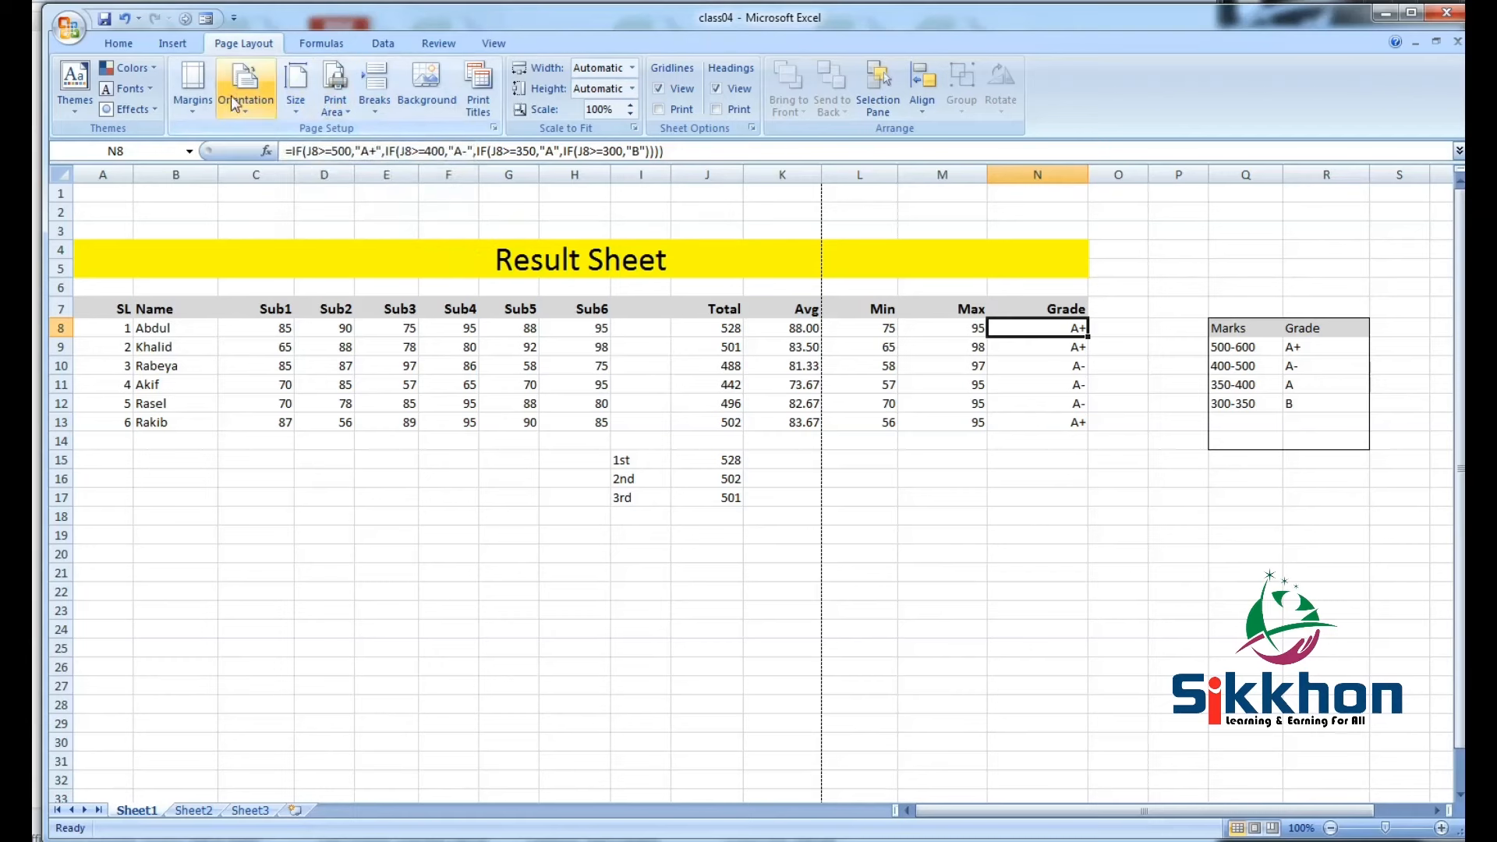
# Reopen the Orientation choices for the landscape Result Sheet.
pyautogui.click(246, 86)
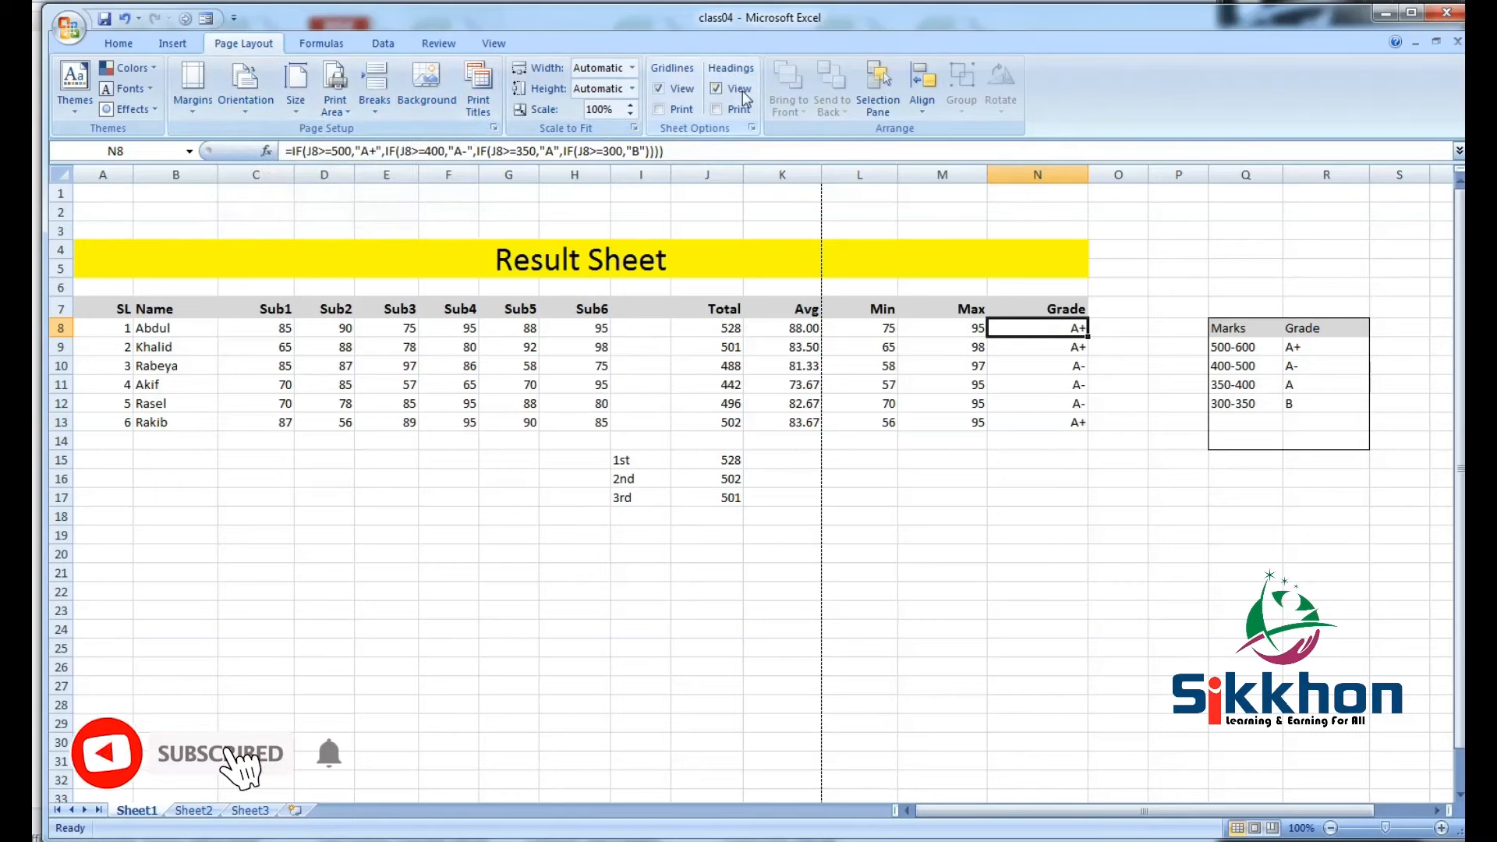
pyautogui.moveTo(739, 88)
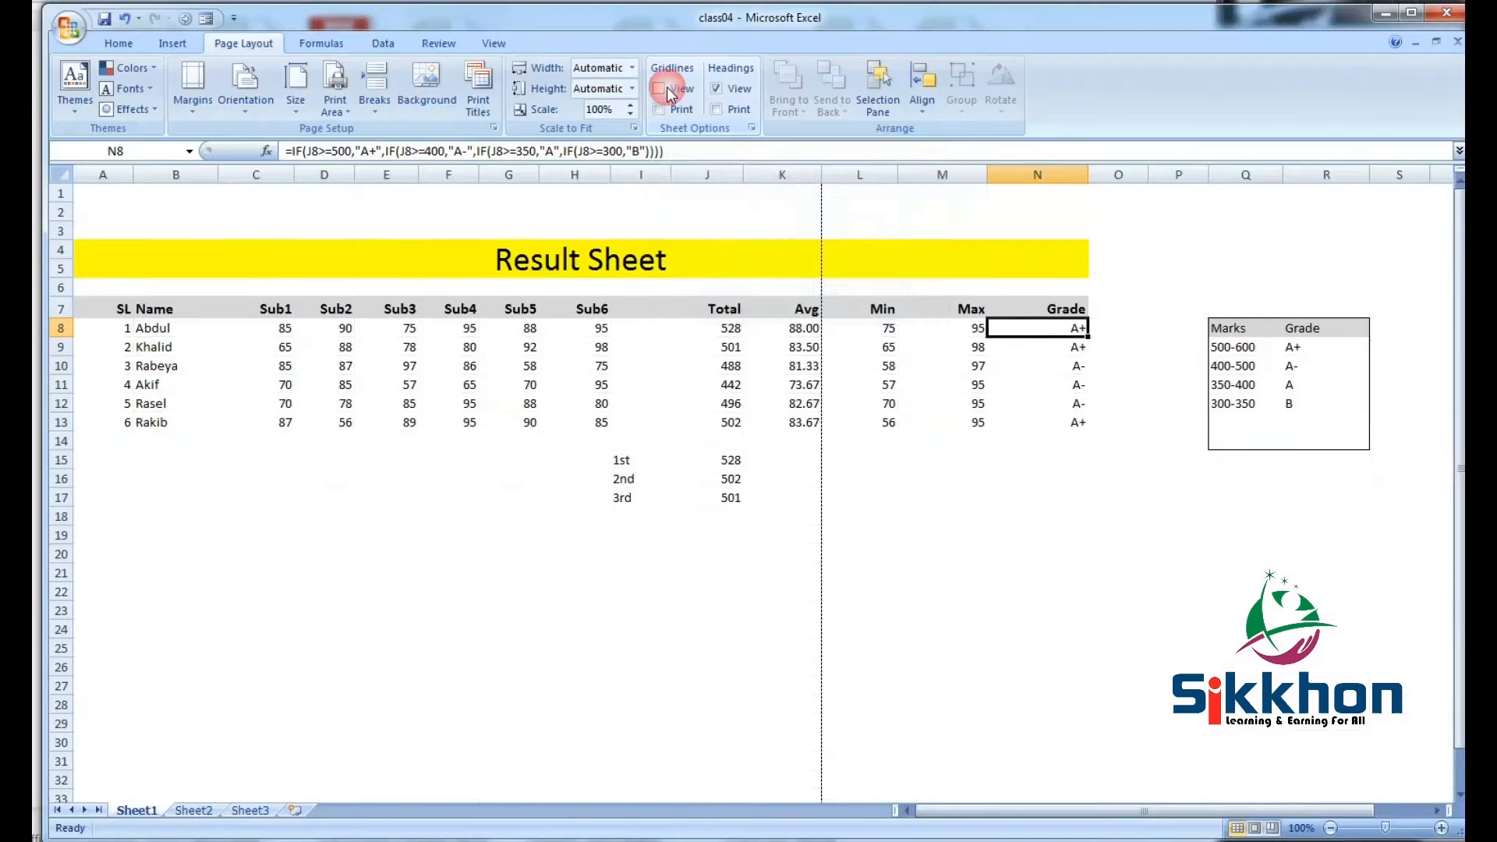
# Toggle the gridlines view on the Result Sheet, leaving gridlines shown.
pyautogui.click(660, 88)
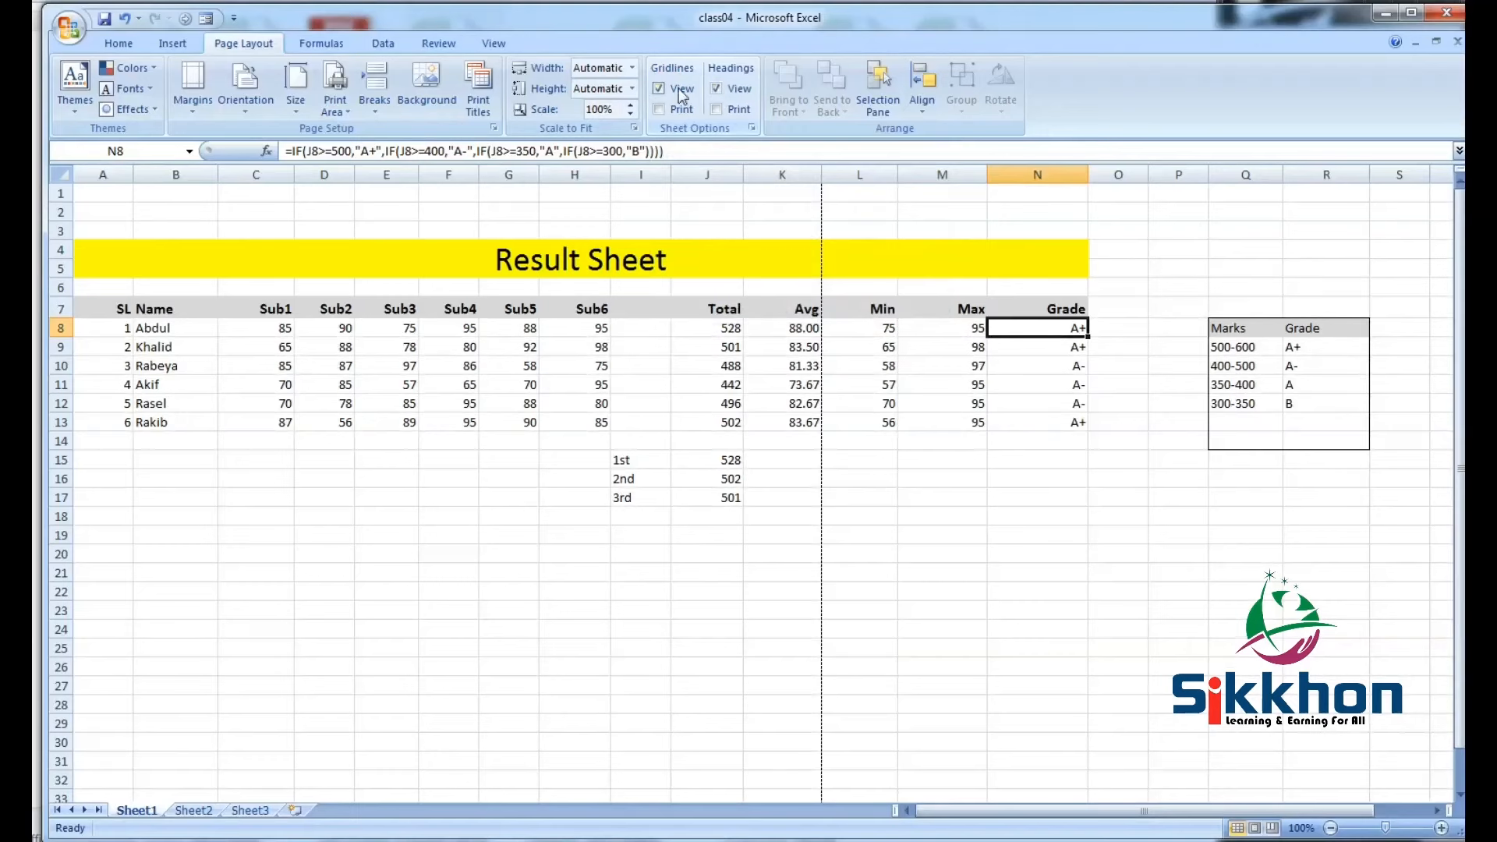
pyautogui.click(660, 88)
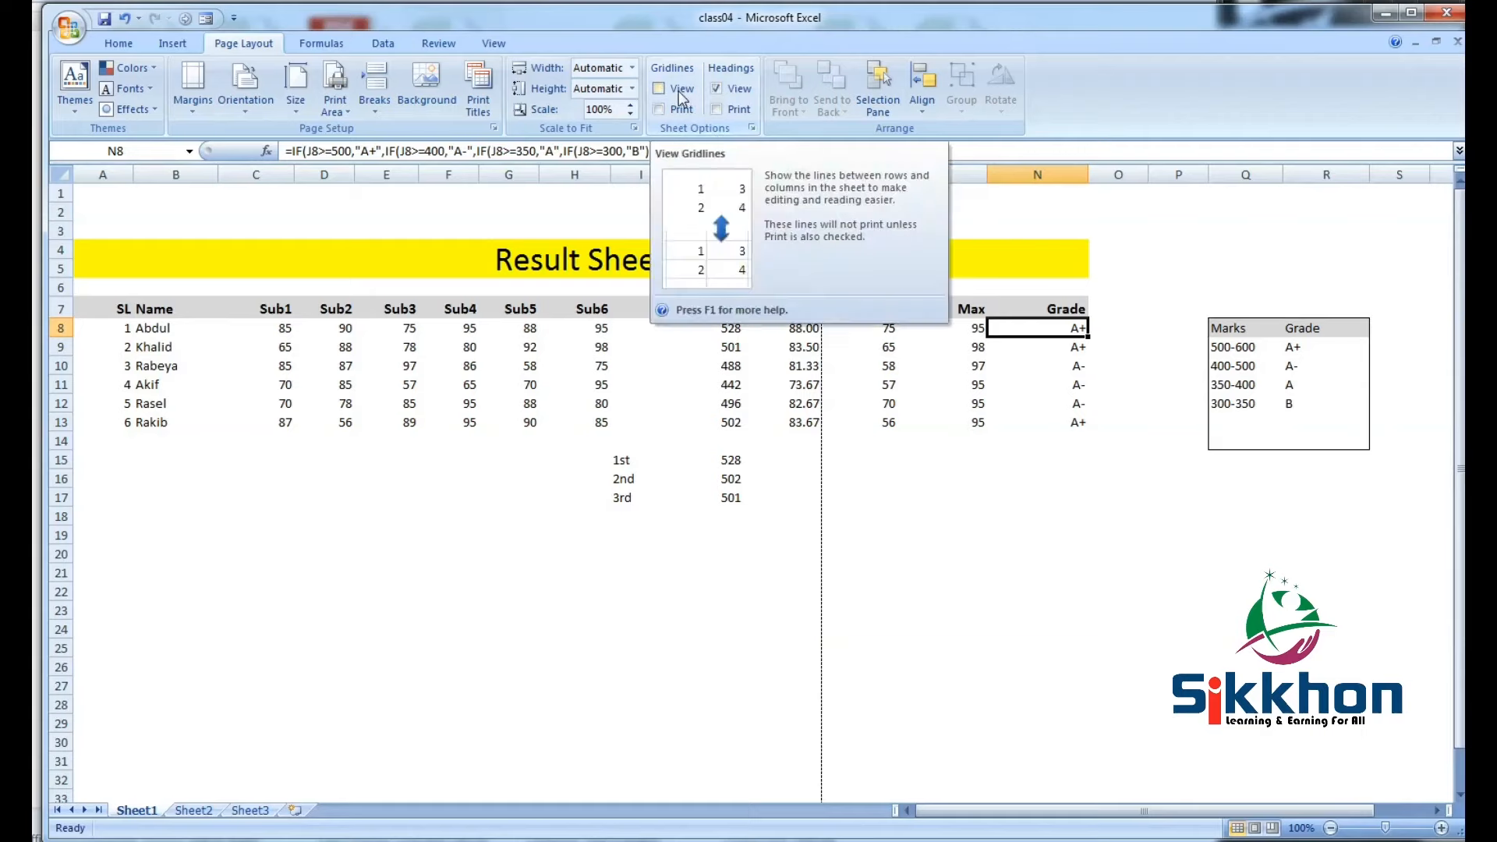
pyautogui.click(659, 89)
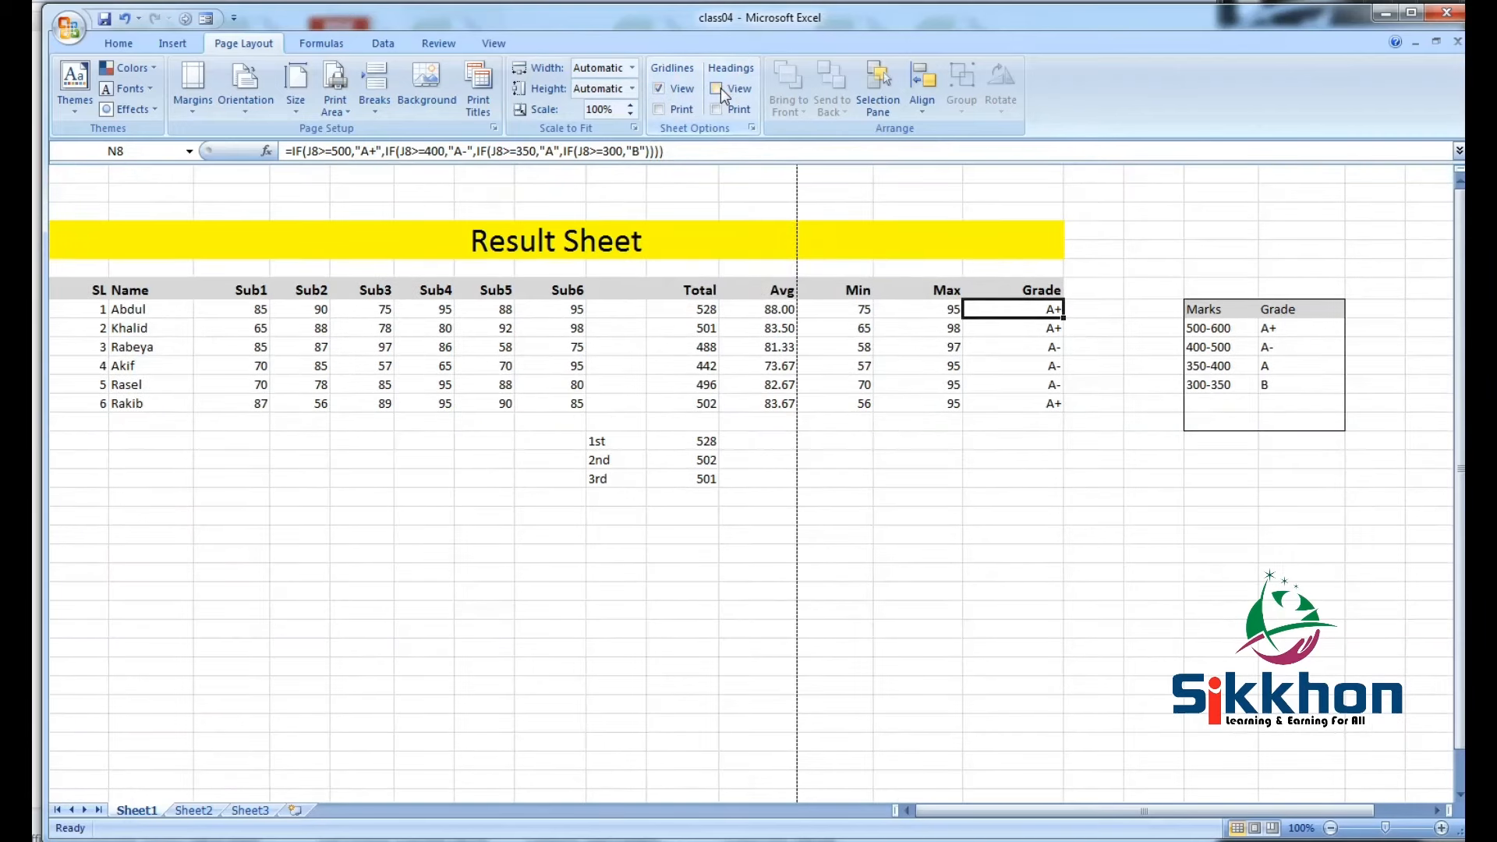
# Toggle the row and column headings view, leaving headings shown.
pyautogui.click(718, 88)
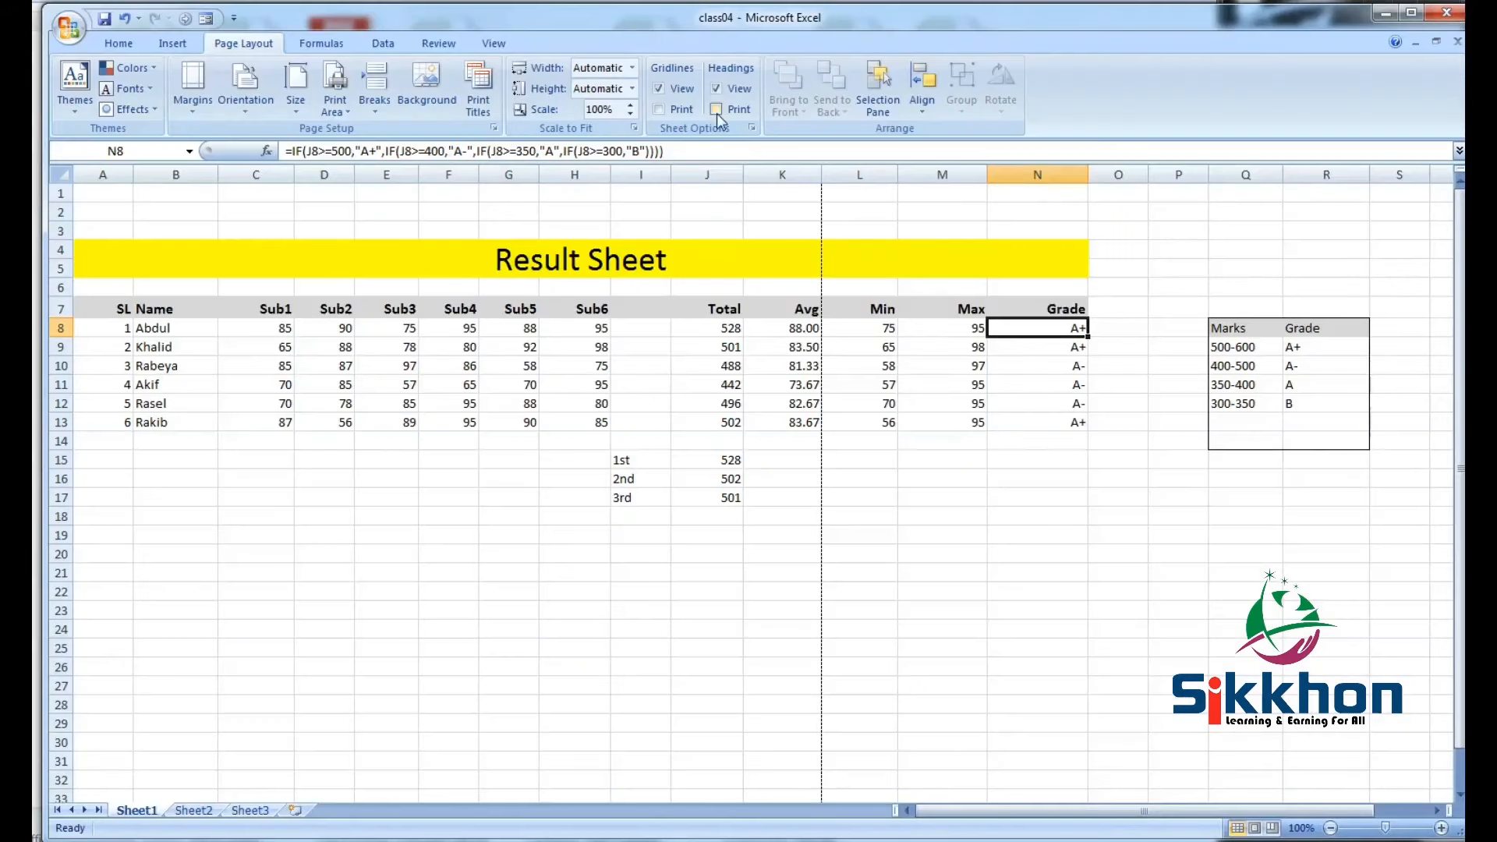
pyautogui.click(717, 88)
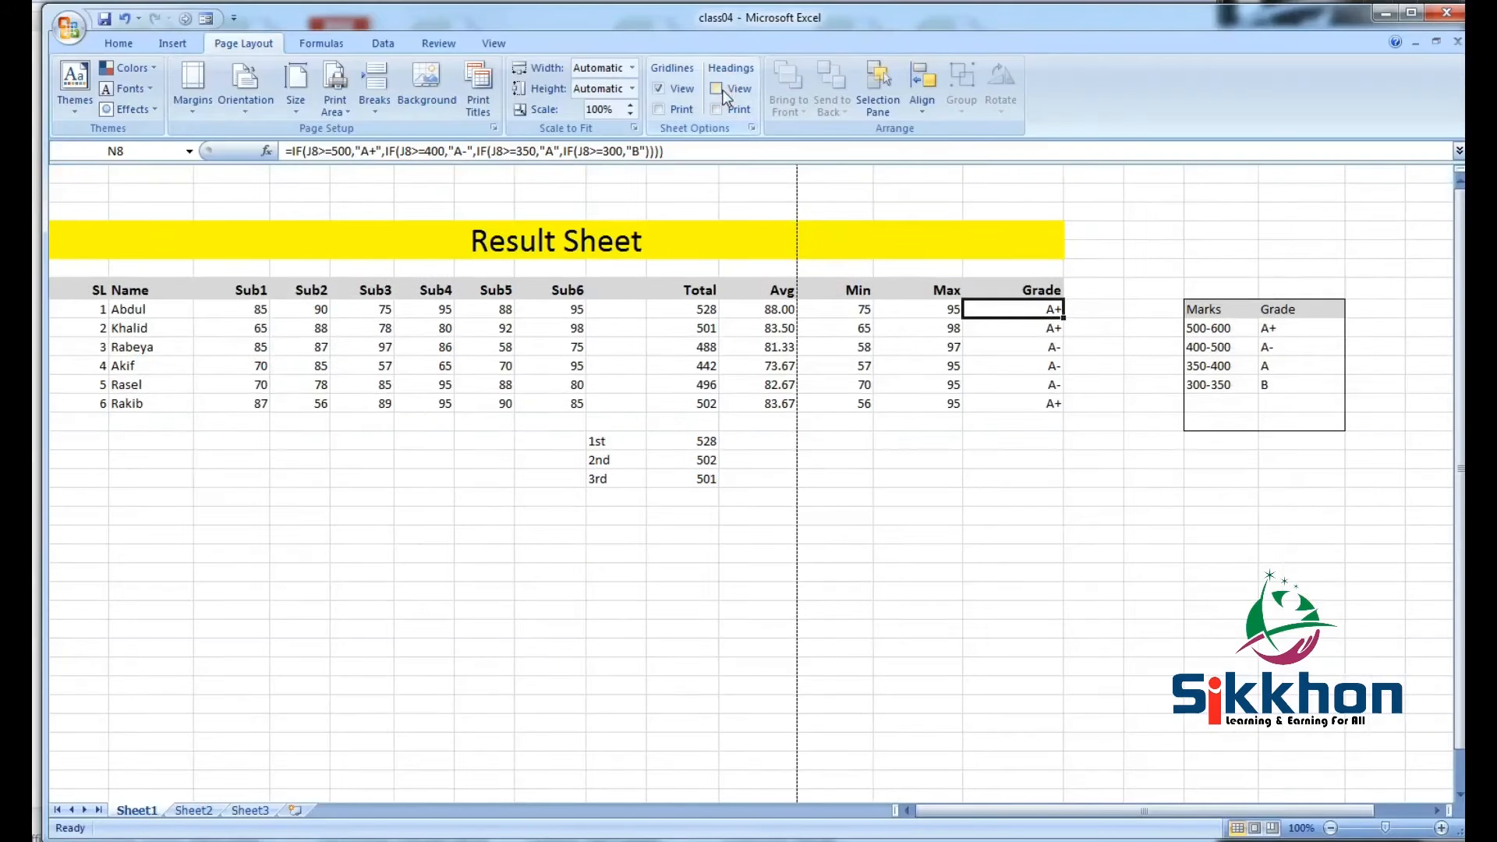
pyautogui.click(717, 88)
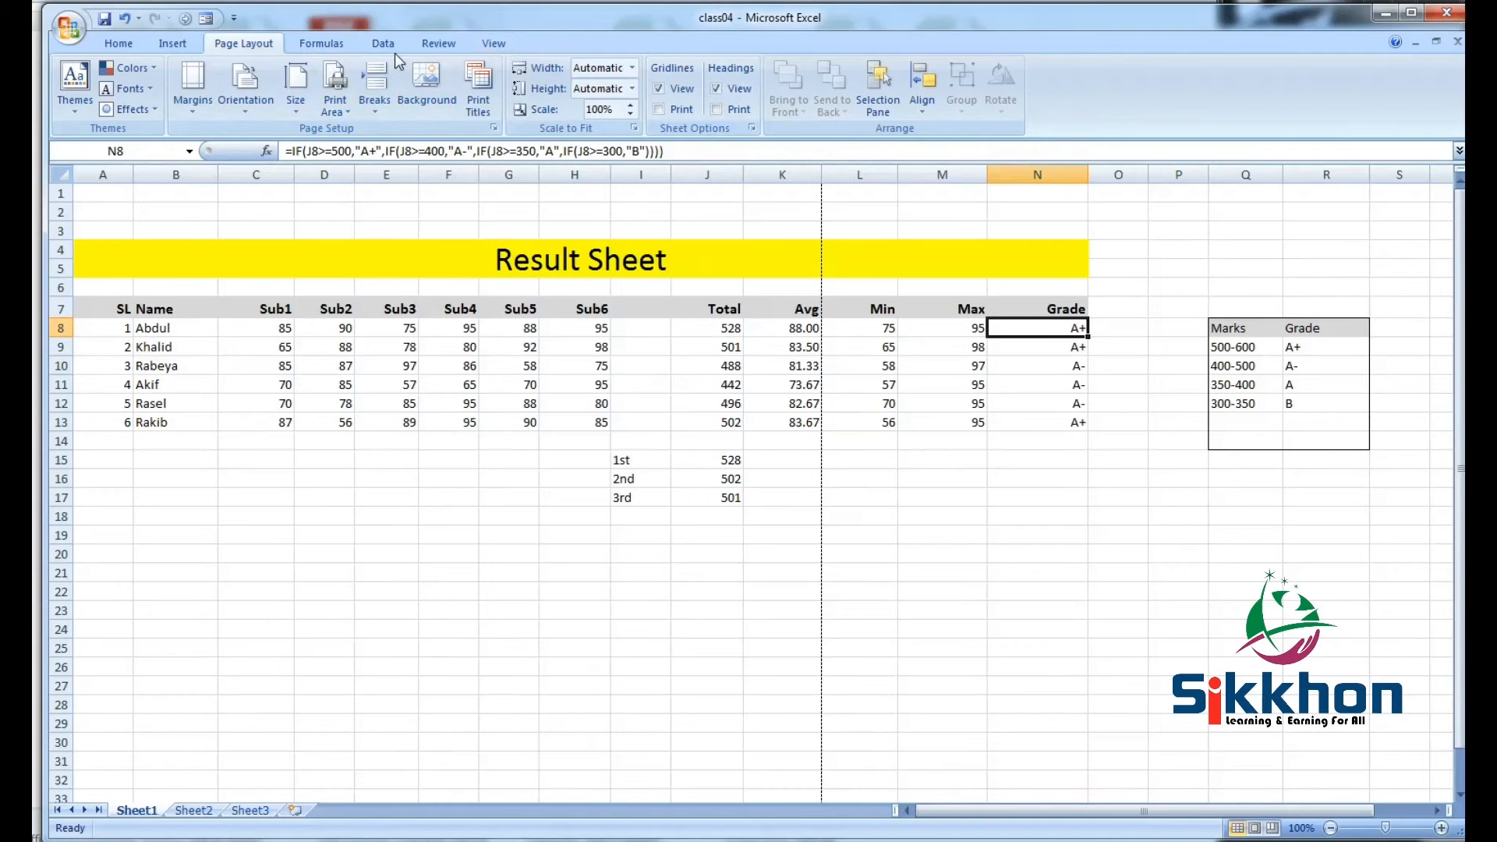
# Switch the Result Sheet to Page Layout view, scroll the pages, and select A1:N20.
pyautogui.click(494, 43)
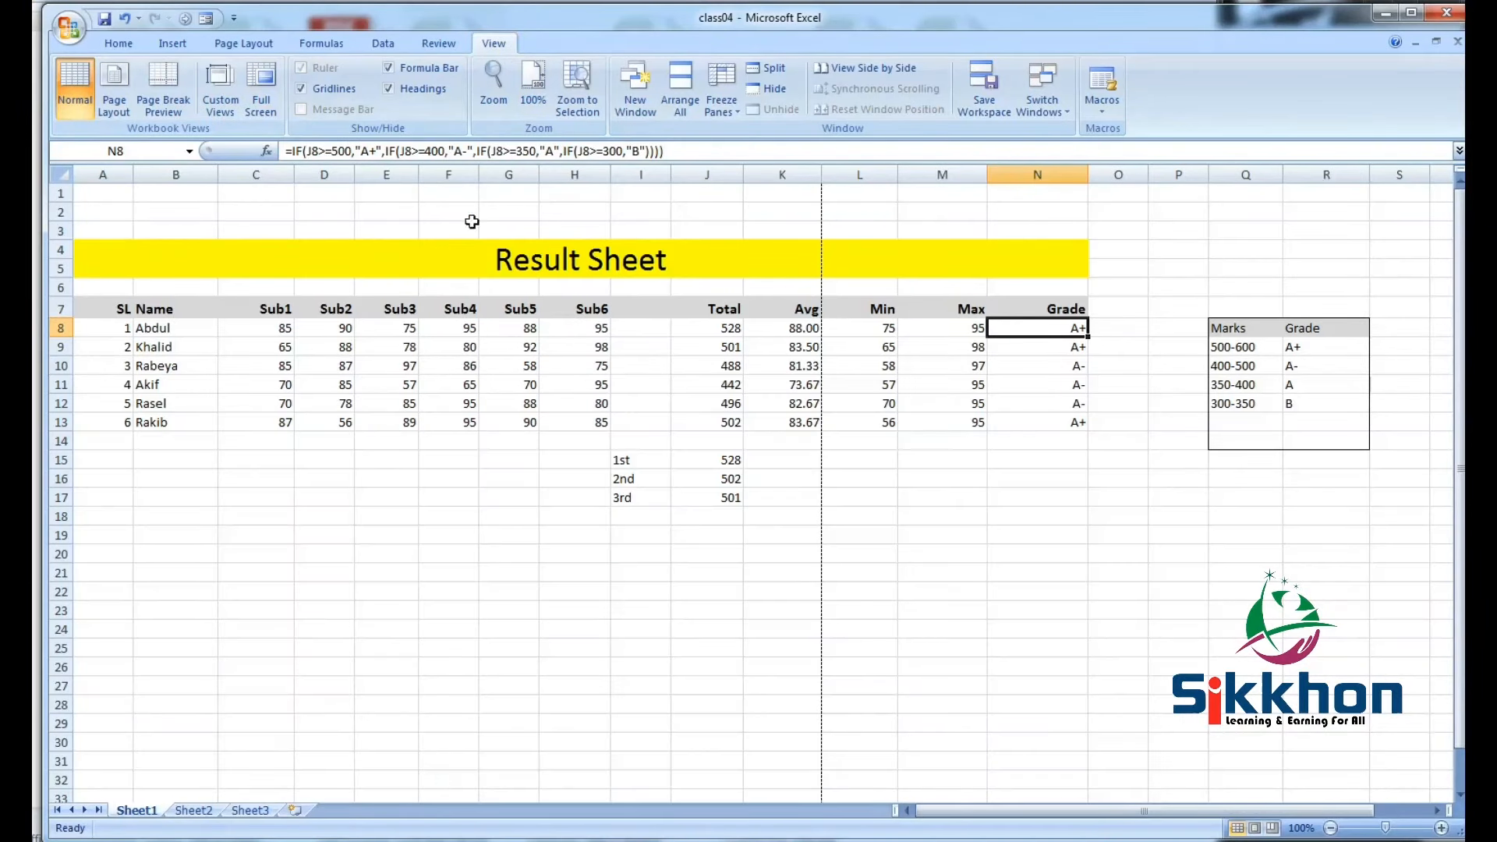
pyautogui.moveTo(603, 233)
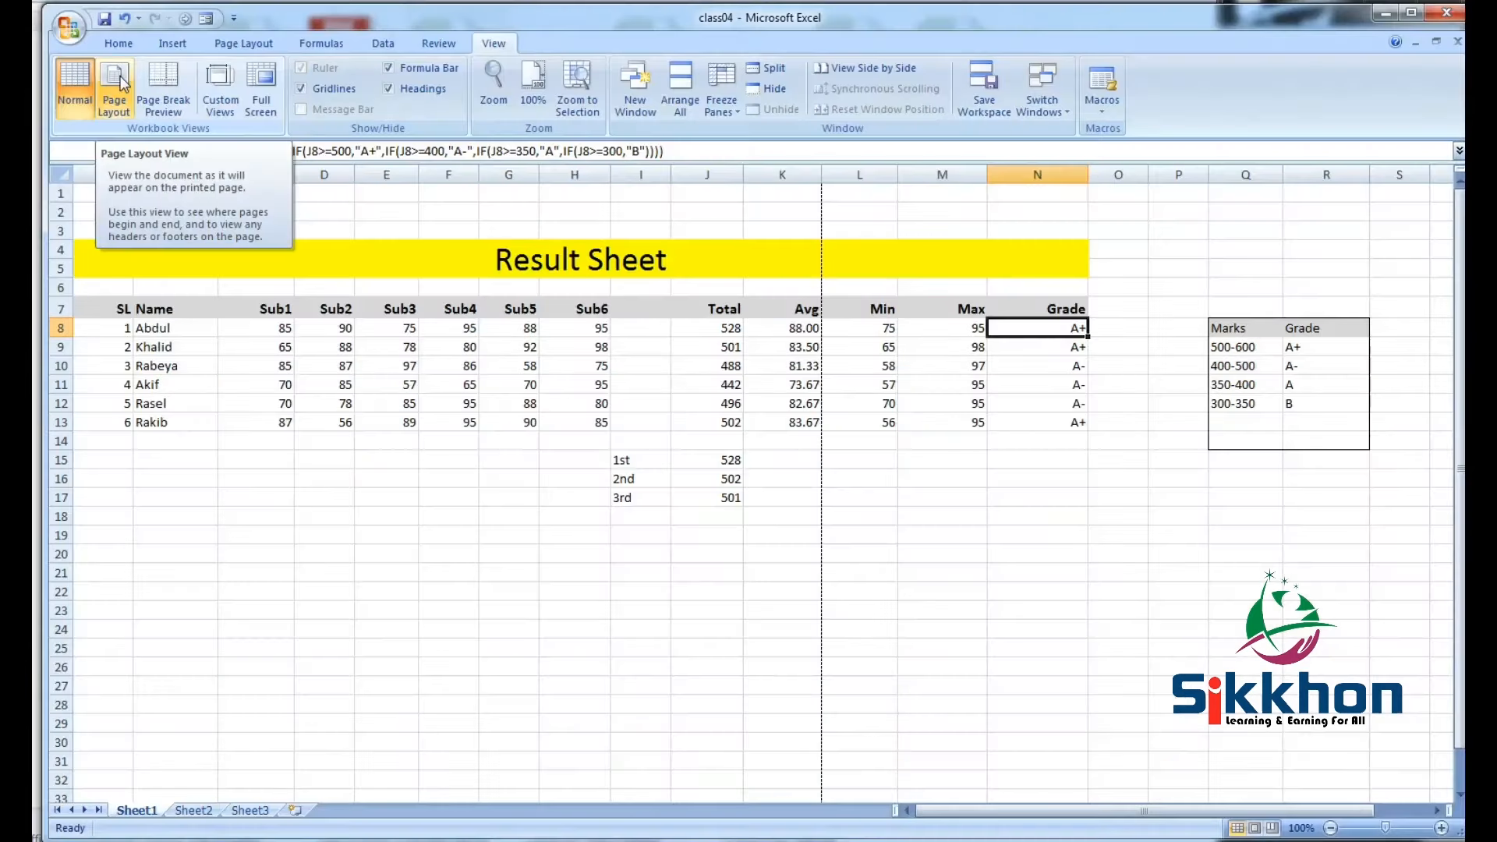
pyautogui.click(112, 85)
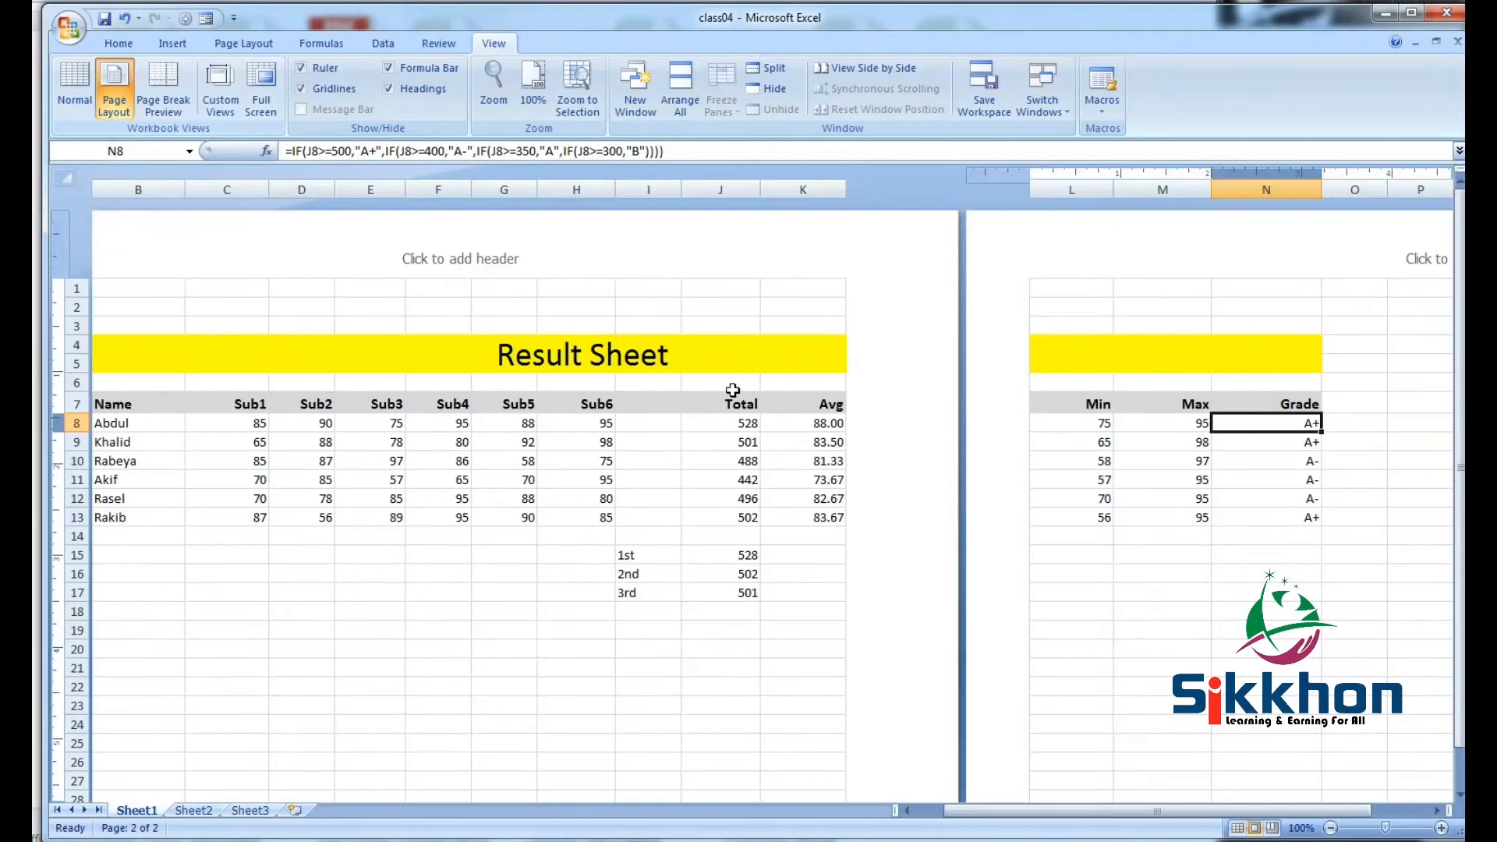
pyautogui.moveTo(923, 296)
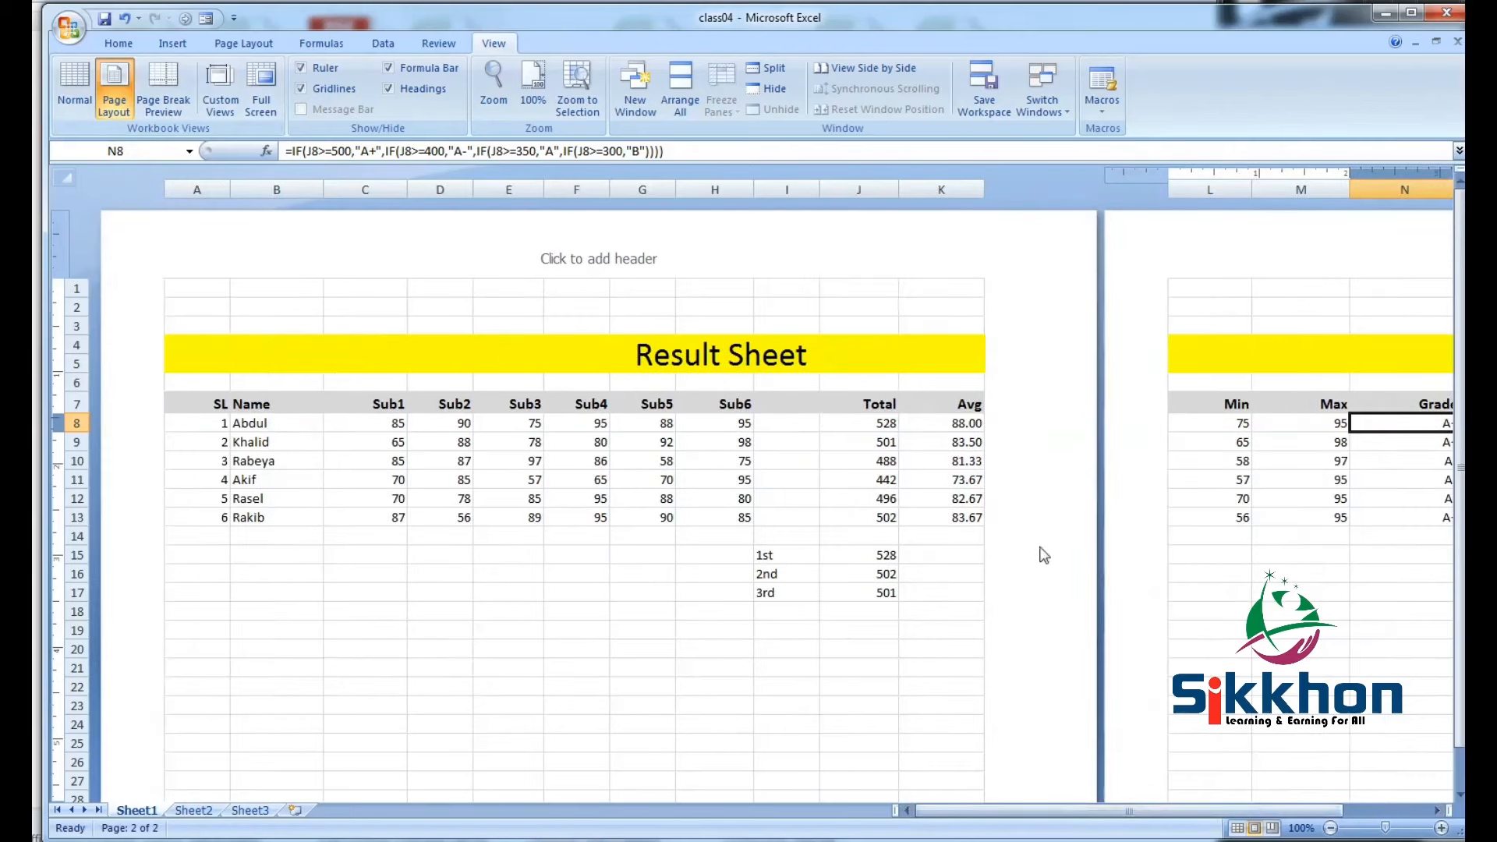
pyautogui.scroll(-3)
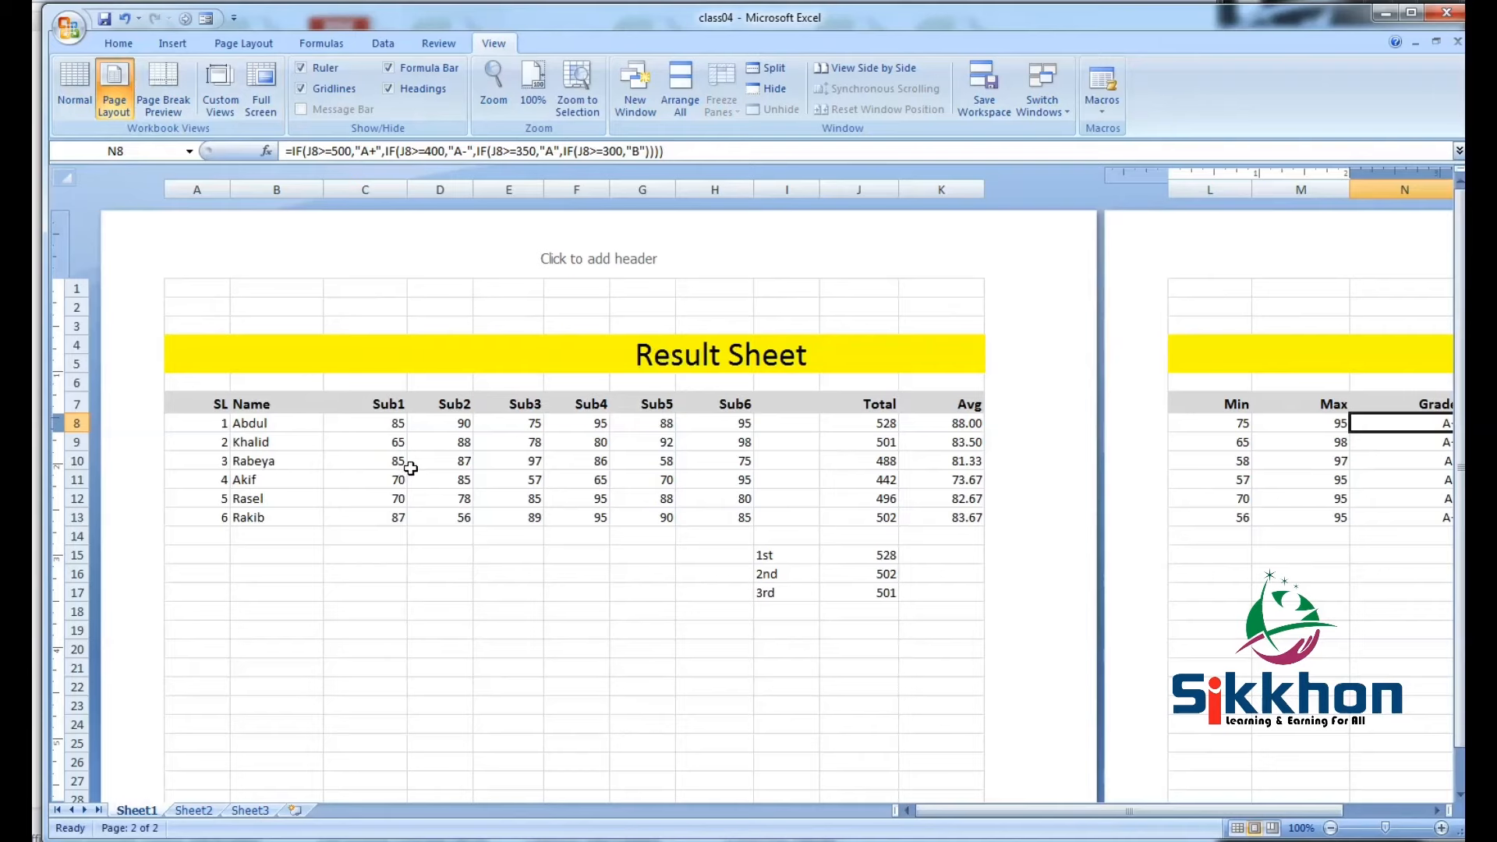
pyautogui.moveTo(931, 451)
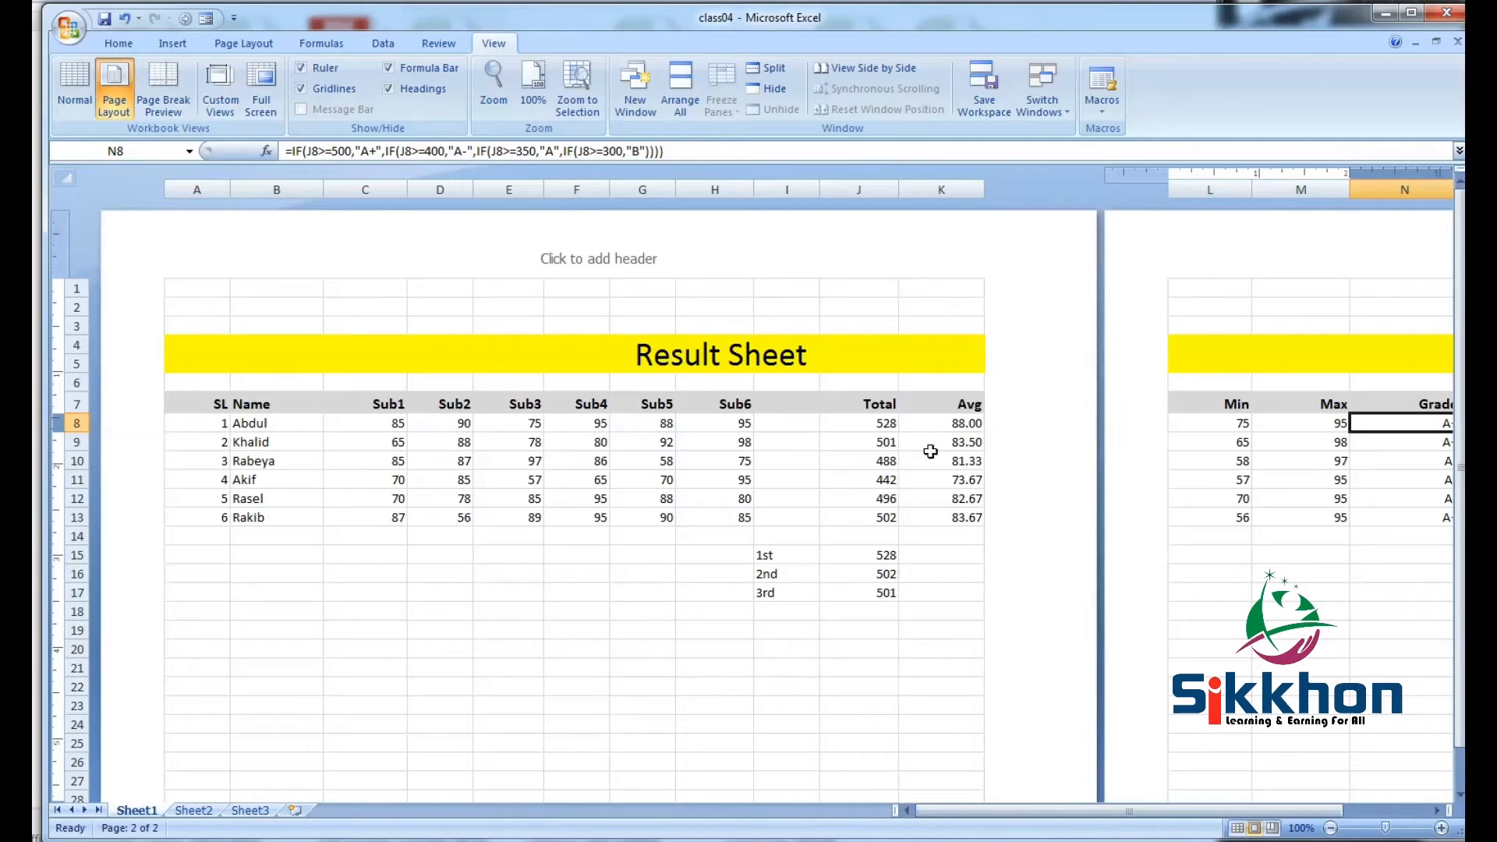
pyautogui.click(197, 307)
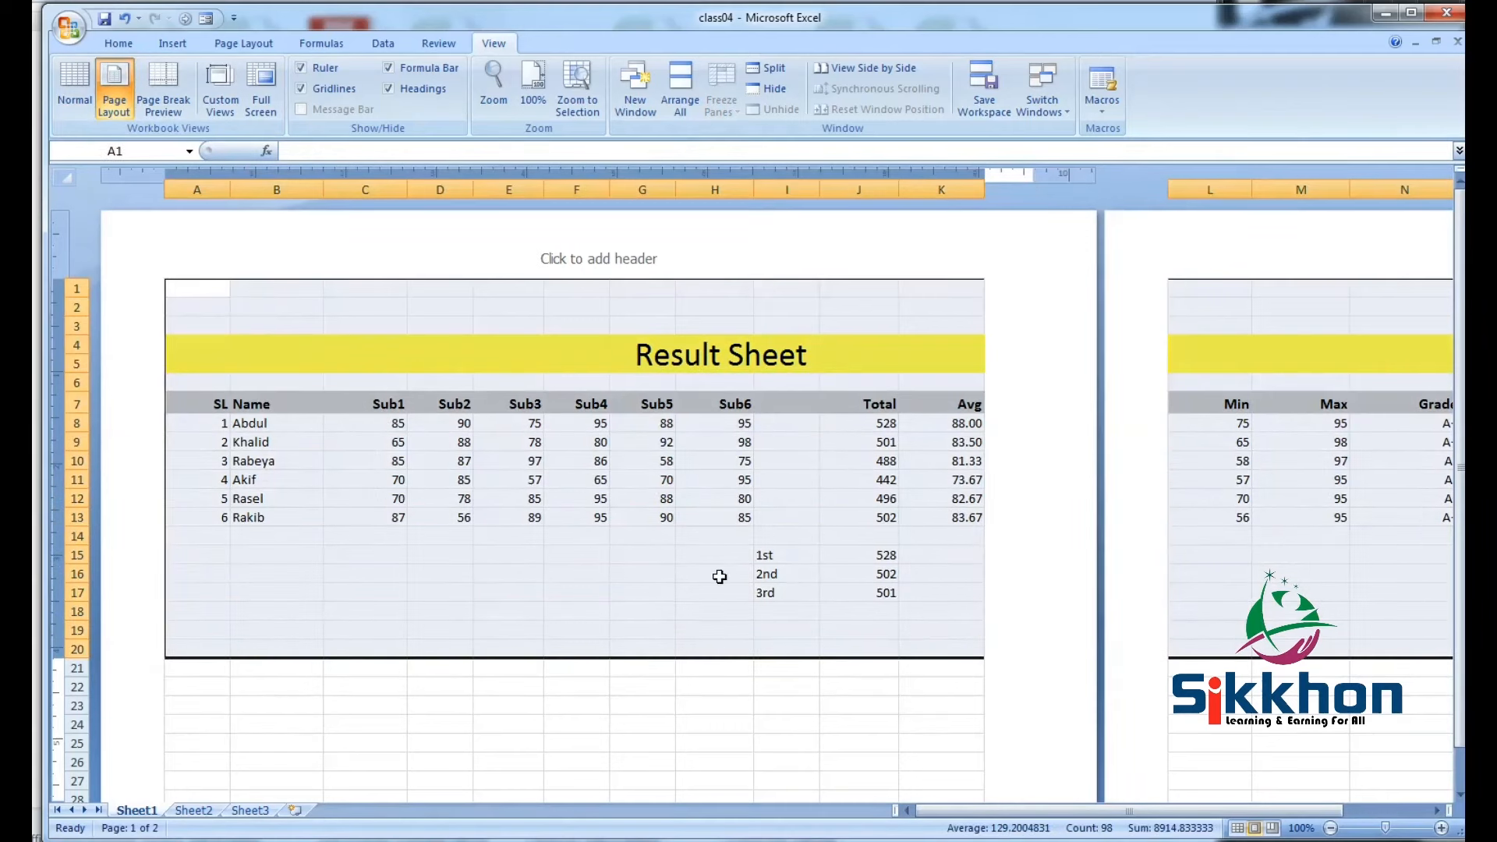
pyautogui.moveTo(713, 517)
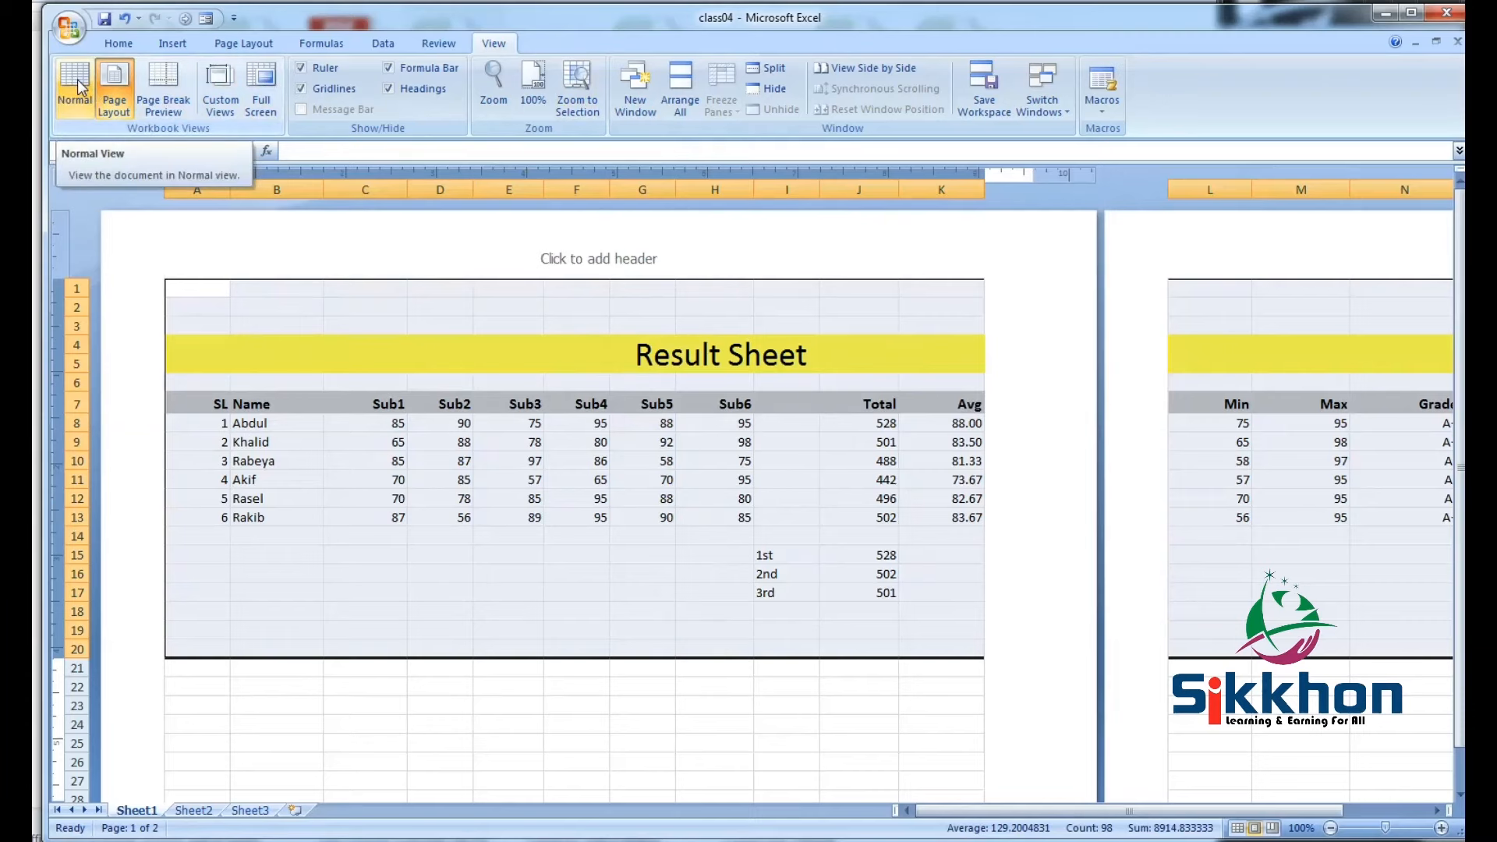
# Switch back to Normal view and toggle Headings off and on again.
pyautogui.click(75, 85)
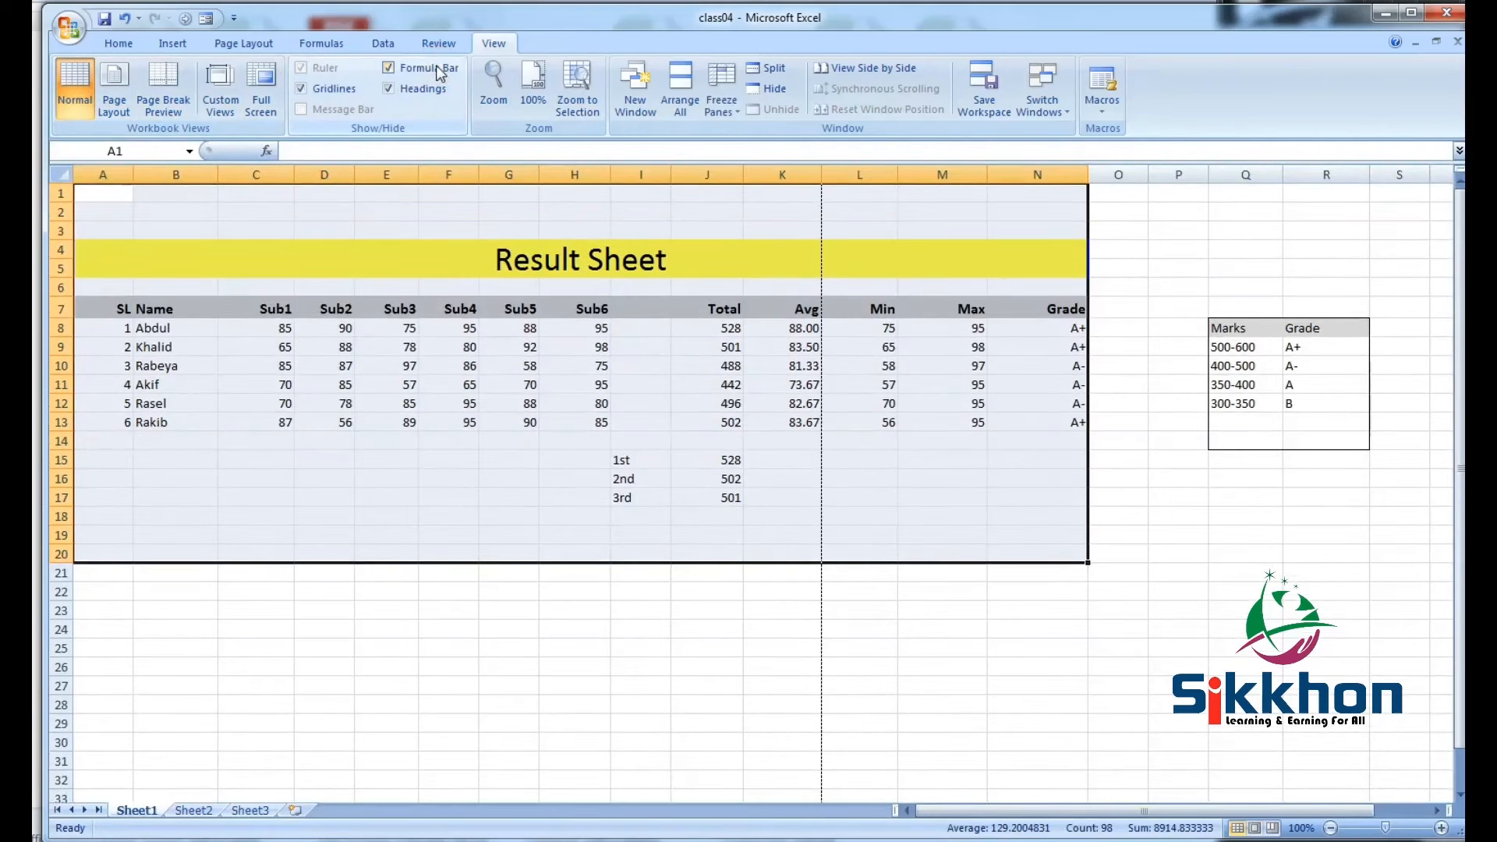
pyautogui.click(387, 88)
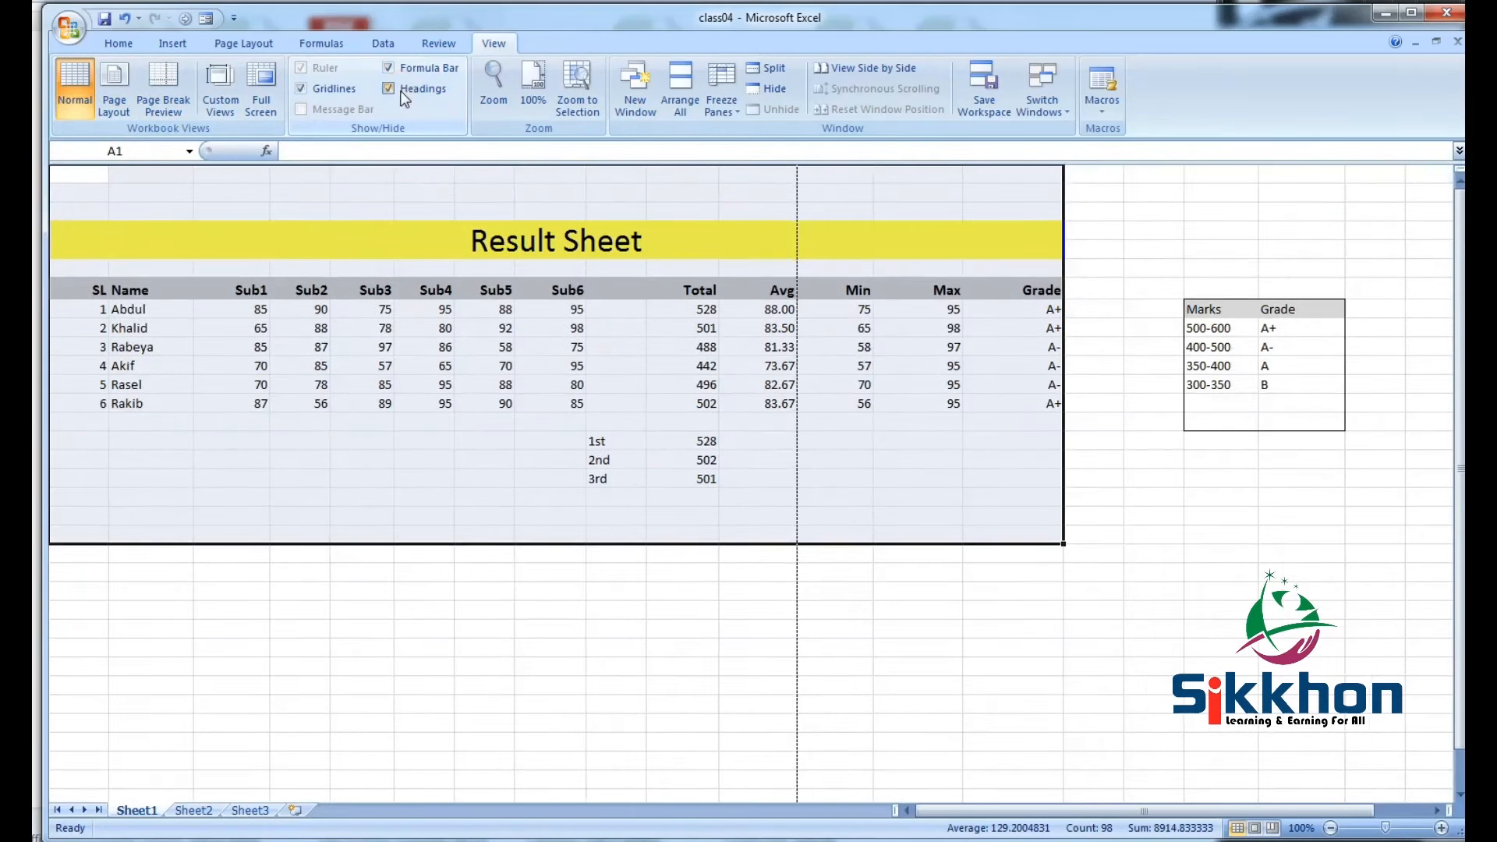
pyautogui.click(388, 88)
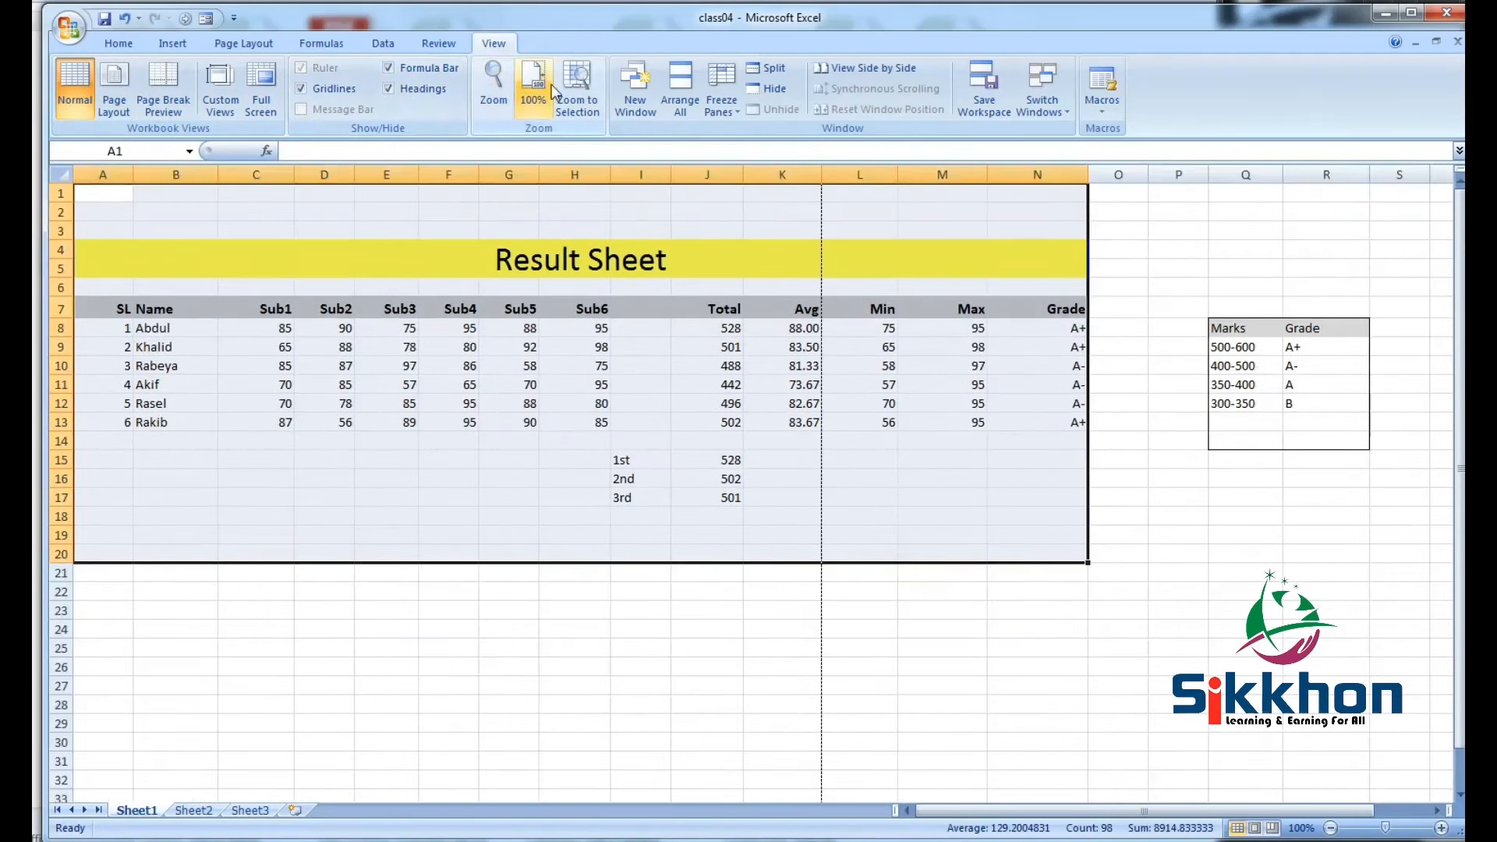
pyautogui.moveTo(577, 85)
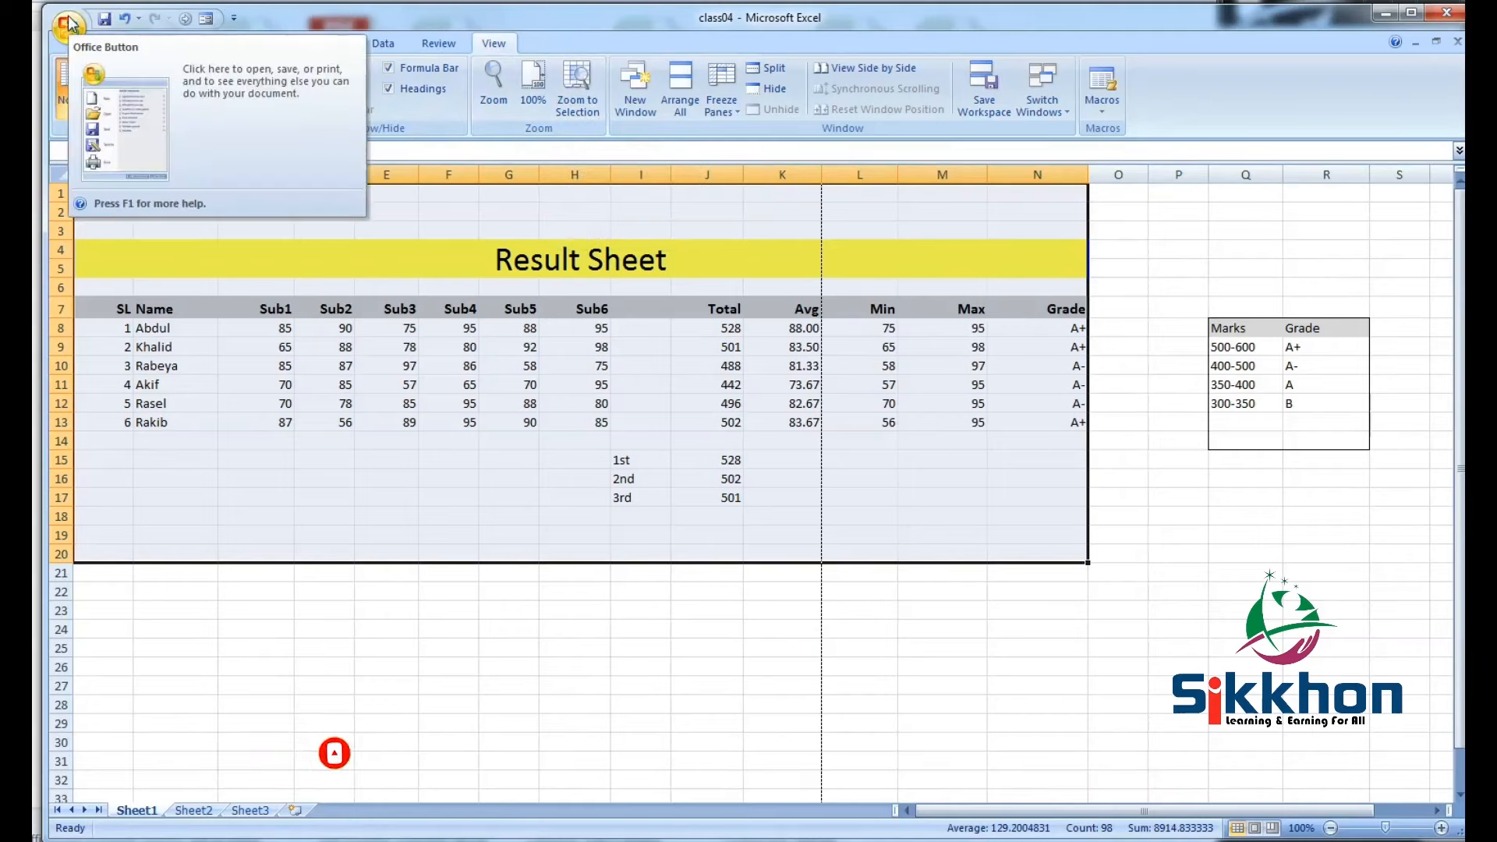
# Publish the workbook as class04yt.pdf, view it, then close the PDF reader.
pyautogui.click(68, 23)
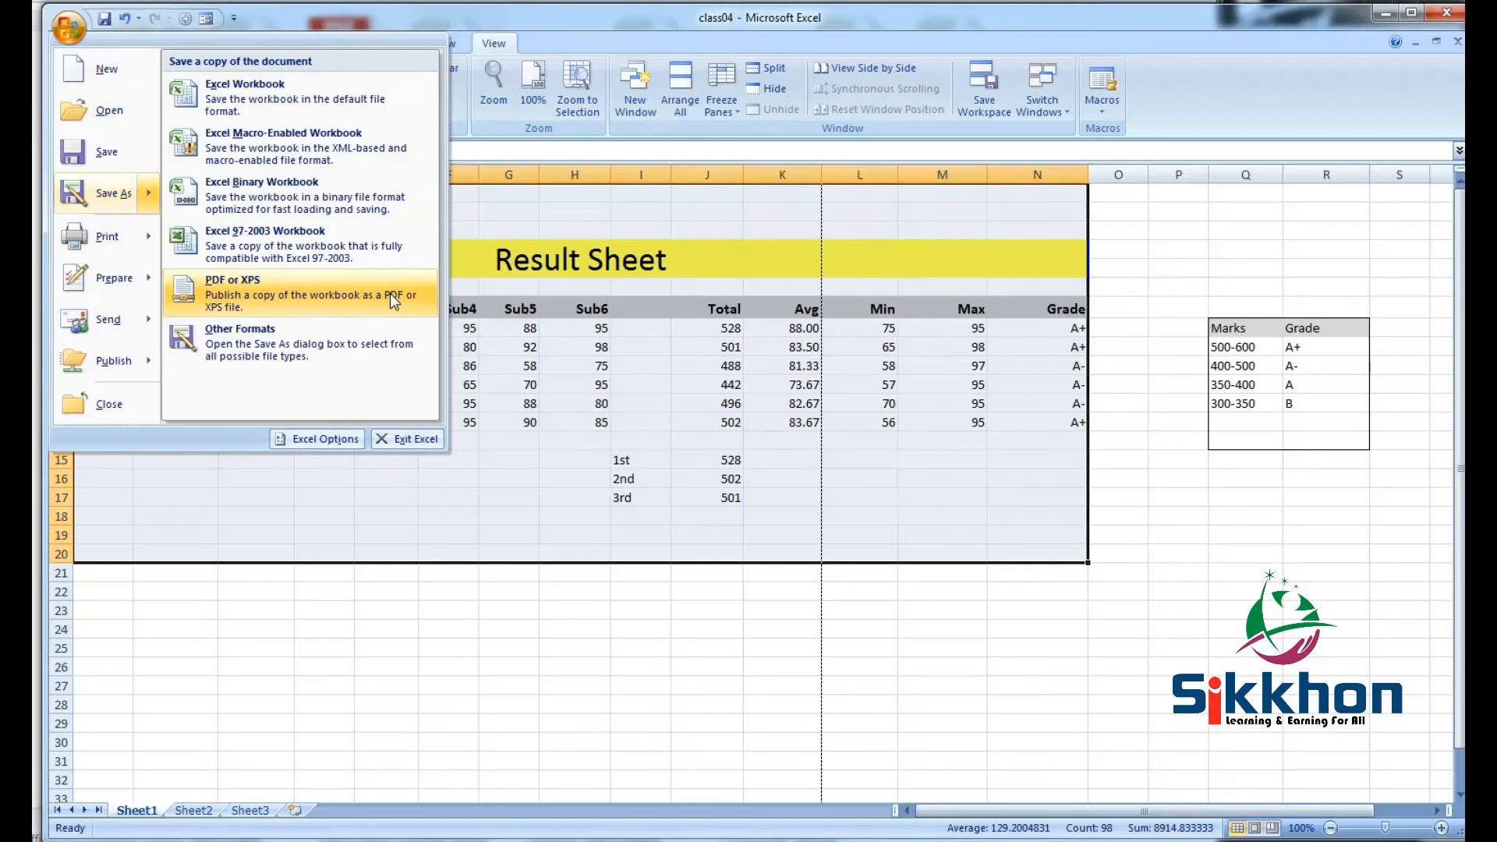
pyautogui.click(232, 280)
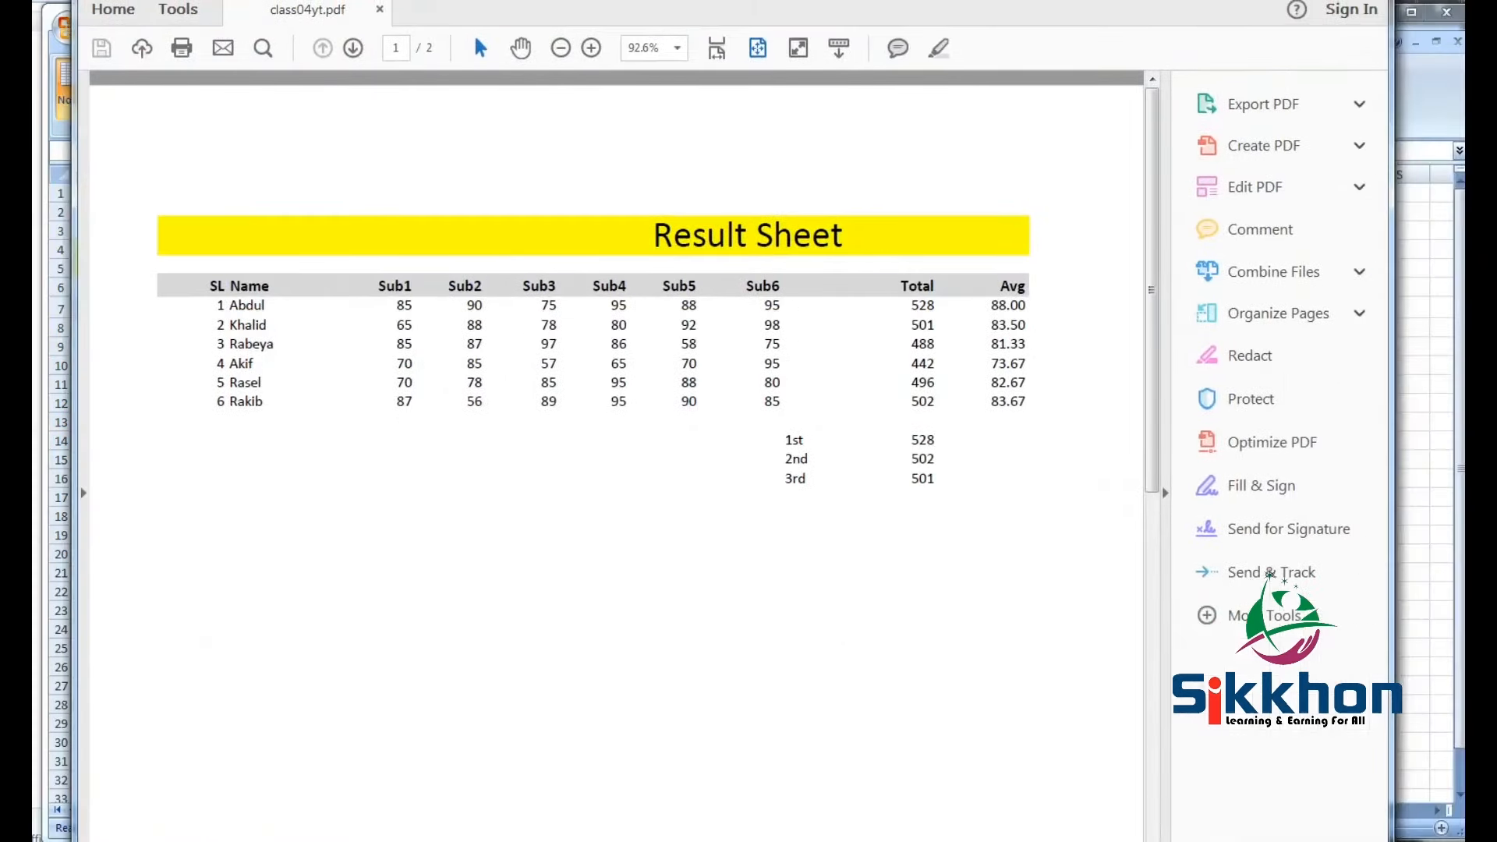
pyautogui.click(1360, 104)
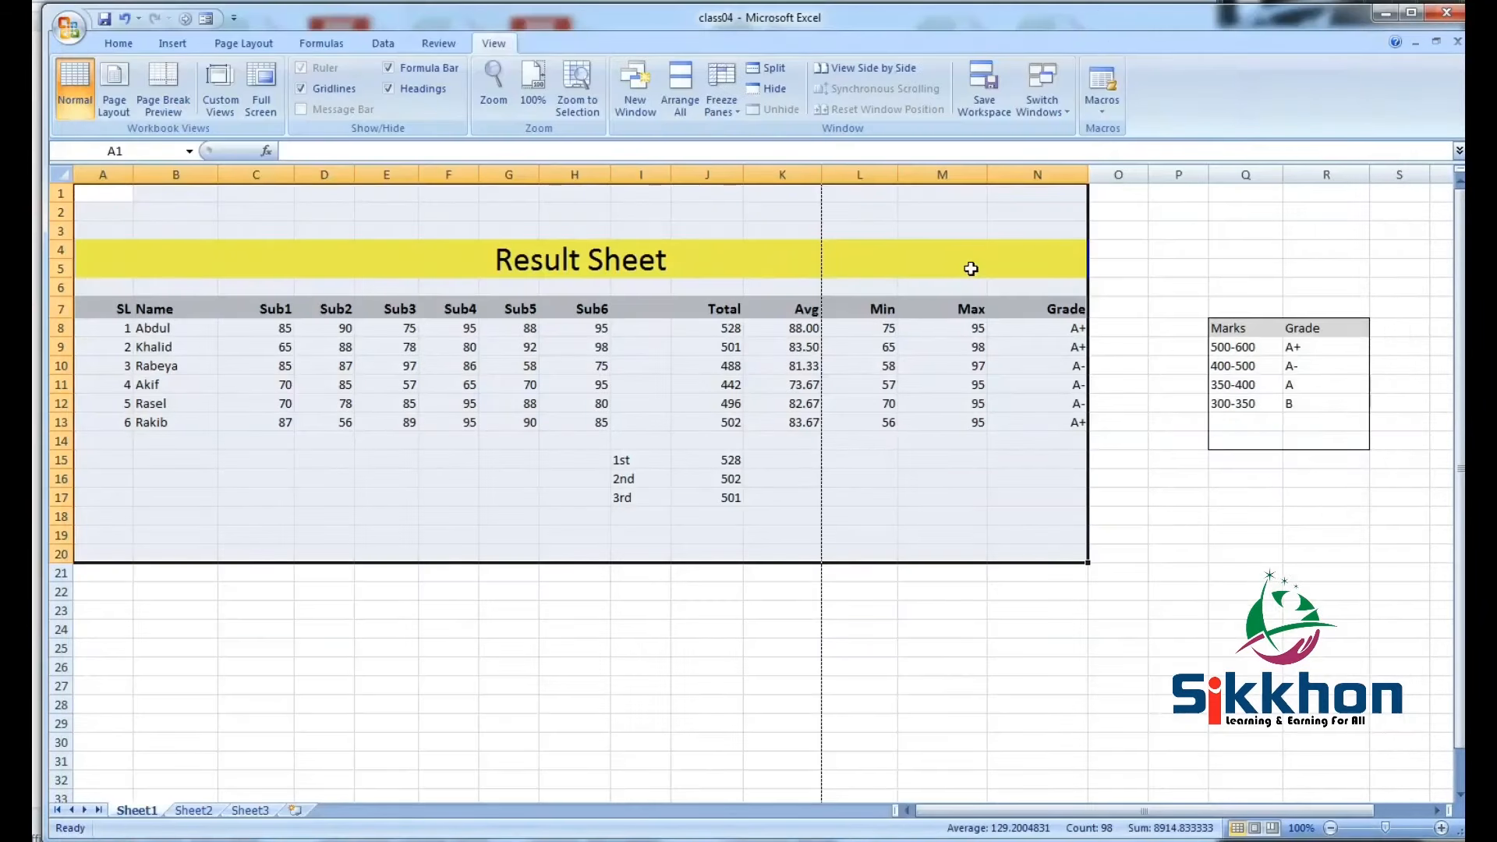
pyautogui.moveTo(971, 261)
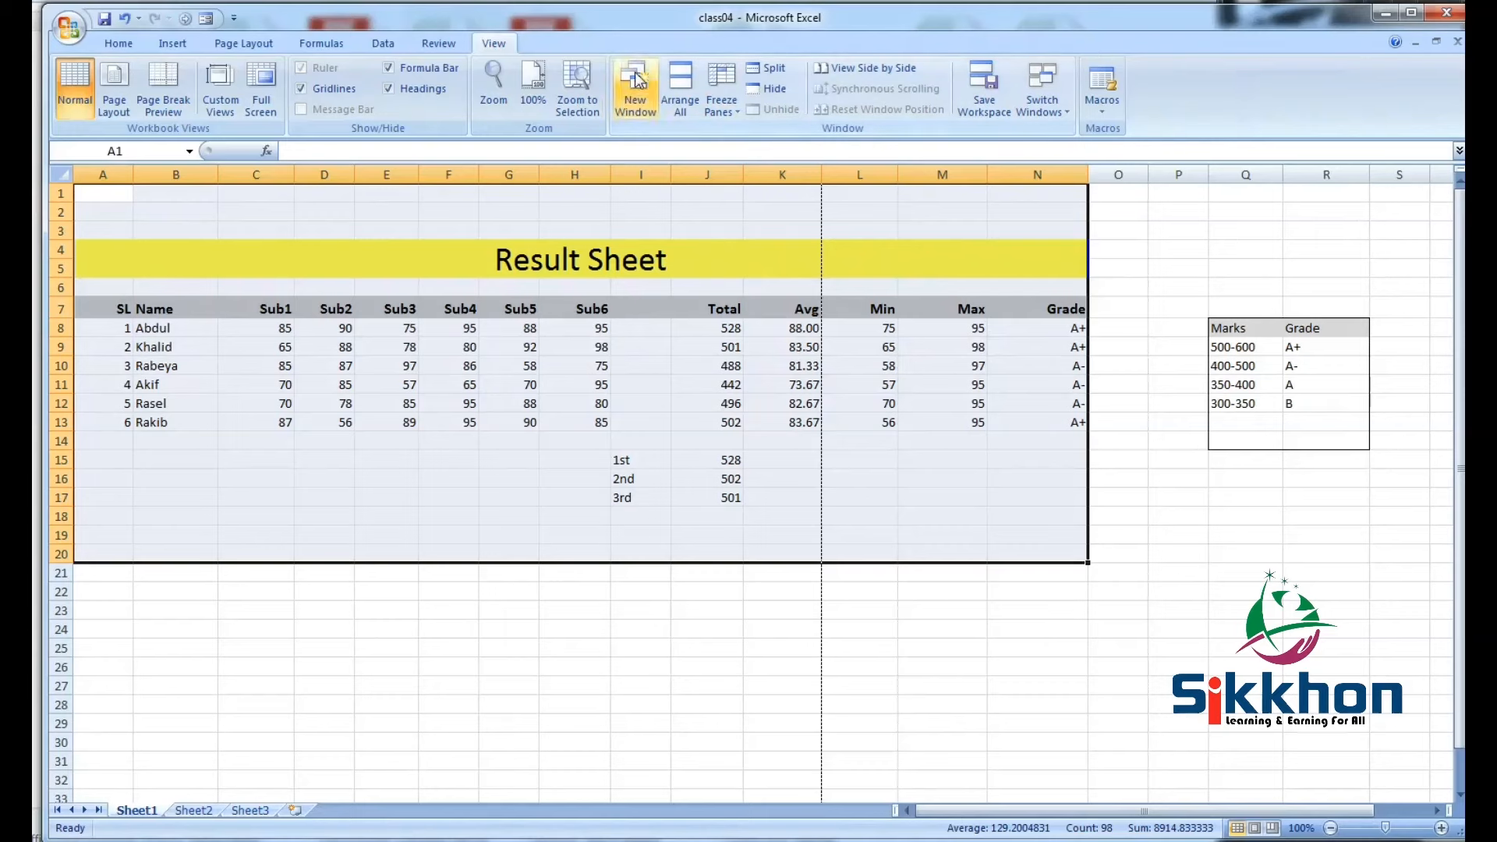
# Cycle through the Data, Page Layout and Formulas ribbon tabs, ending on Formulas.
pyautogui.click(383, 43)
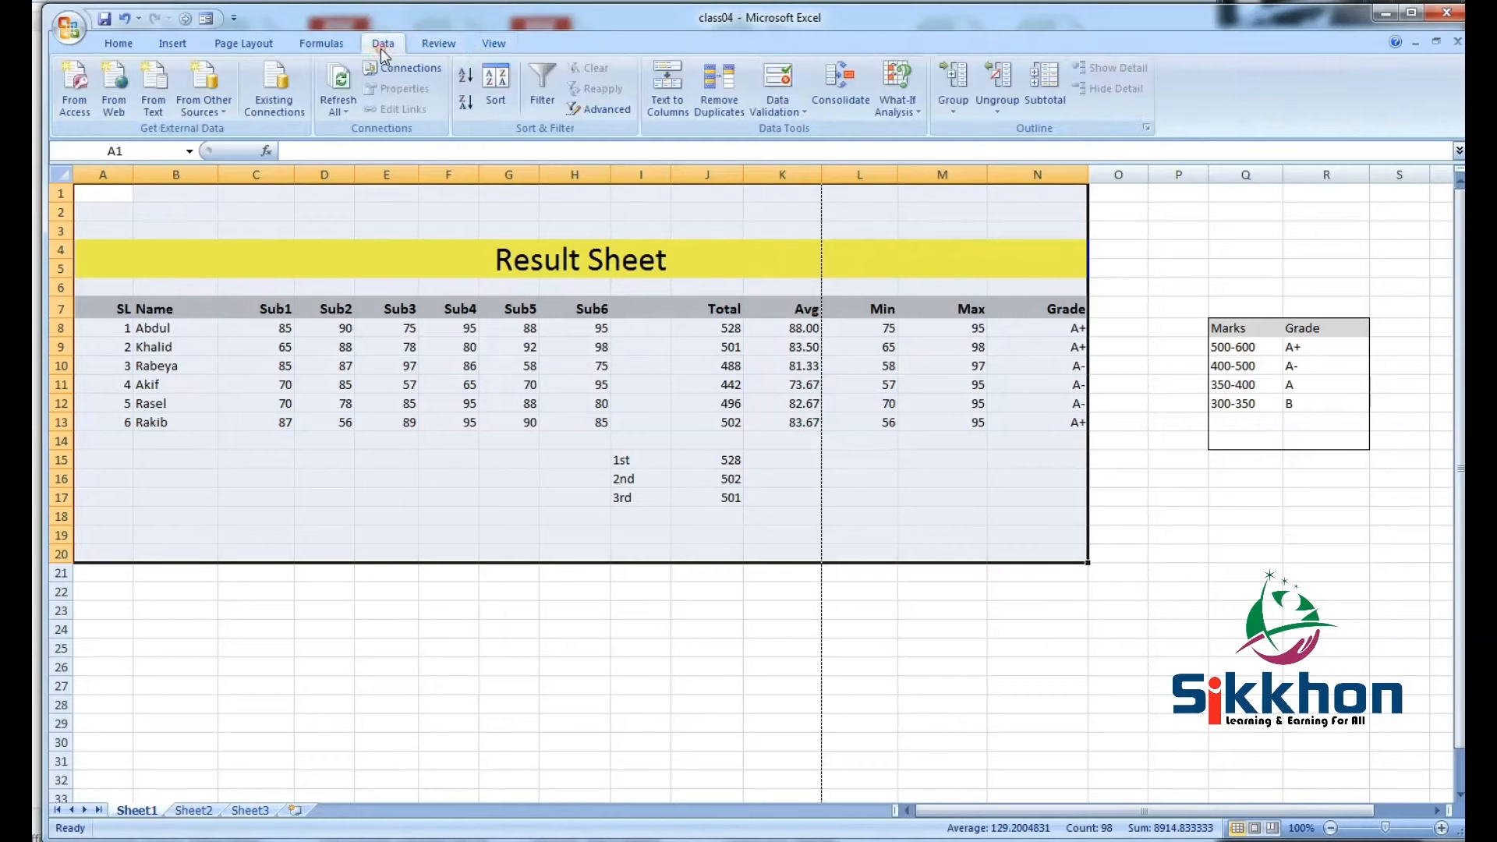
pyautogui.click(243, 43)
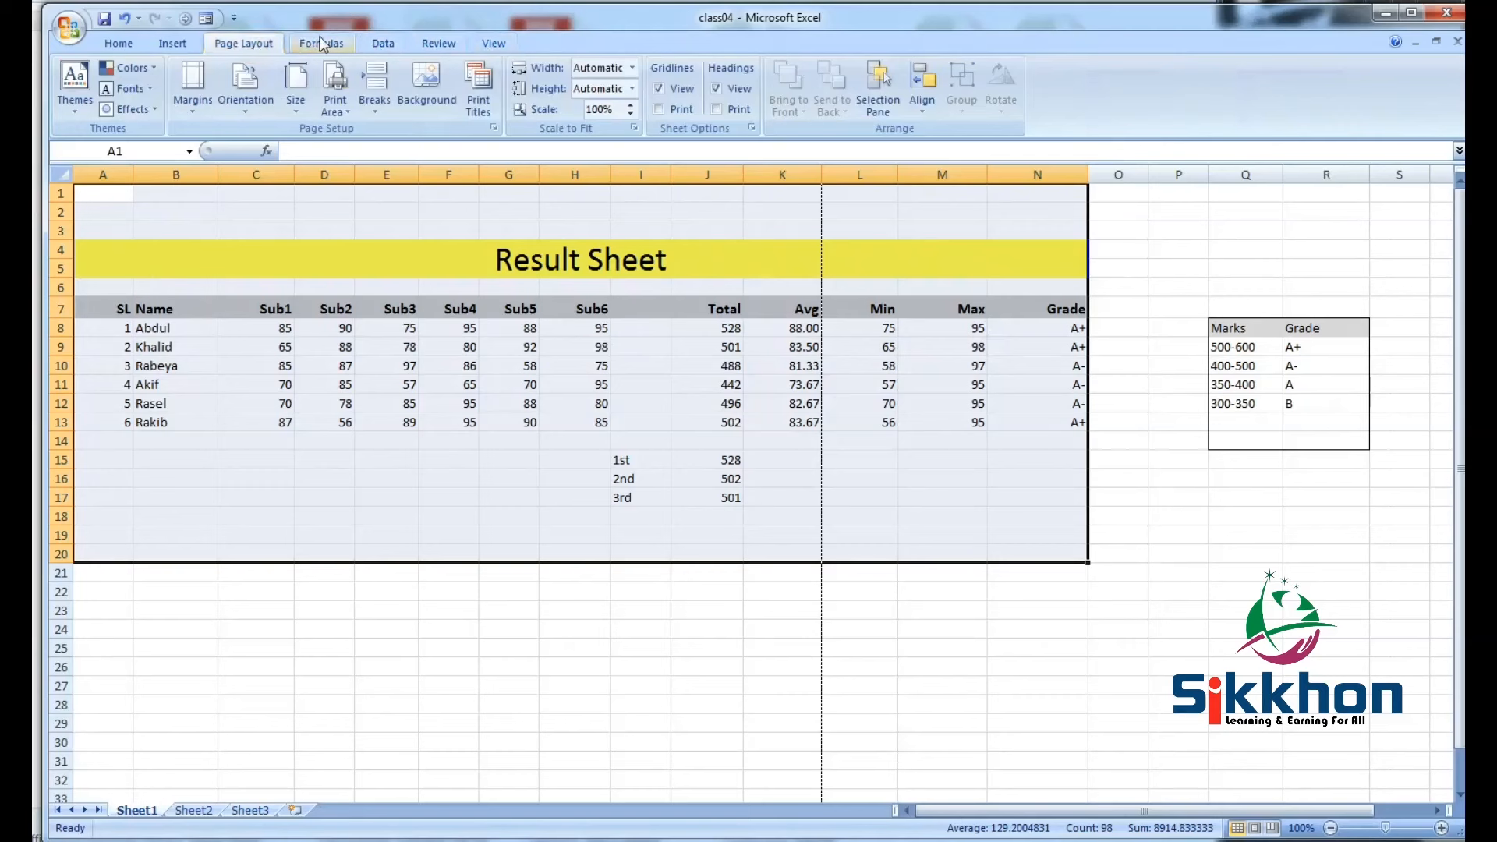
pyautogui.click(322, 43)
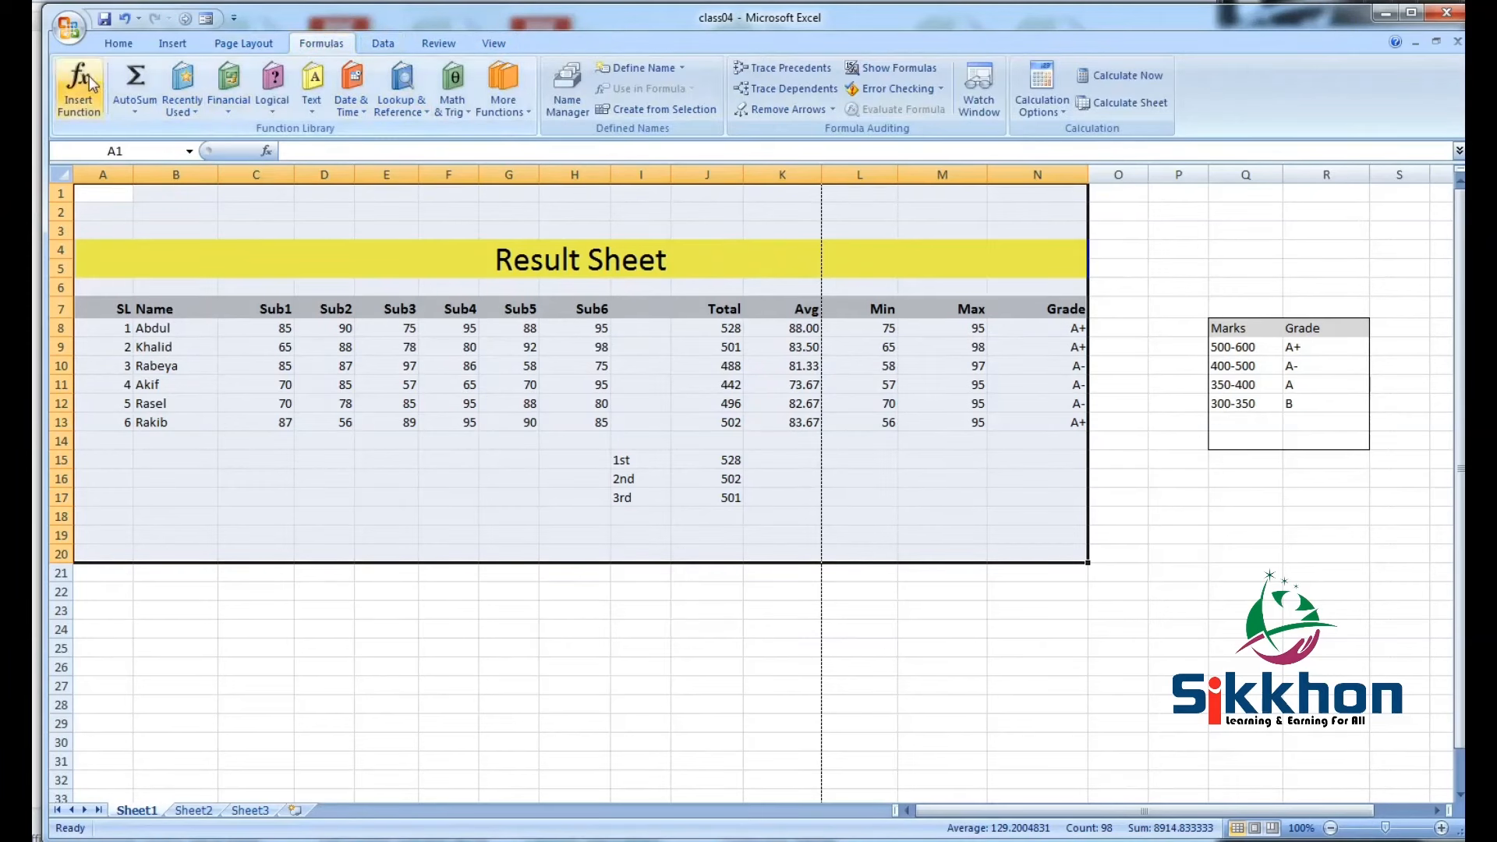
pyautogui.moveTo(350, 82)
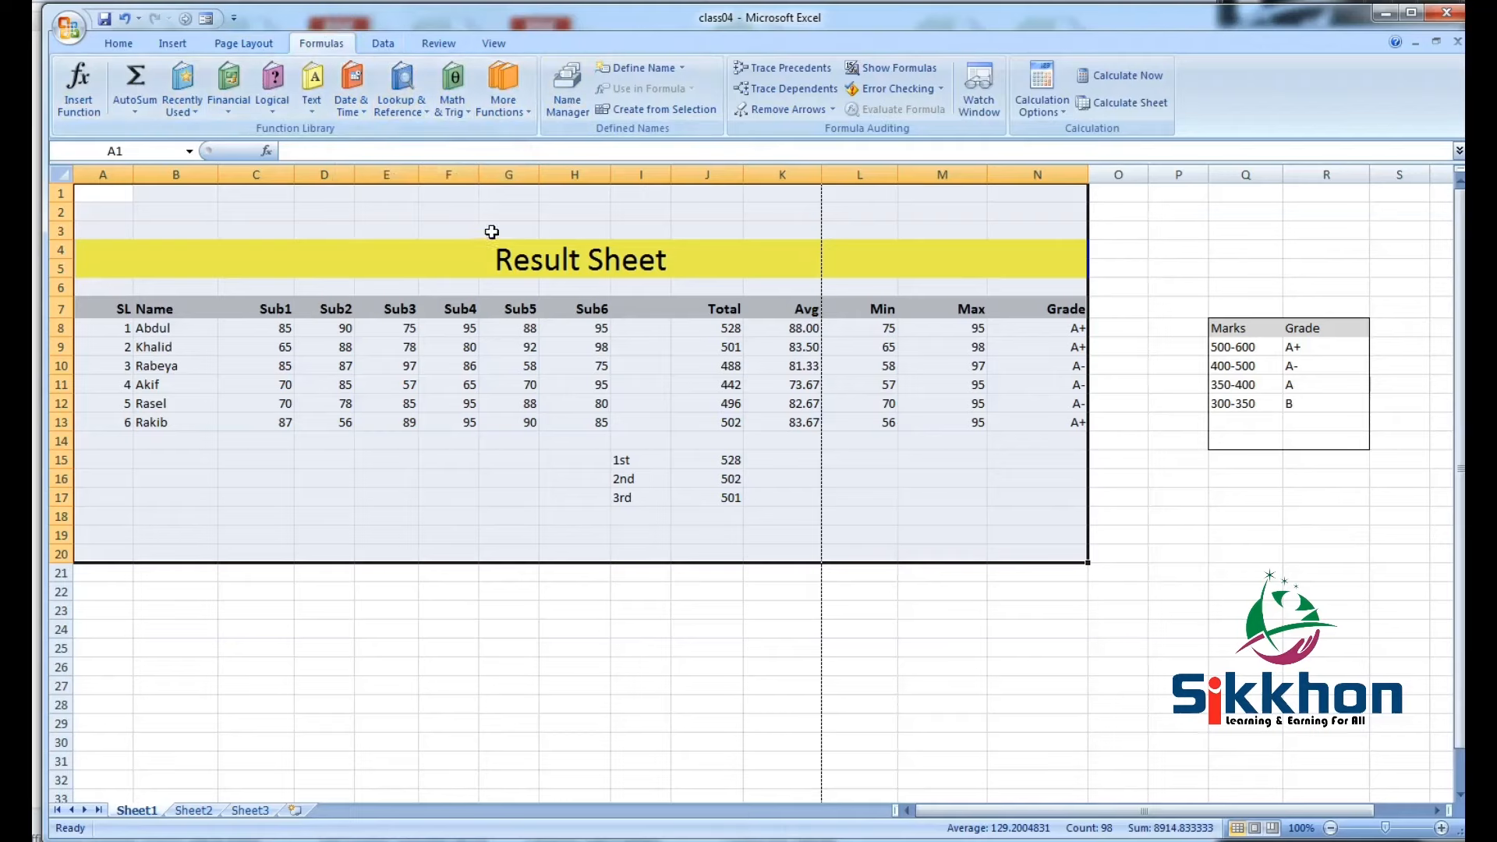
pyautogui.moveTo(505, 236)
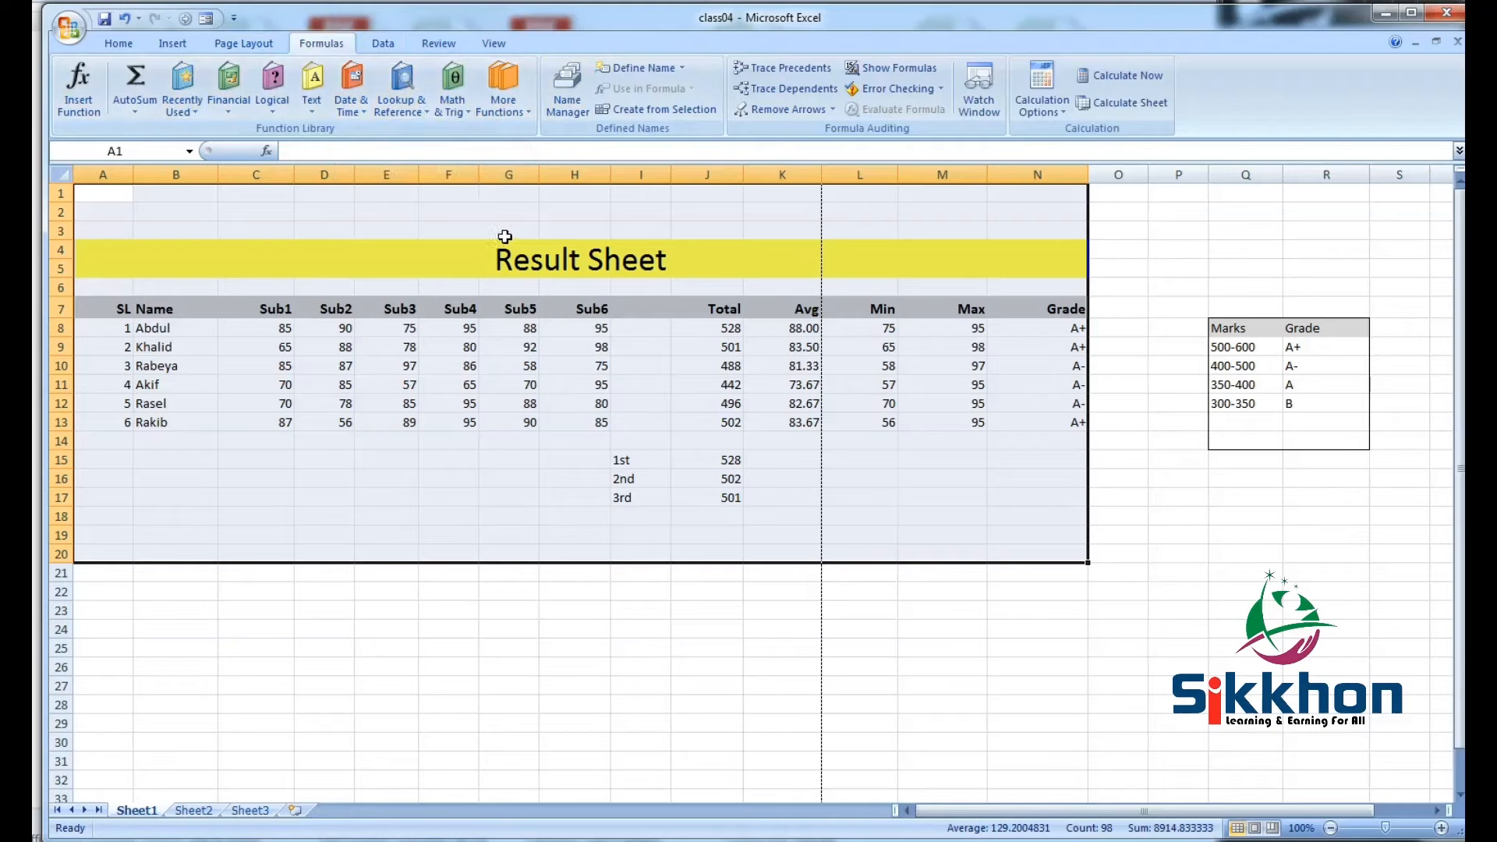
pyautogui.moveTo(511, 251)
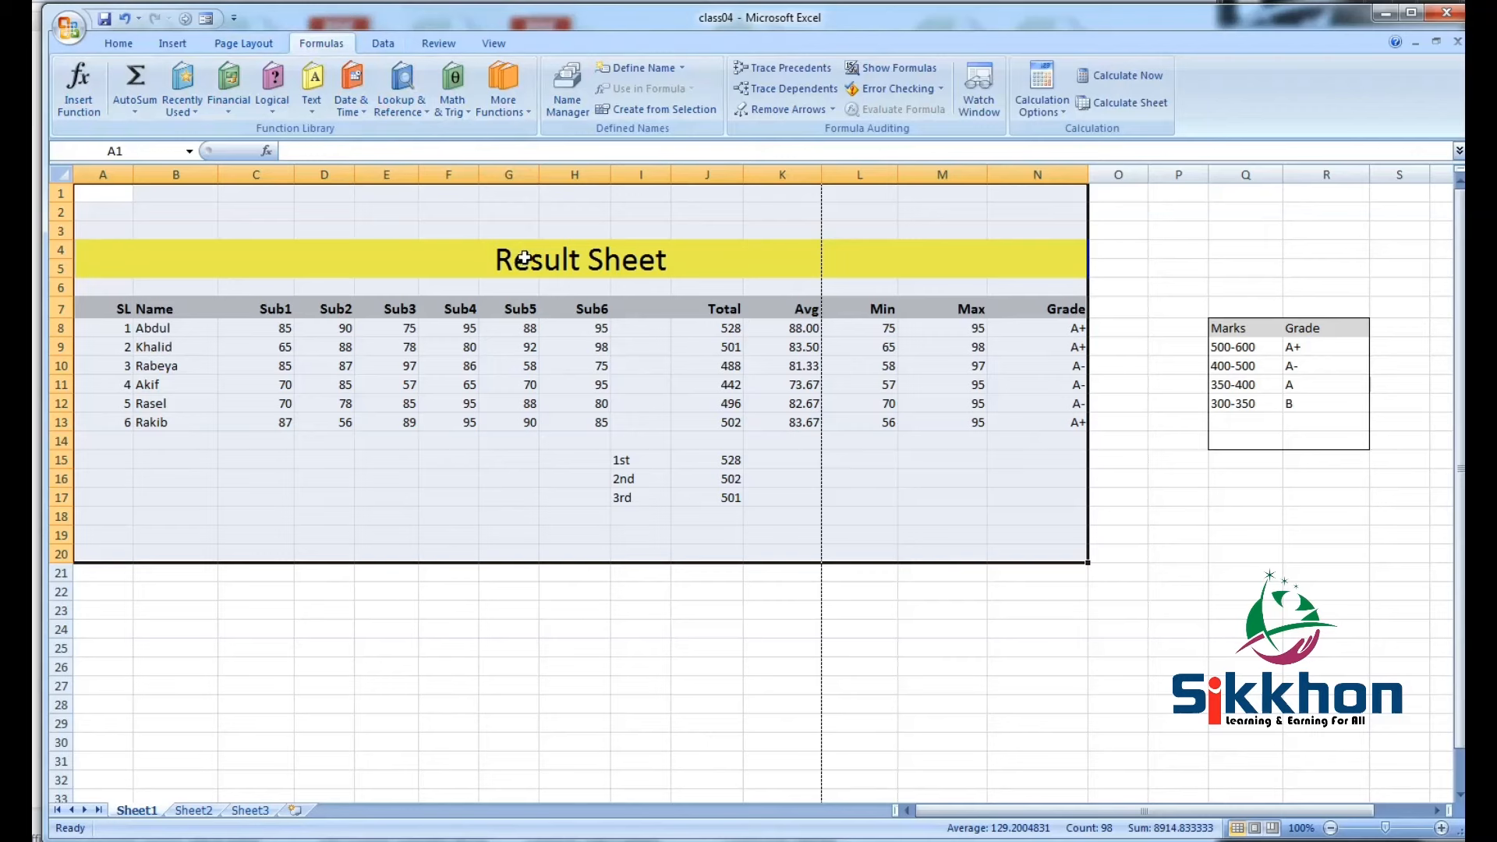
pyautogui.moveTo(524, 264)
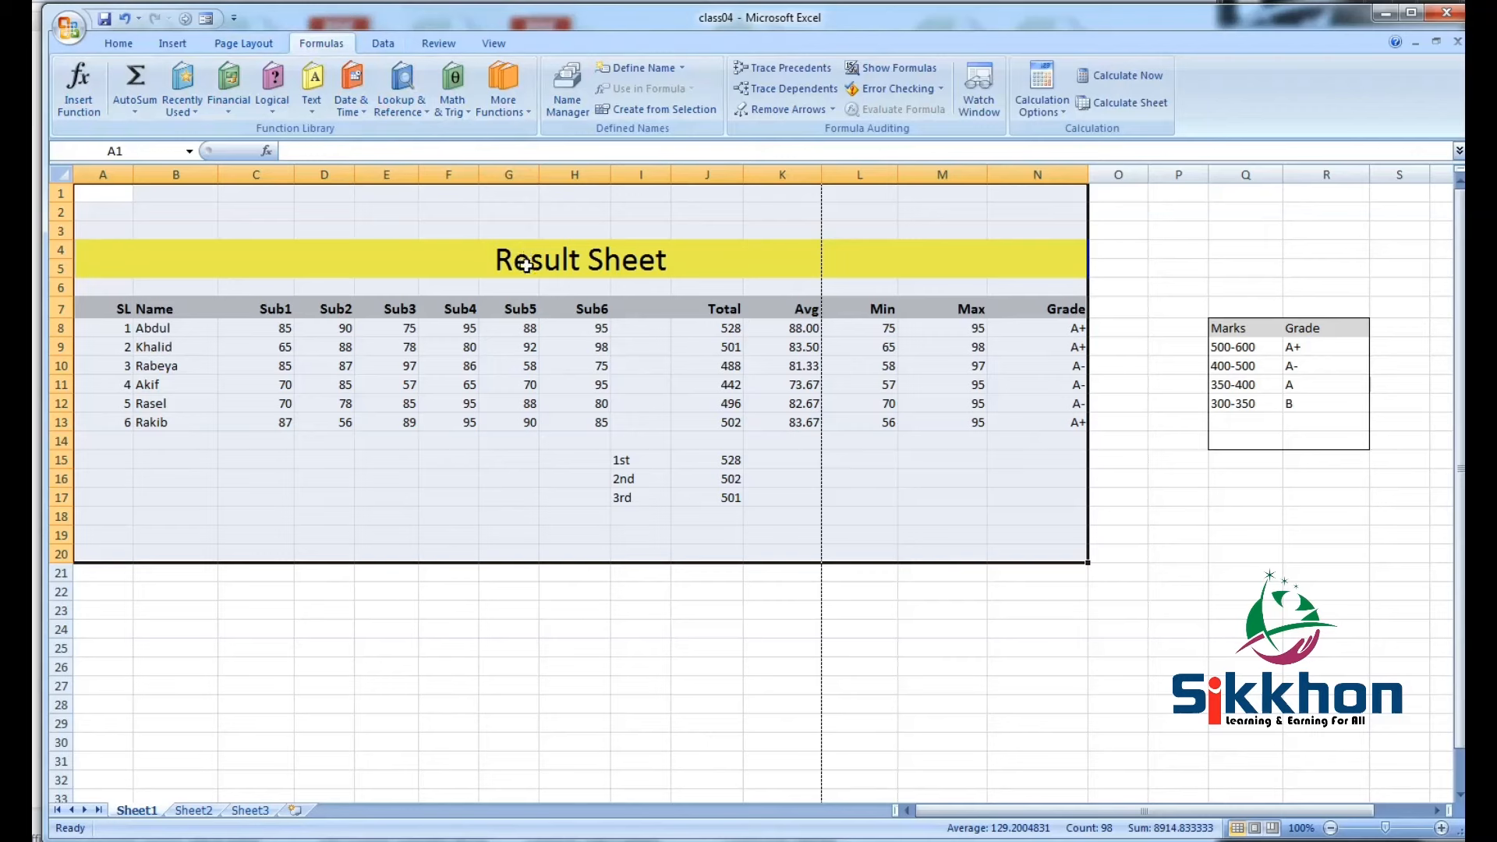
pyautogui.moveTo(528, 271)
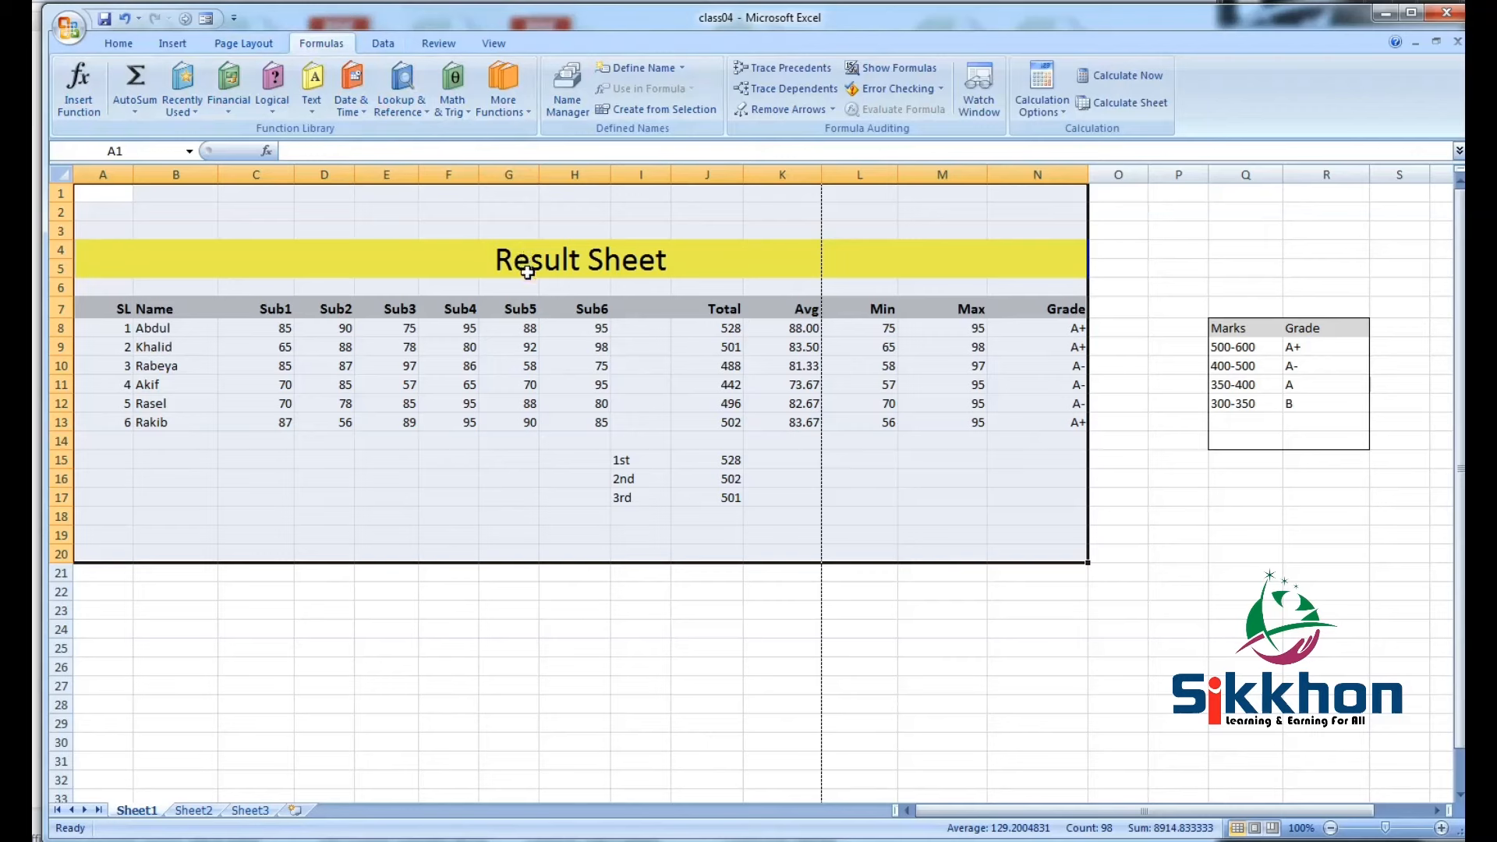